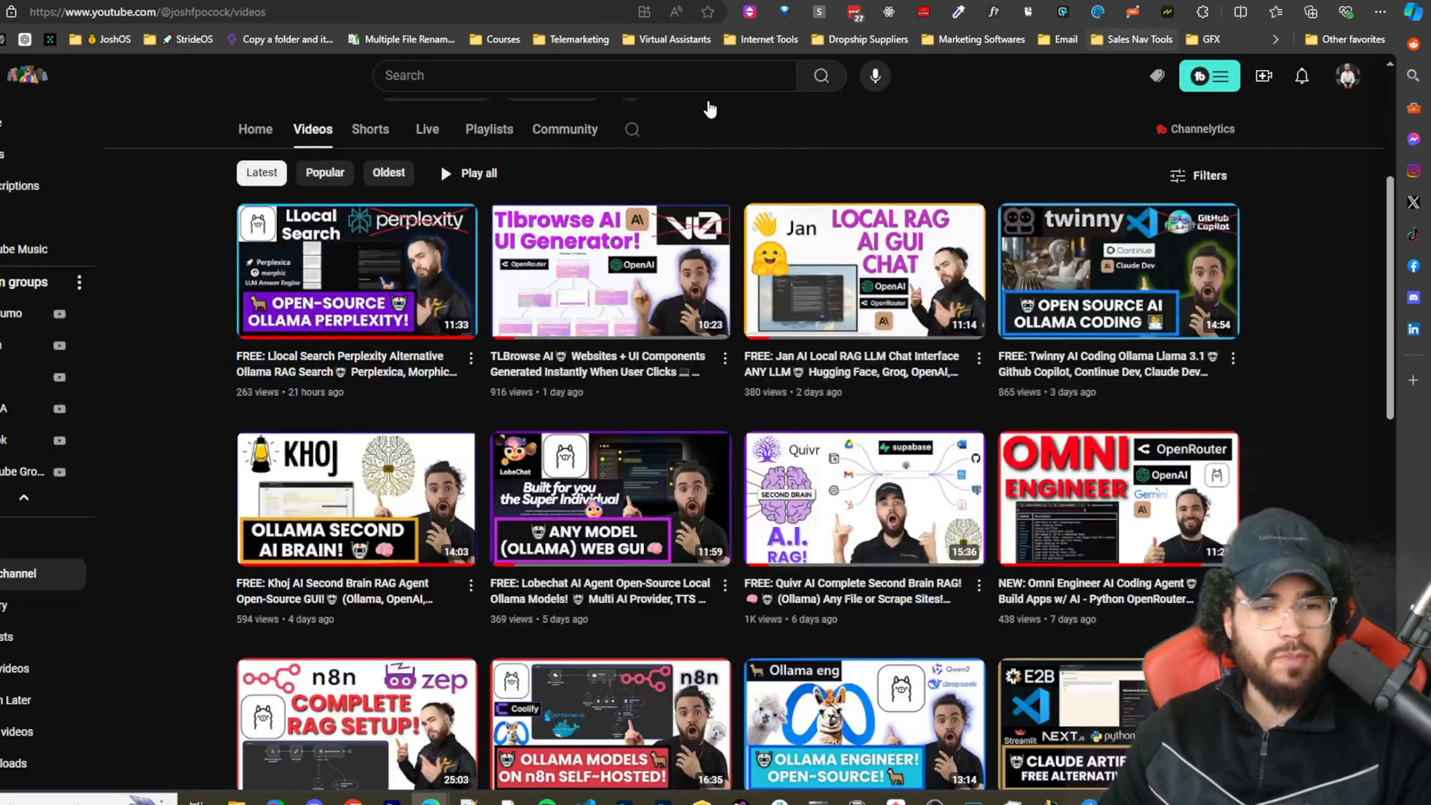
{"action": "mouse_move", "coordinate": [669, 120]}
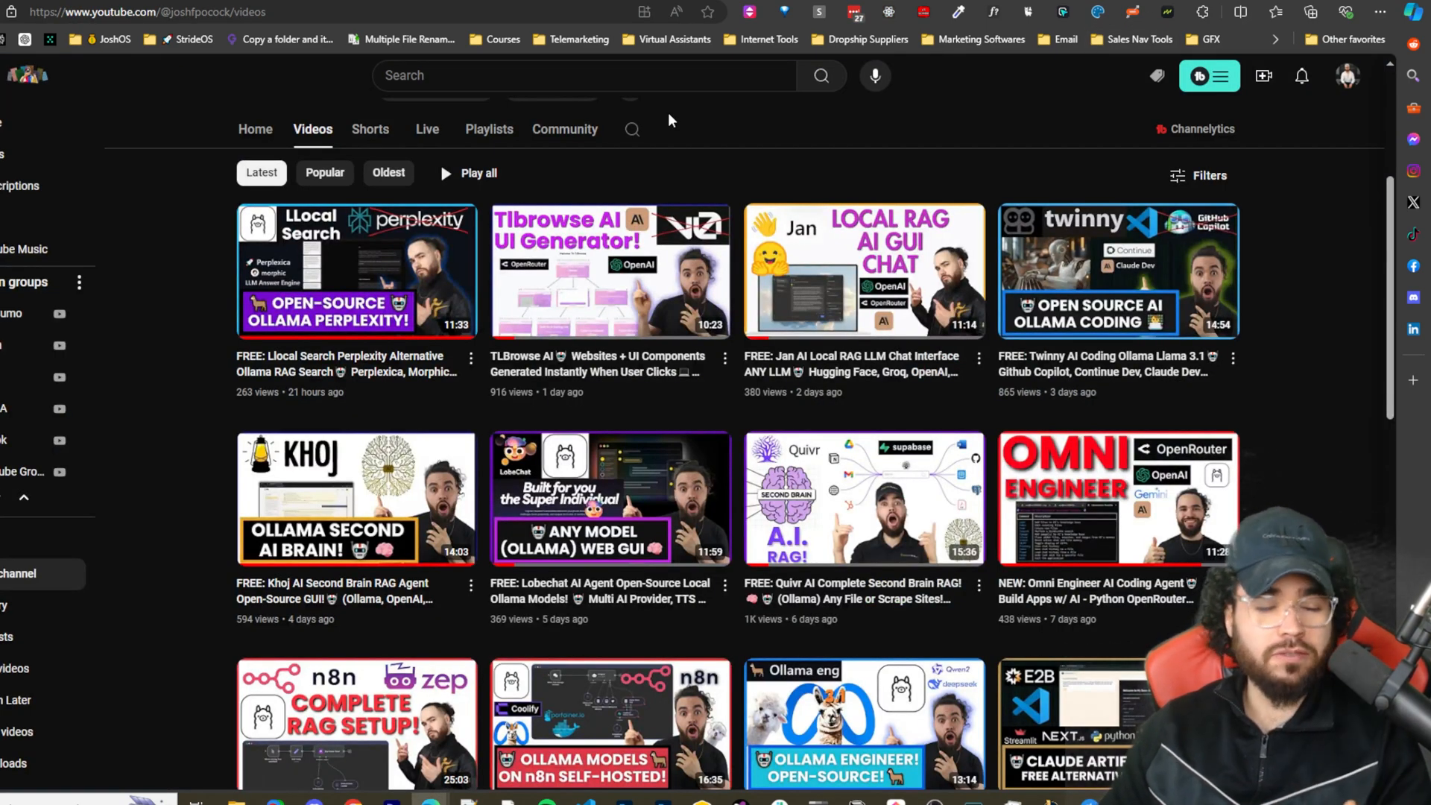
{"action": "mouse_move", "coordinate": [677, 123]}
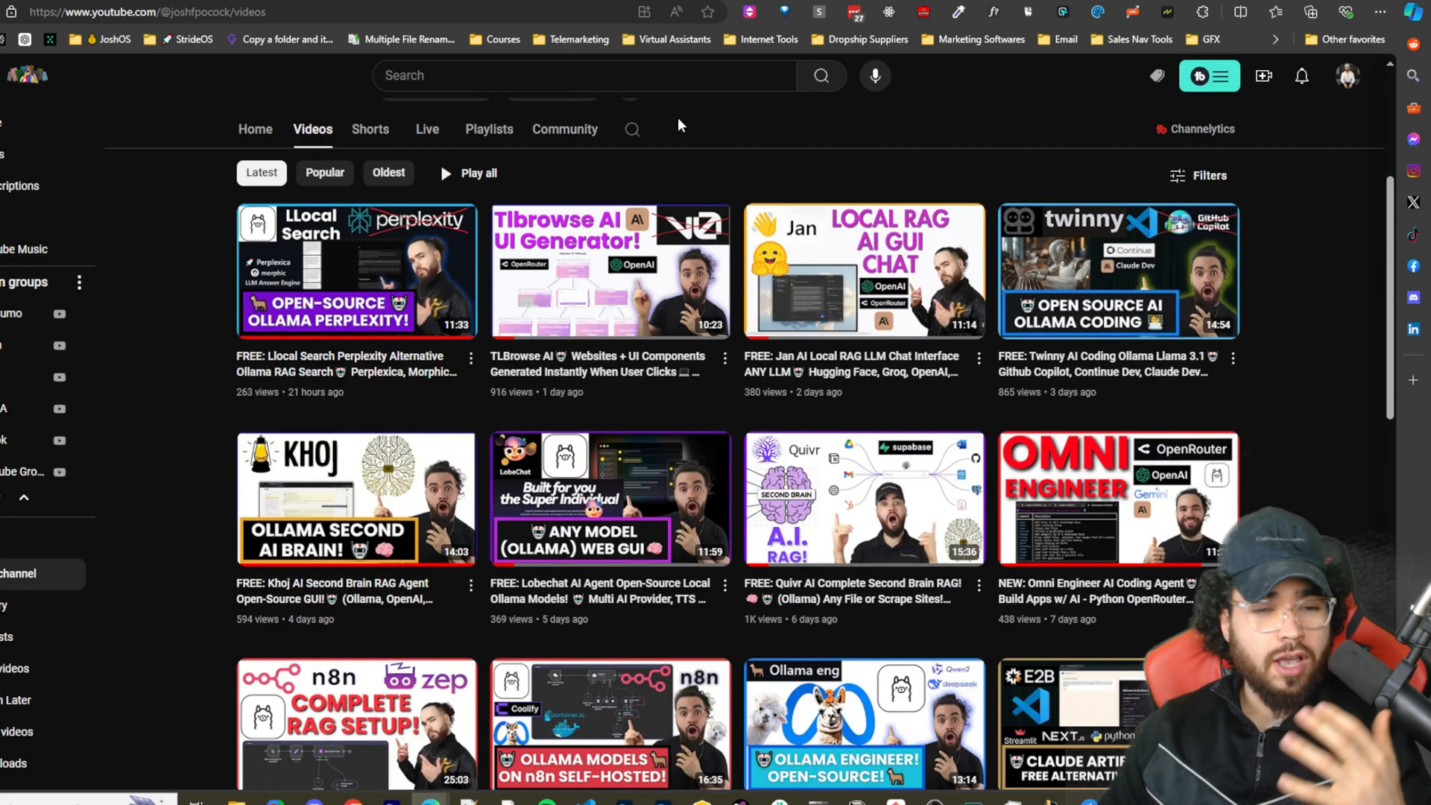
{"action": "mouse_move", "coordinate": [356, 270]}
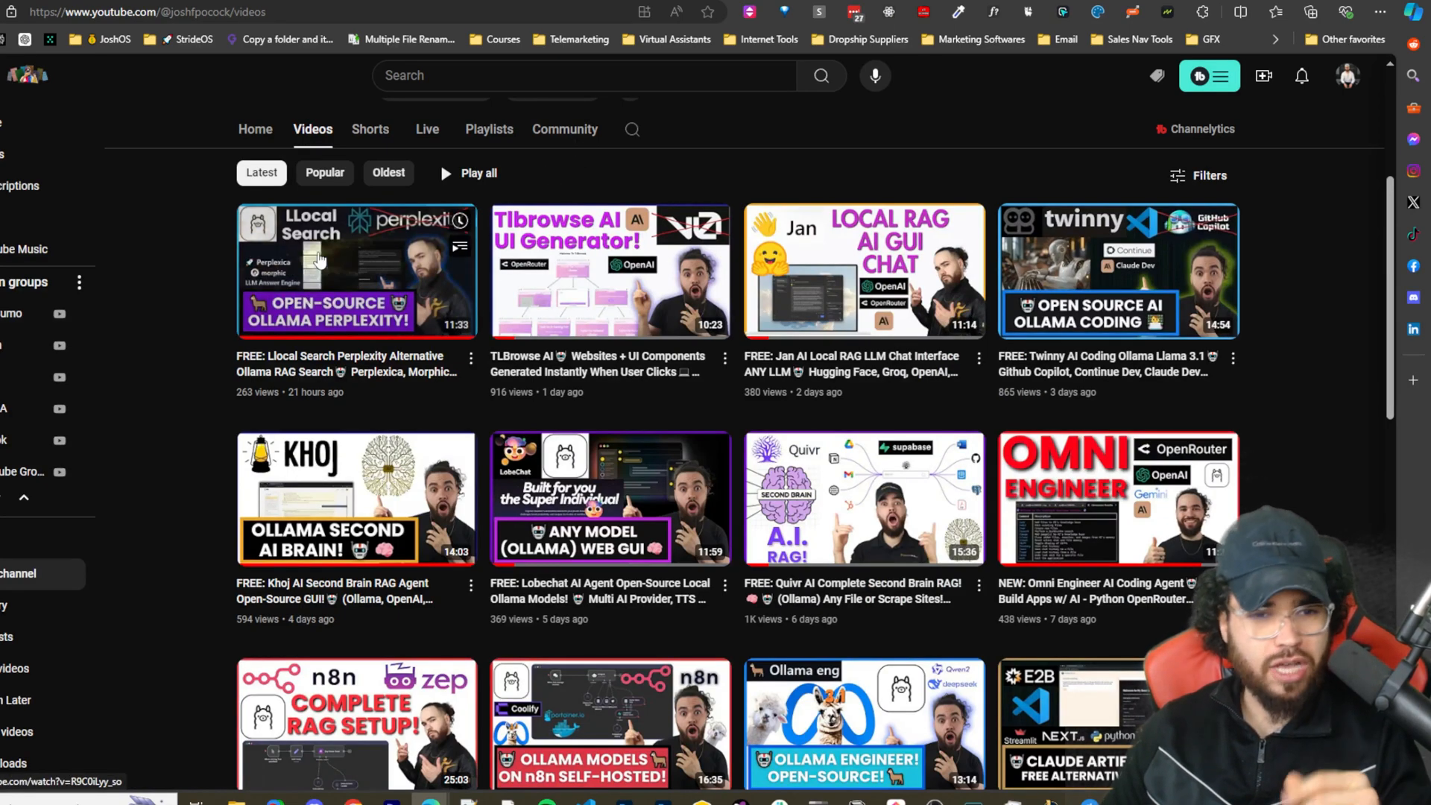
Scroll through the post about Farfalle and note its Next.js frontend entry
{"action": "scroll", "scroll_direction": "down", "scroll_amount": 3}
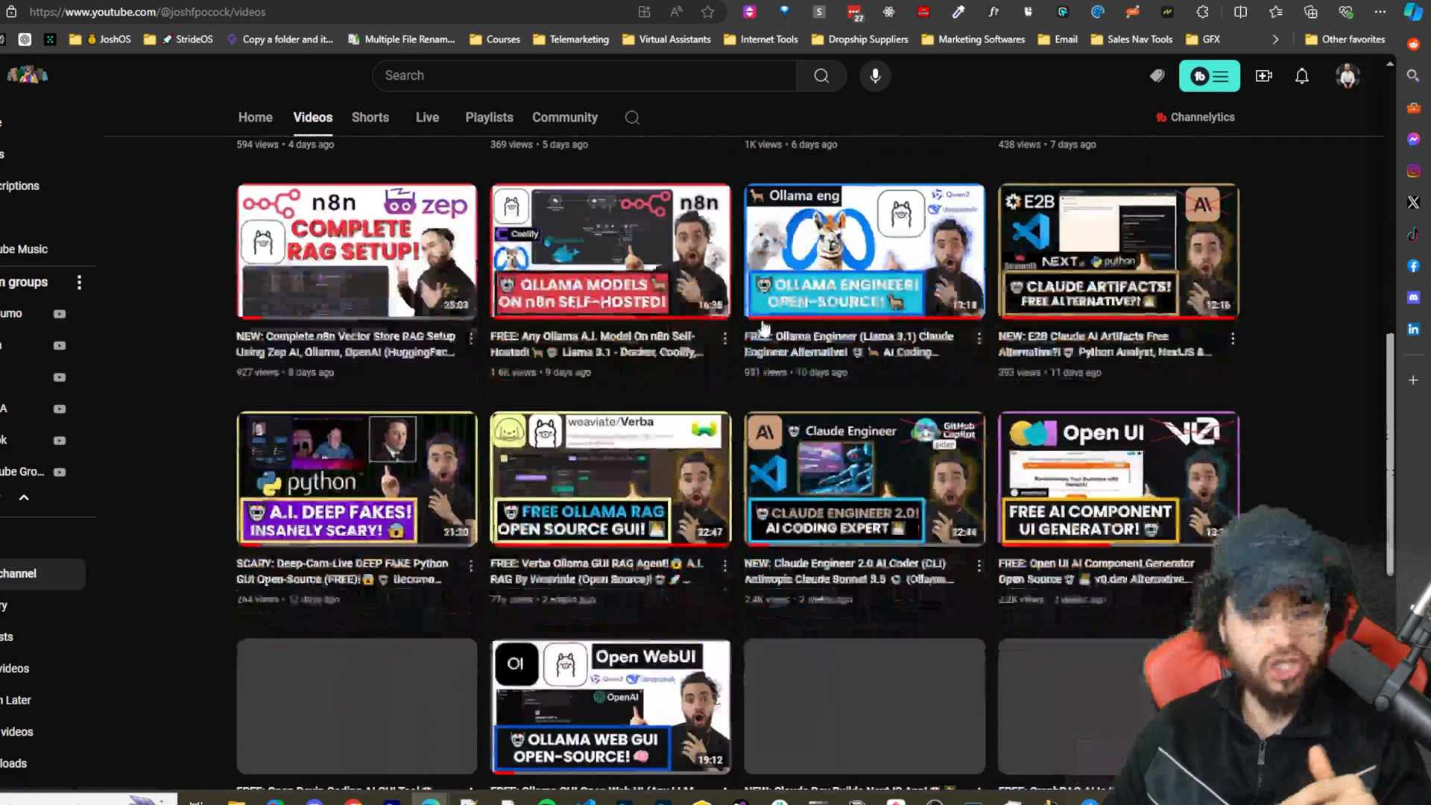
{"action": "scroll", "scroll_direction": "down", "scroll_amount": 3}
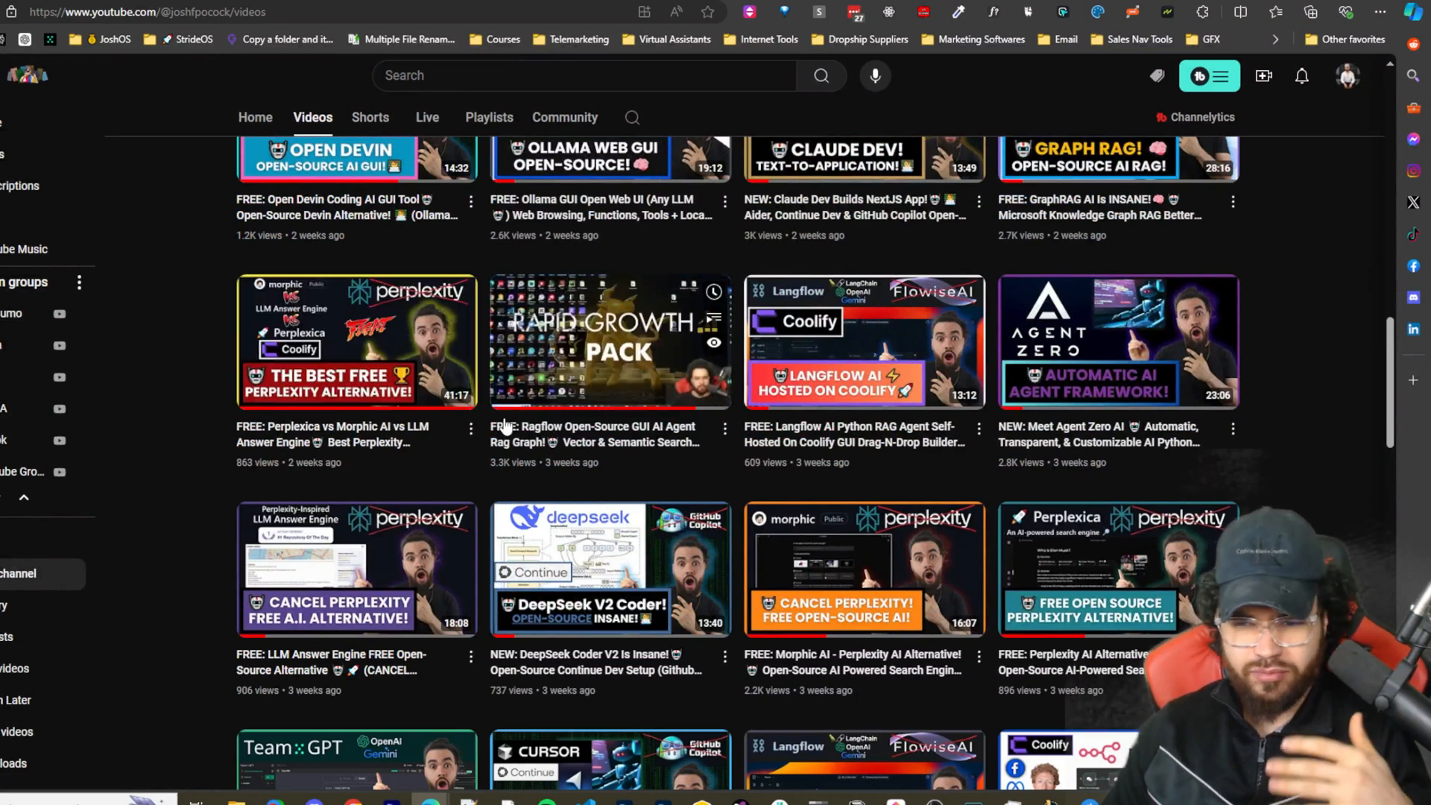
{"action": "mouse_move", "coordinate": [610, 339]}
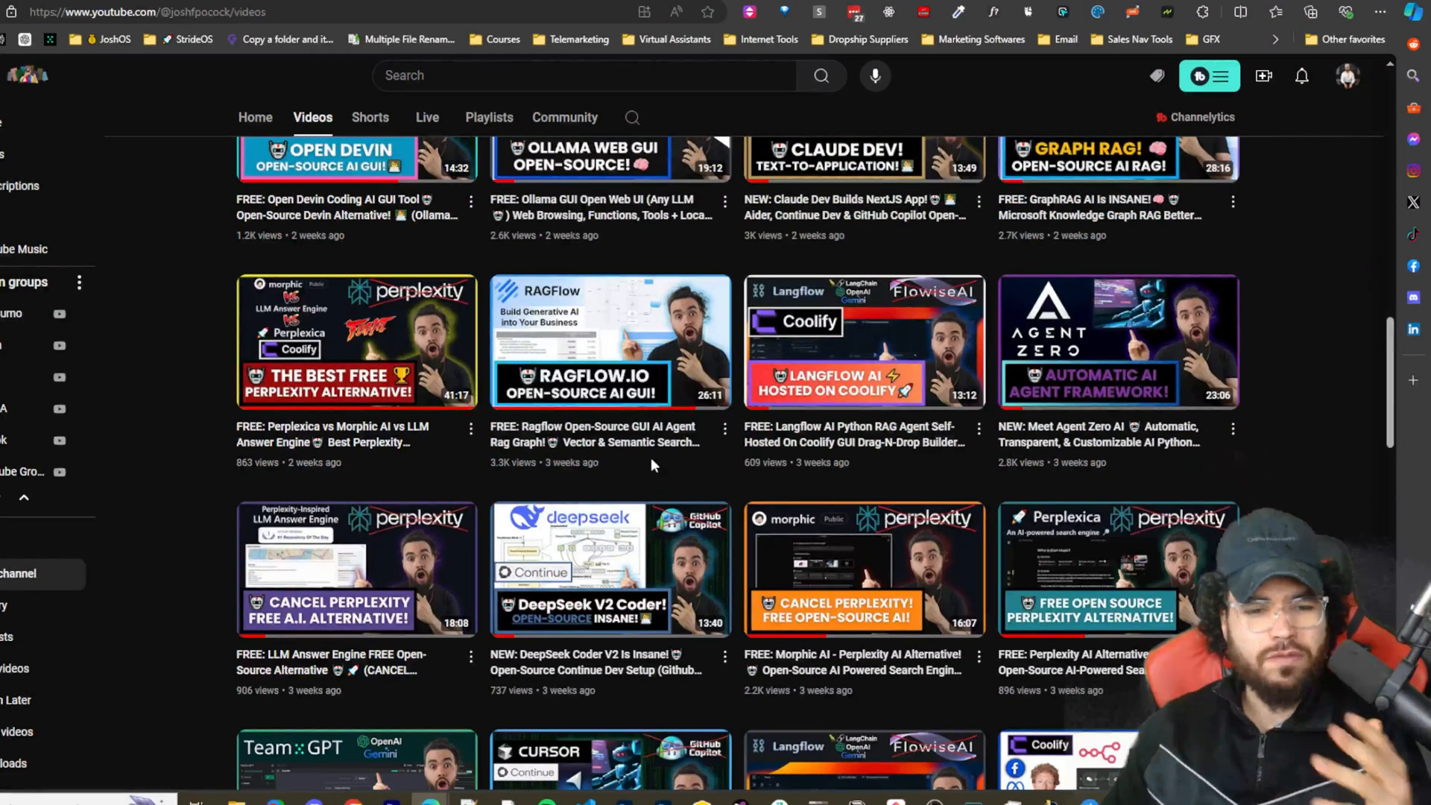
{"action": "scroll", "scroll_direction": "down", "scroll_amount": 3}
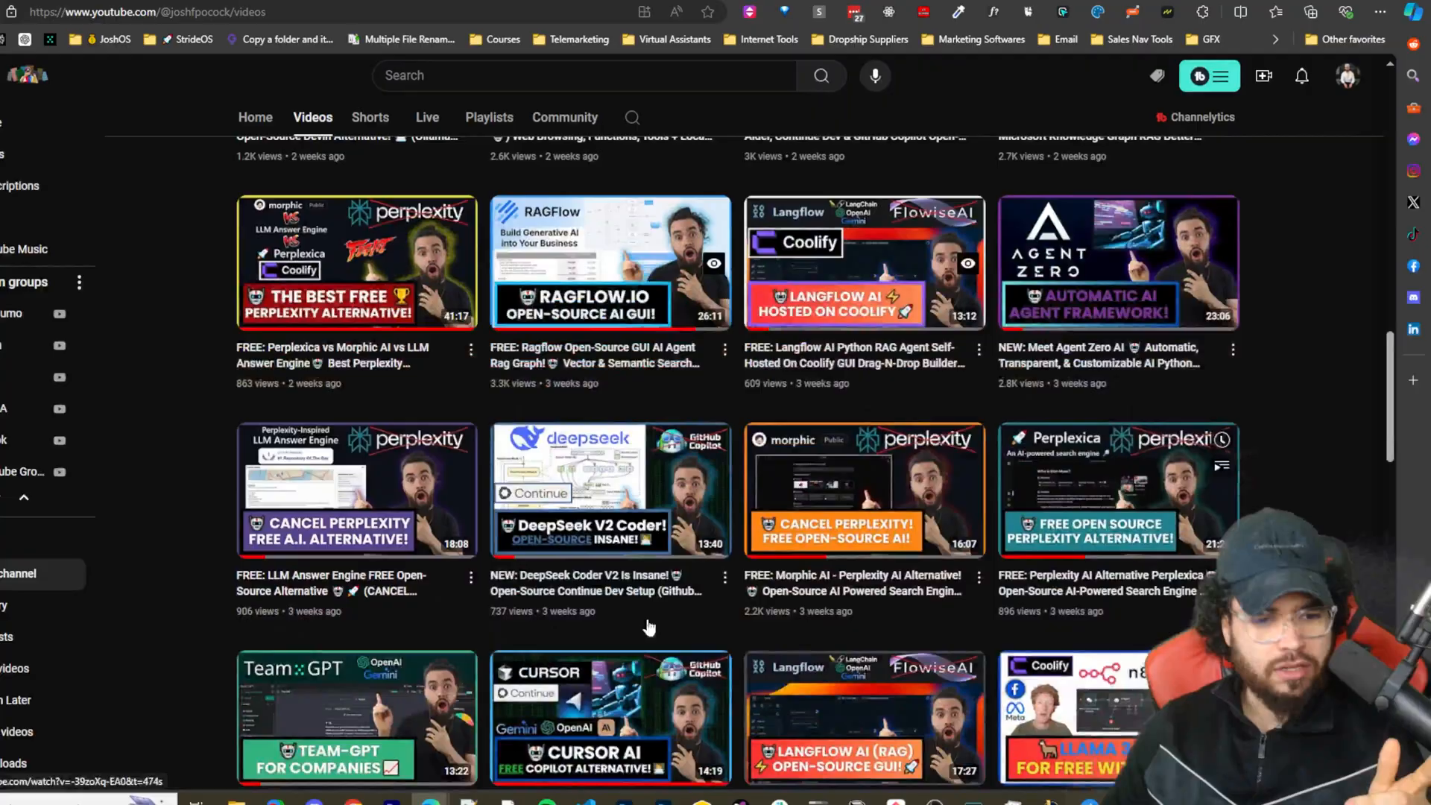
{"action": "scroll", "scroll_direction": "down", "scroll_amount": 3}
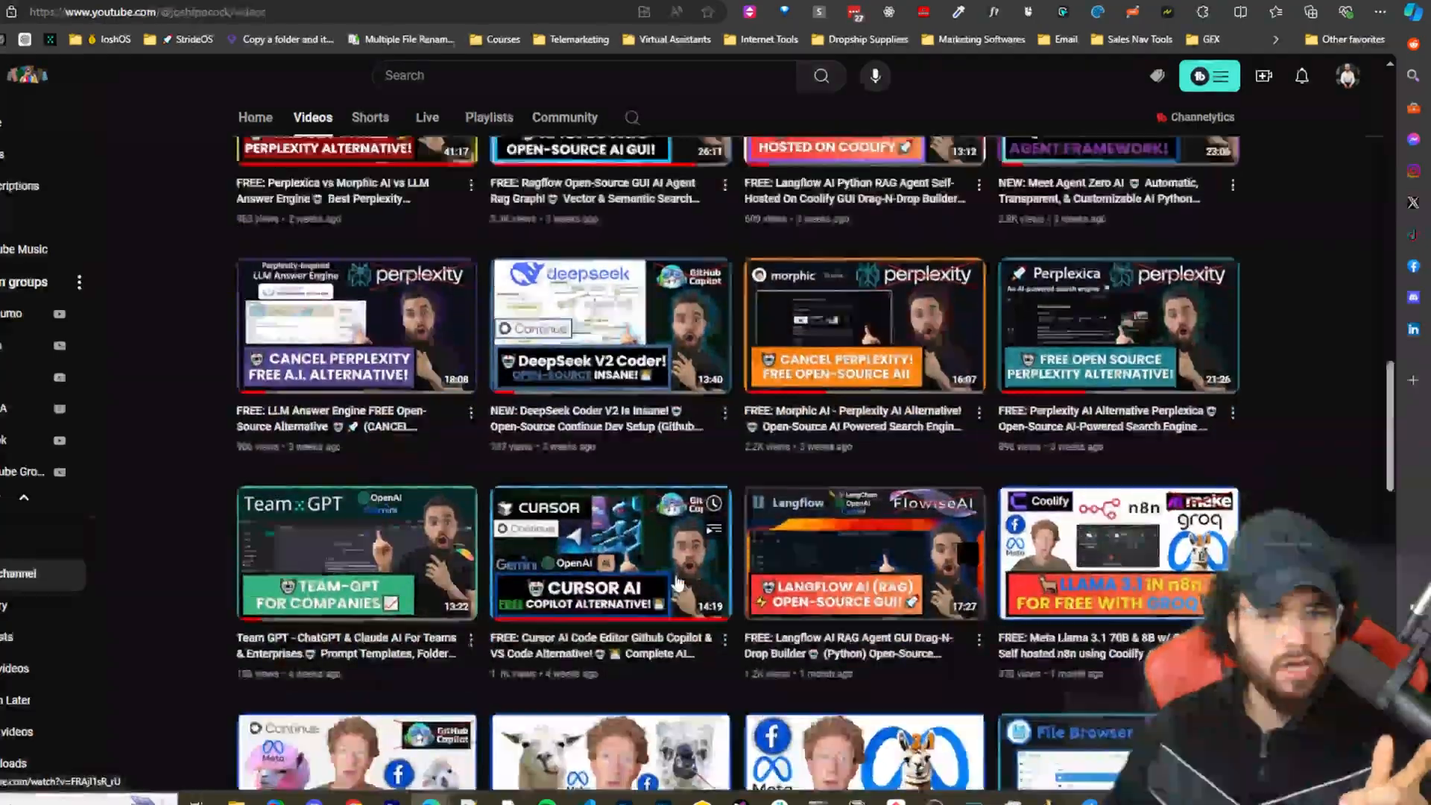
{"action": "scroll", "scroll_direction": "down", "scroll_amount": 3}
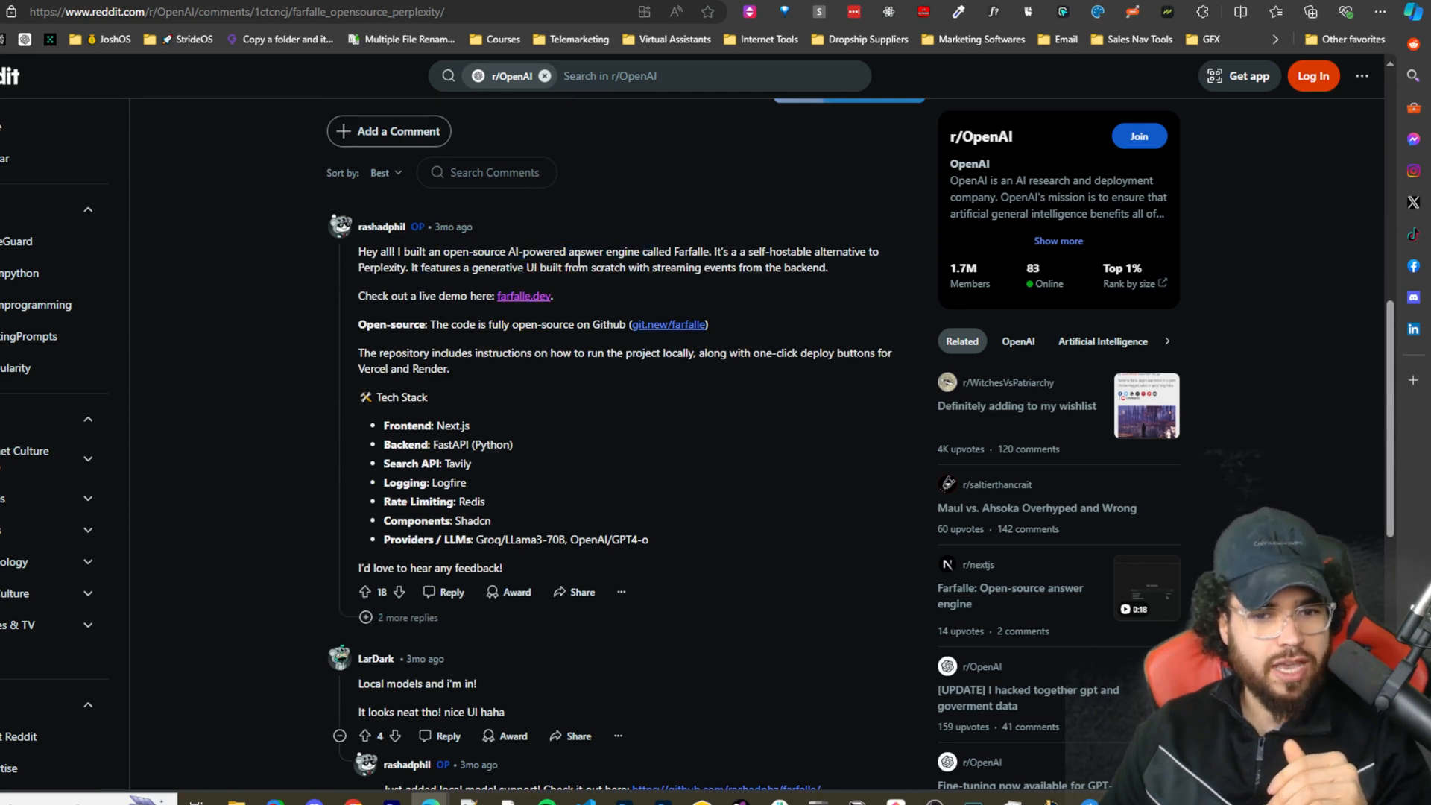
{"action": "mouse_move", "coordinate": [680, 266]}
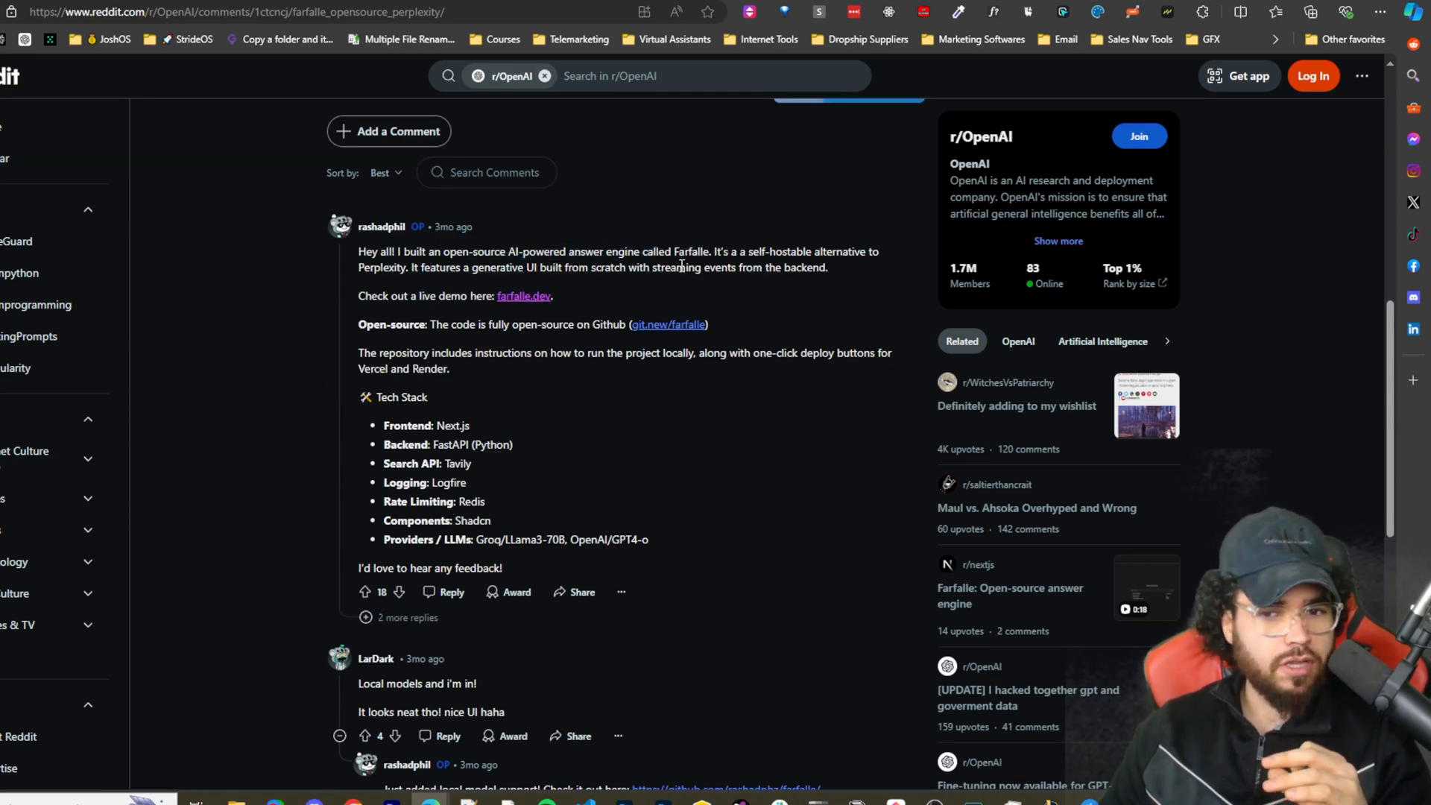
{"action": "double_click", "coordinate": [428, 425]}
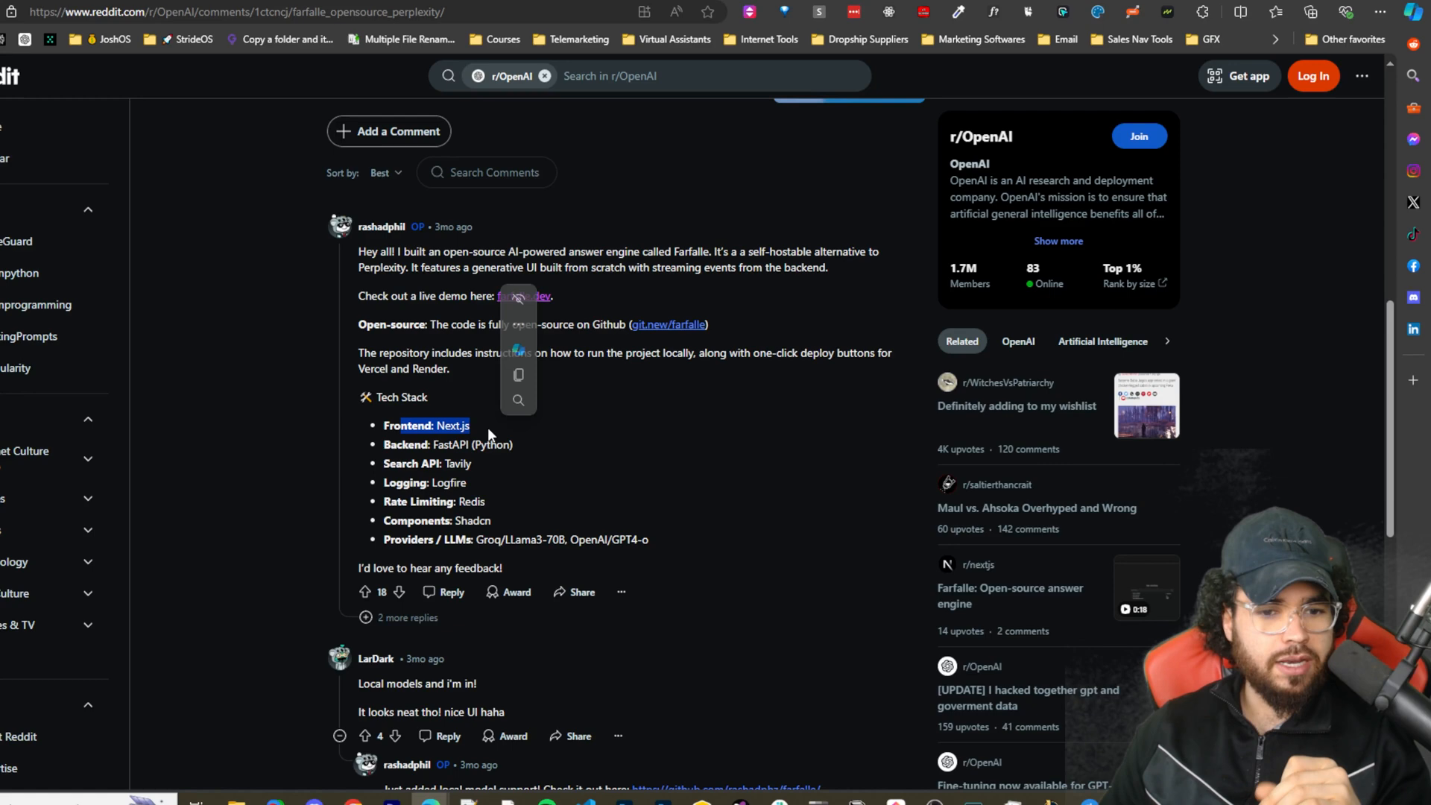
{"action": "left_click", "coordinate": [592, 470]}
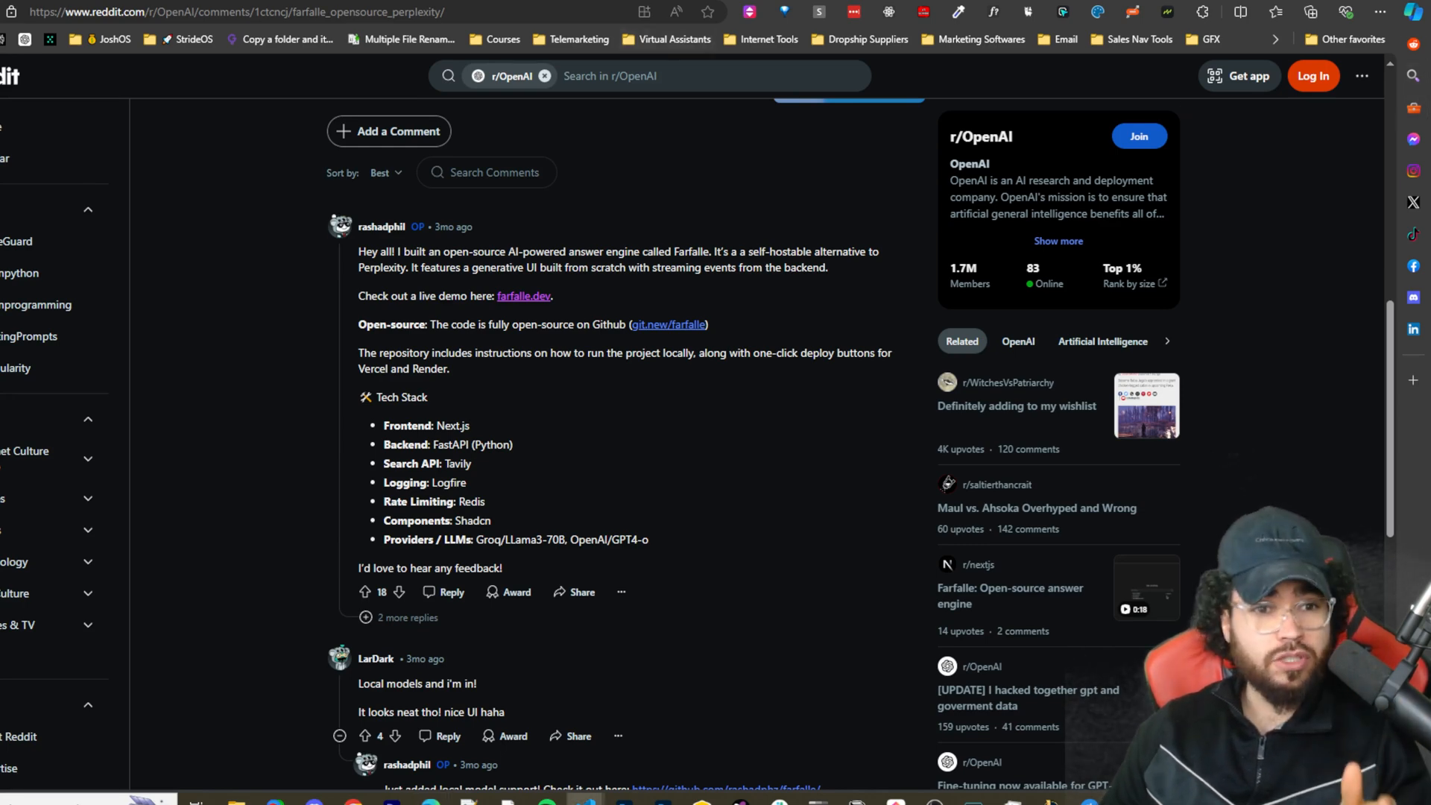
{"action": "left_click", "coordinate": [523, 296]}
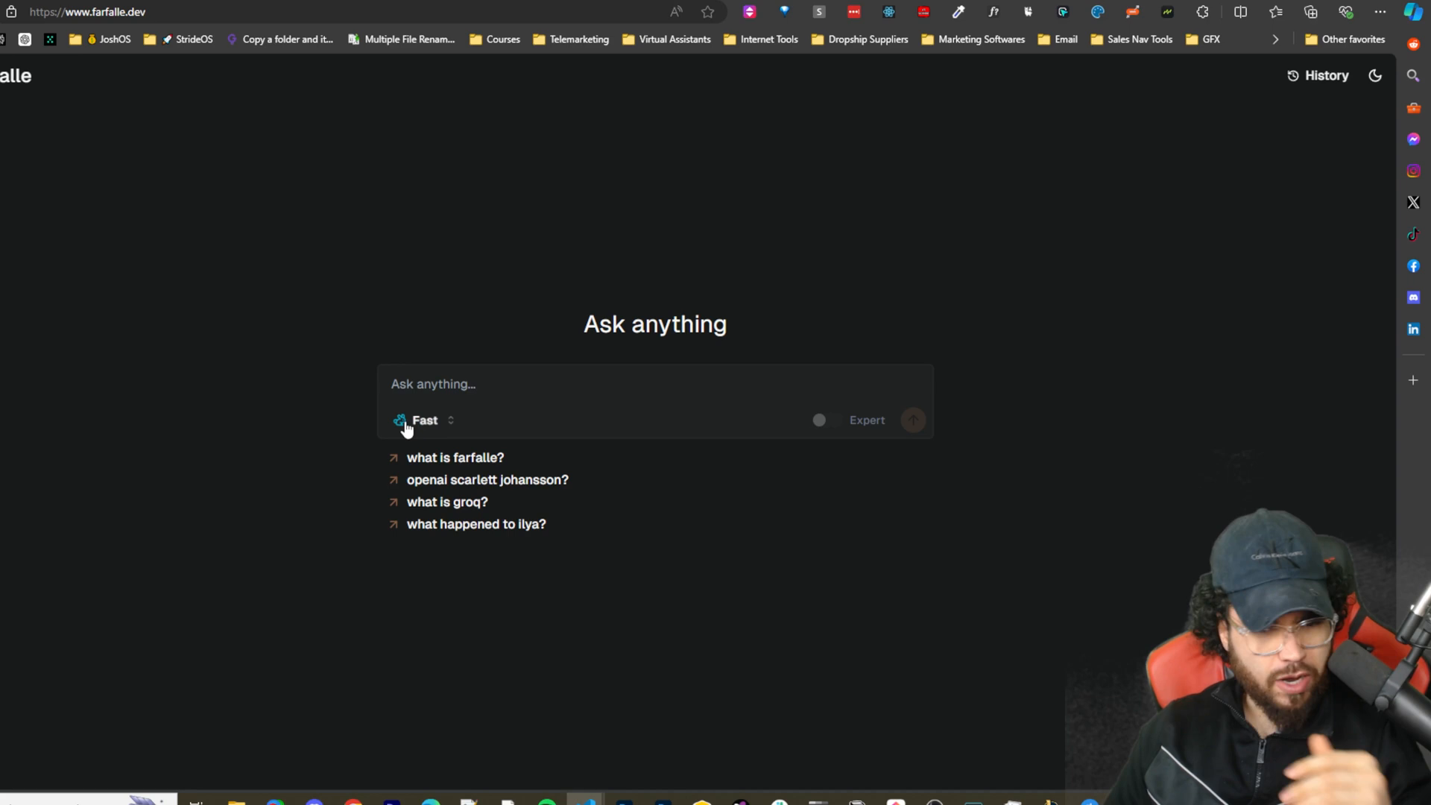
Switch Farfalle's model to Powerful (GPT-4o) and ask the suggested 'what happened to ilya?' question
{"action": "left_click", "coordinate": [423, 421]}
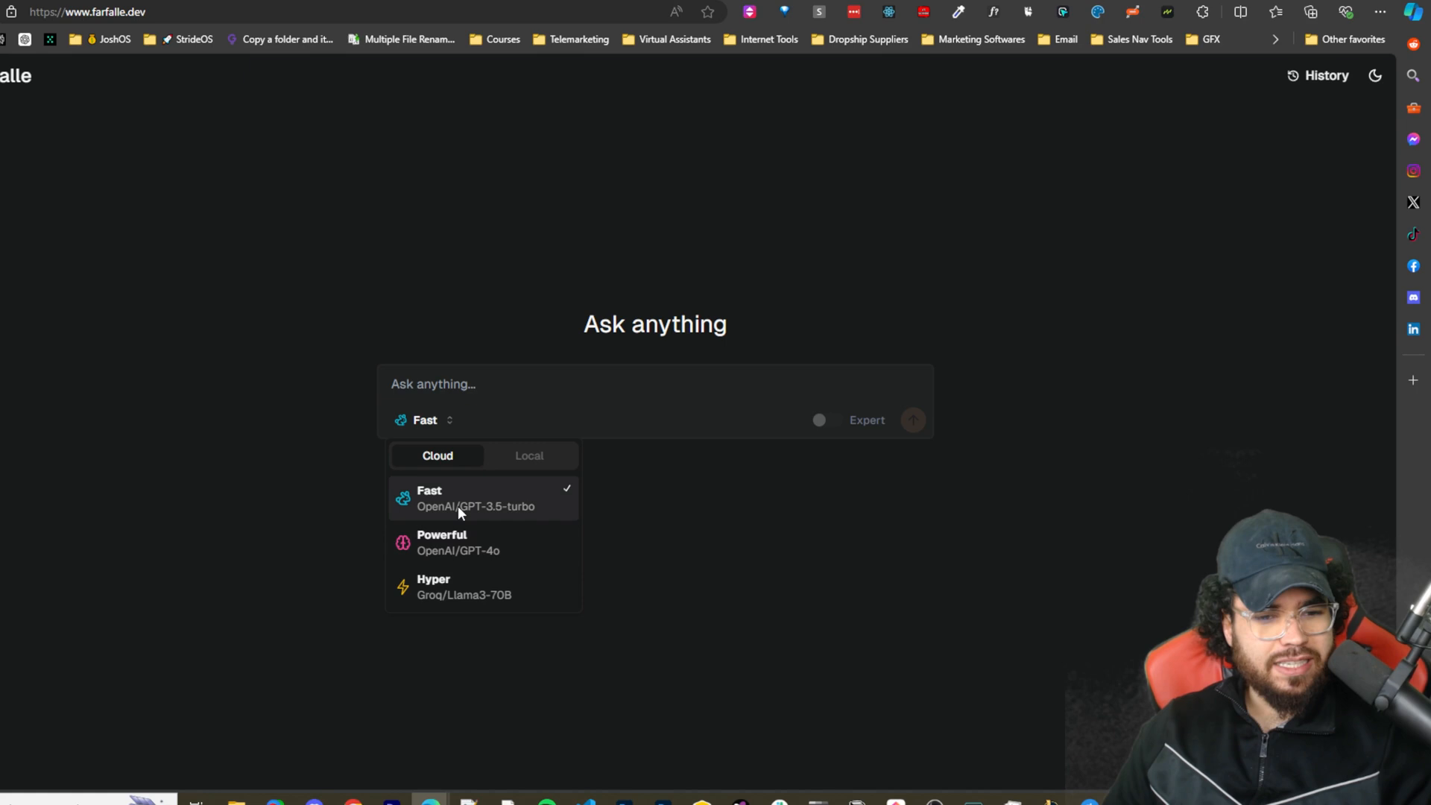
{"action": "mouse_move", "coordinate": [509, 518]}
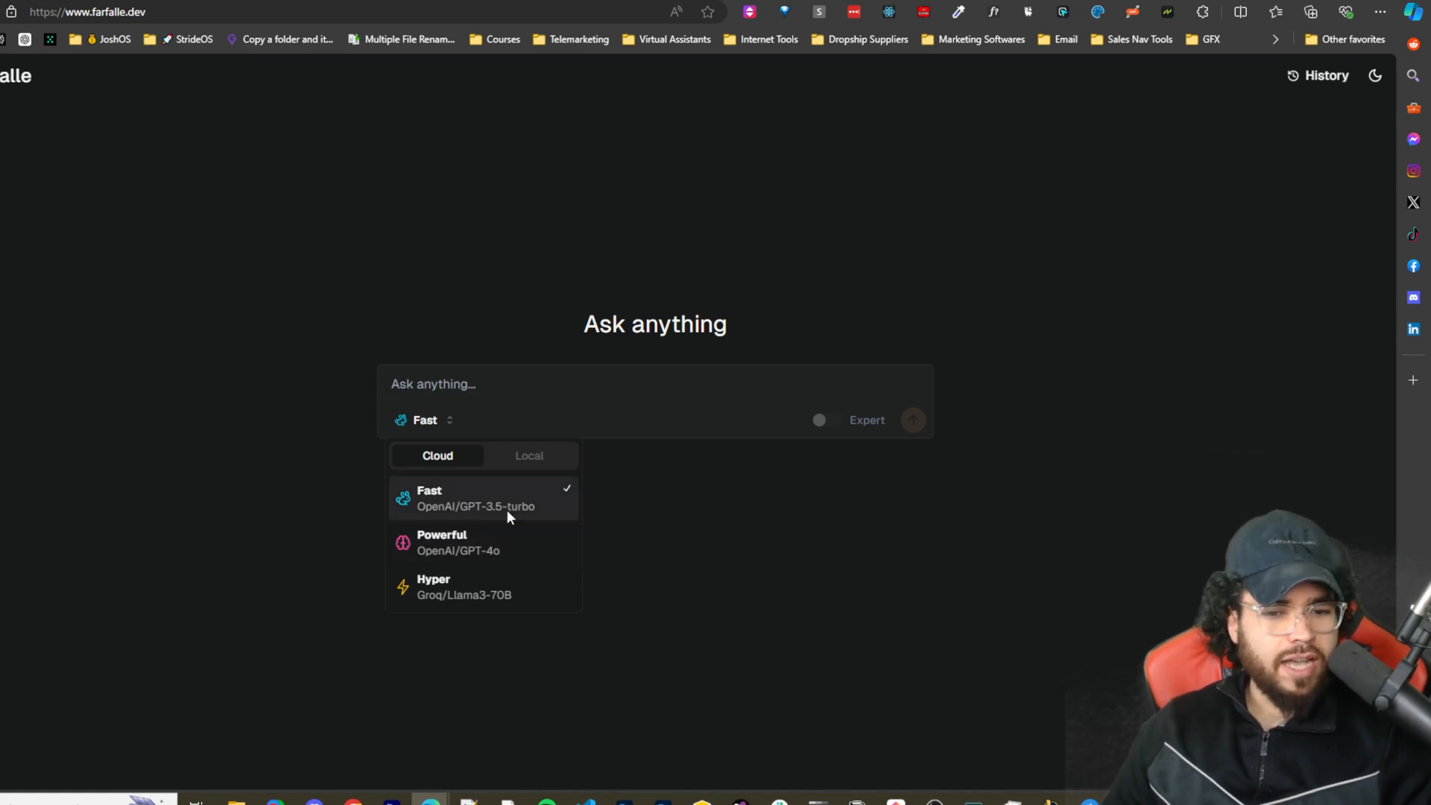
{"action": "mouse_move", "coordinate": [546, 532]}
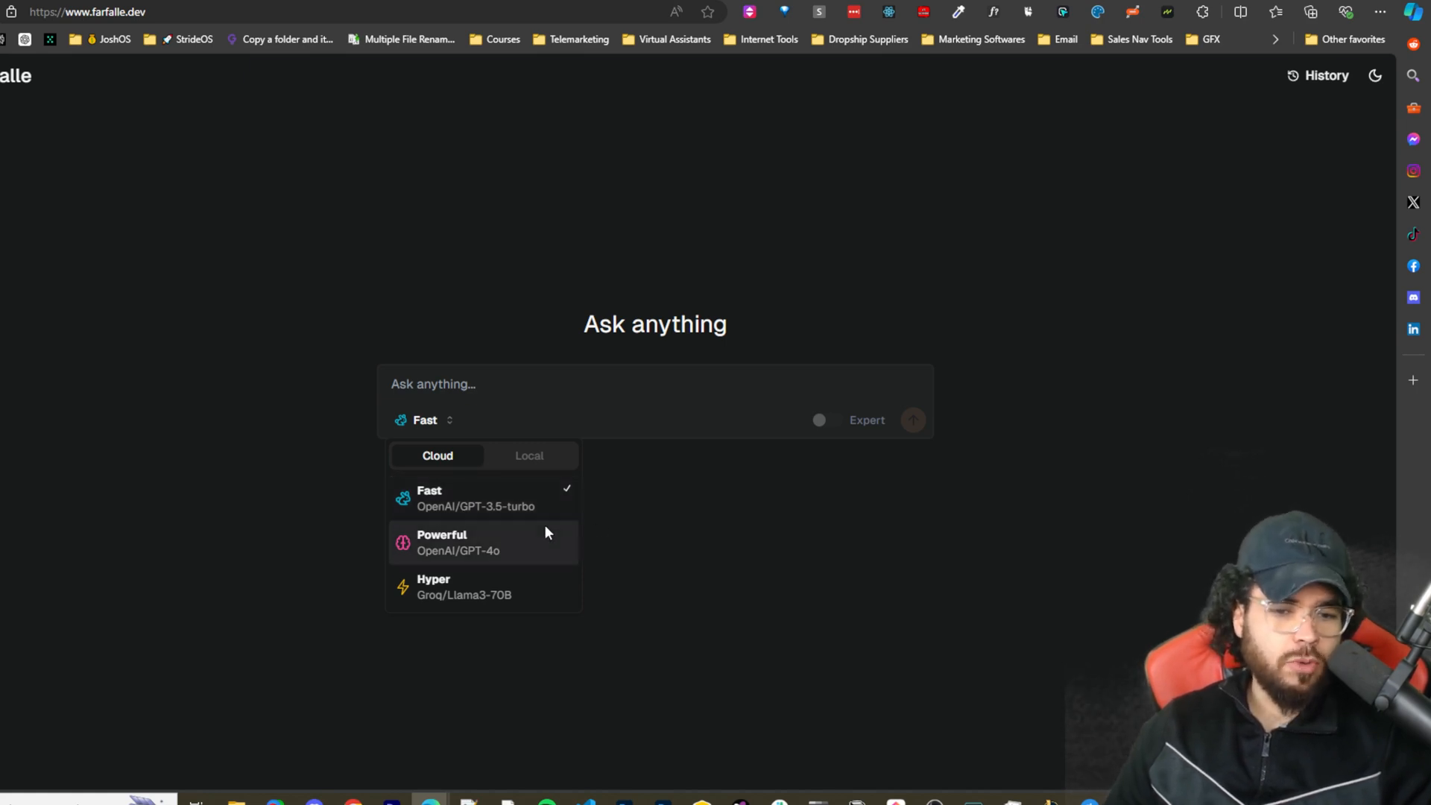
{"action": "left_click", "coordinate": [442, 542]}
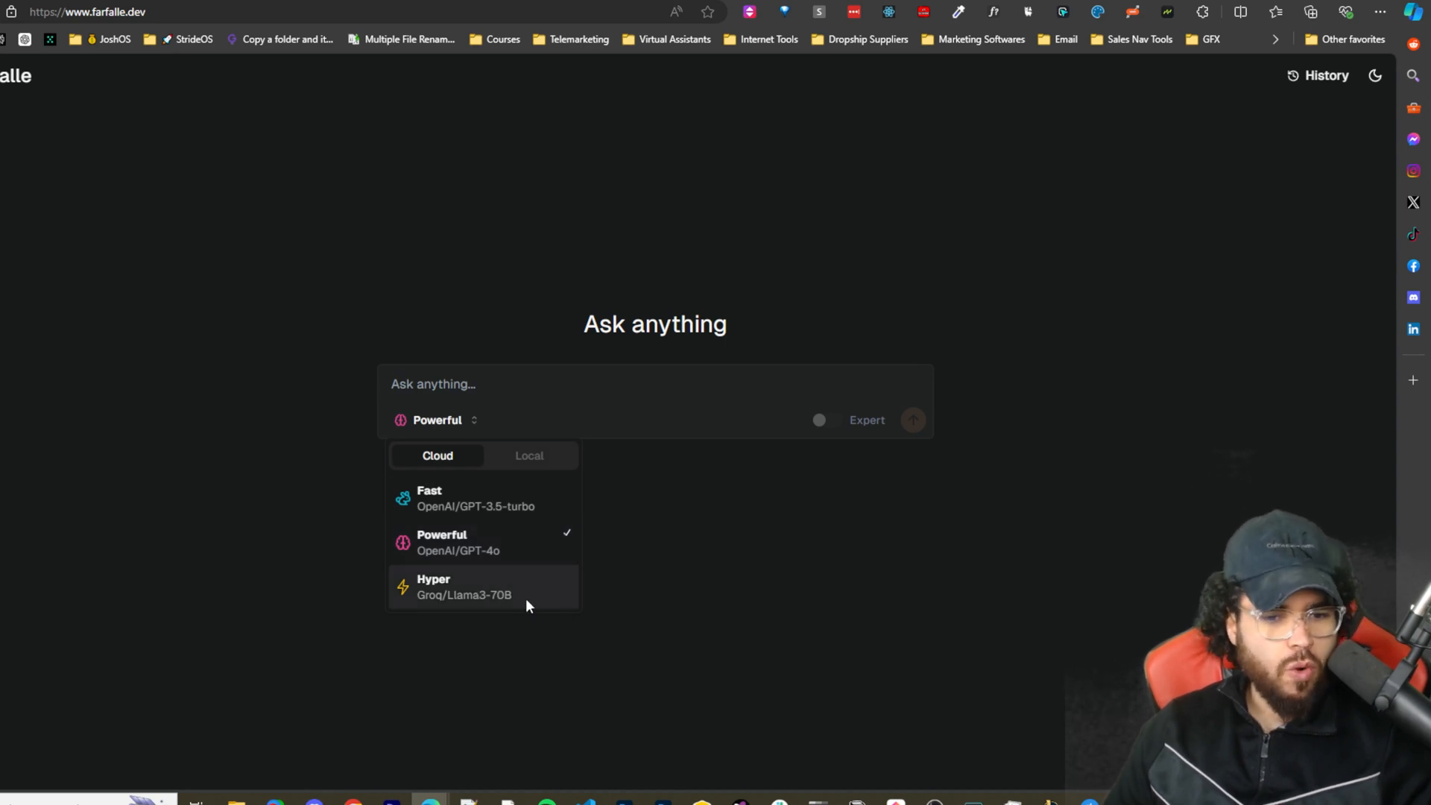
{"action": "mouse_move", "coordinate": [472, 605]}
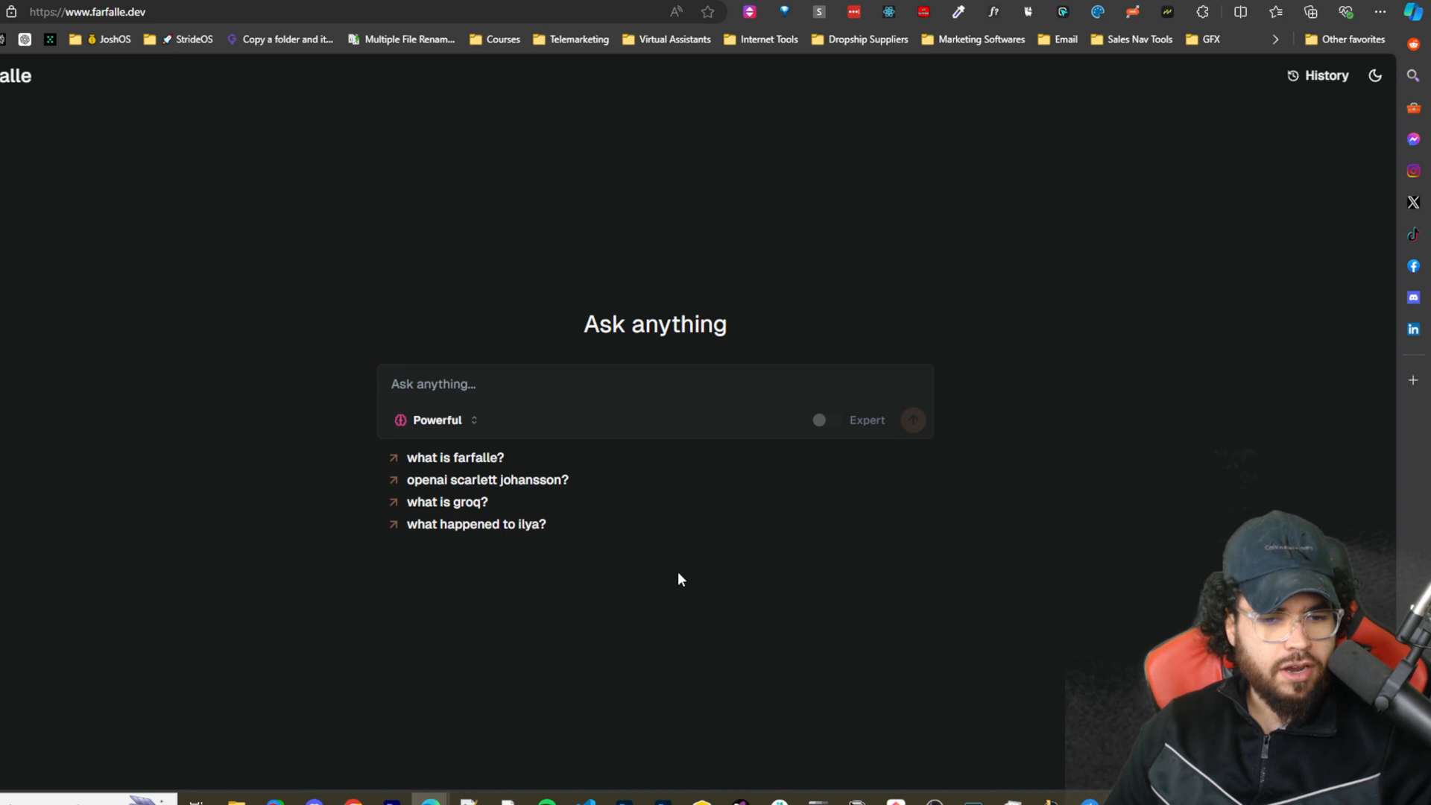
{"action": "left_click", "coordinate": [436, 420]}
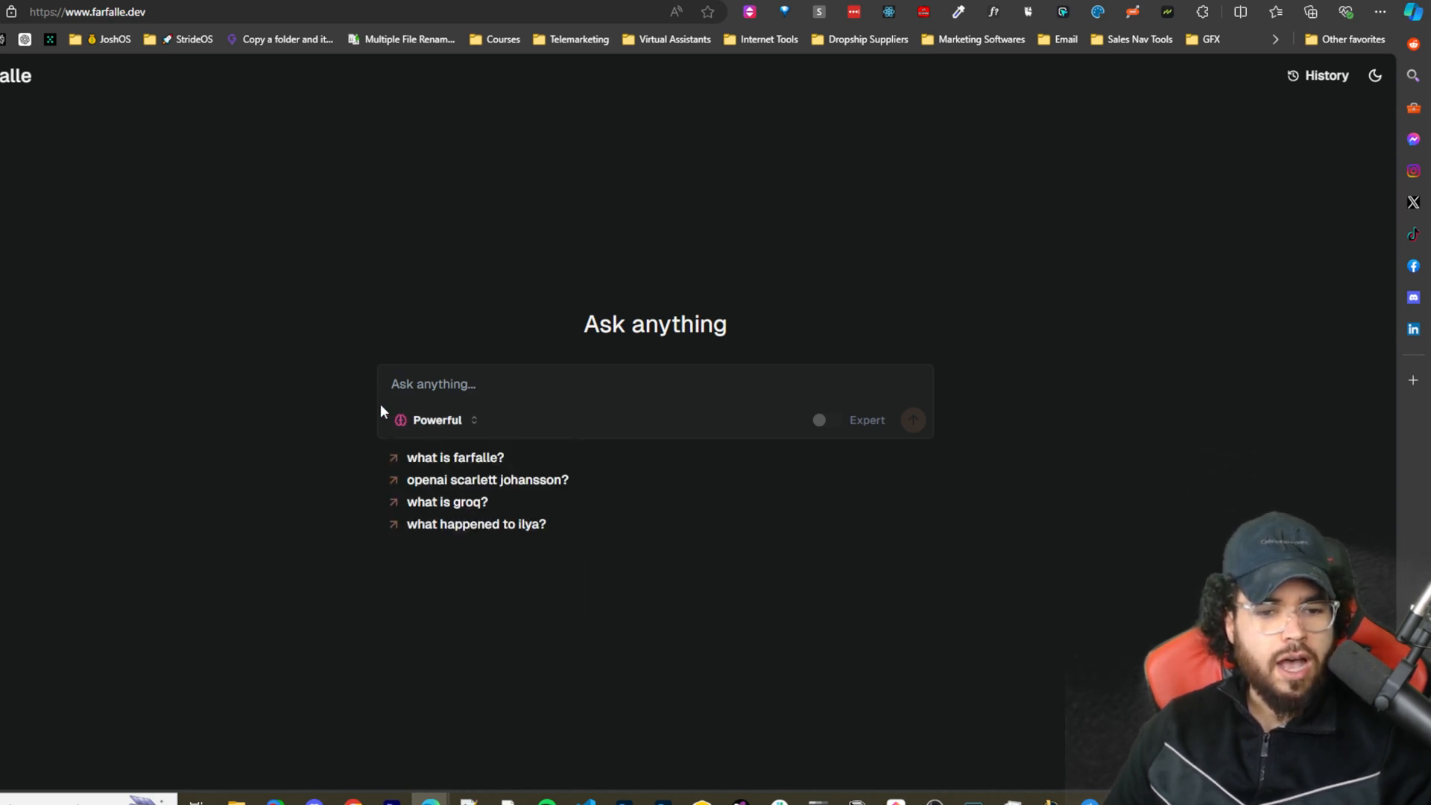
{"action": "left_click", "coordinate": [437, 421]}
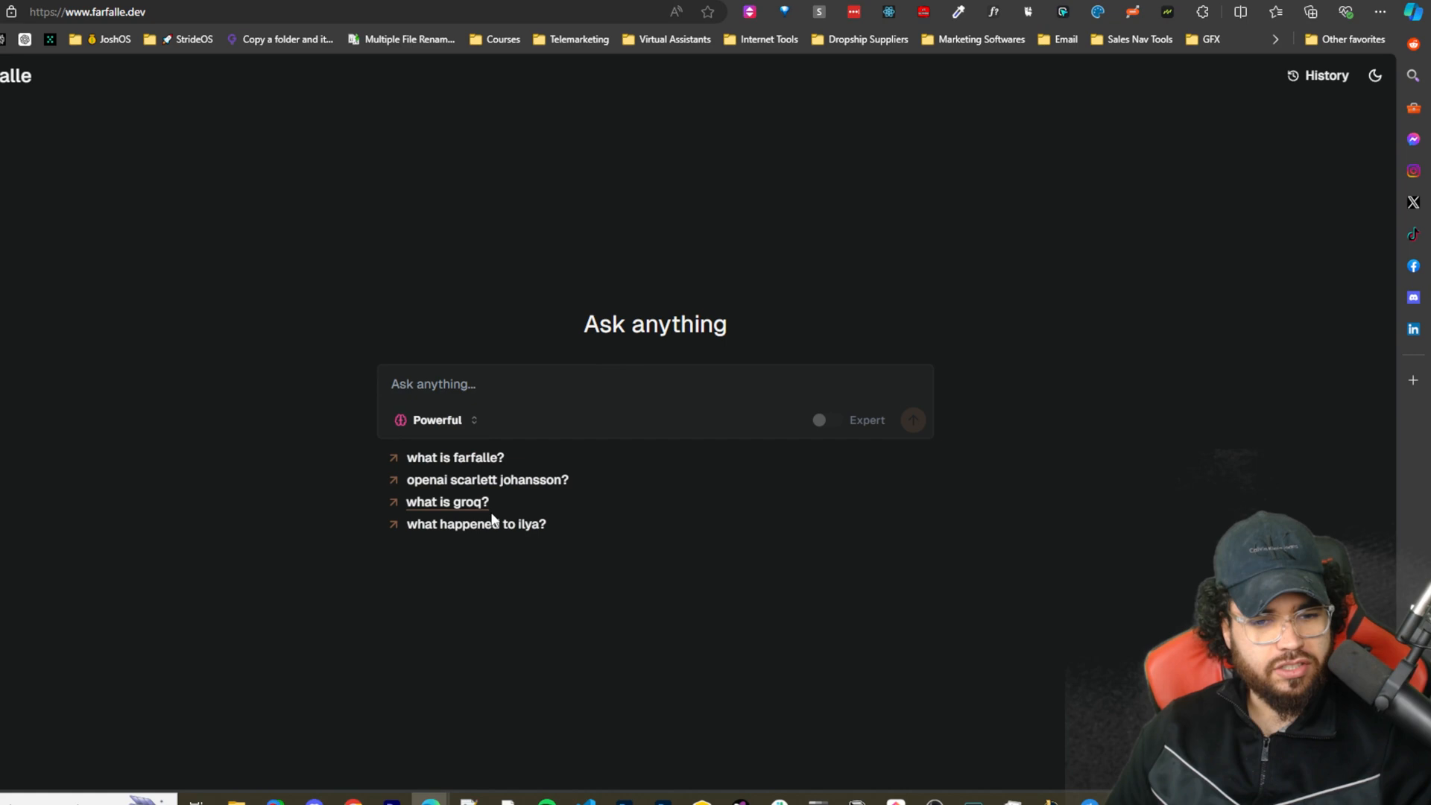
{"action": "left_click", "coordinate": [476, 524]}
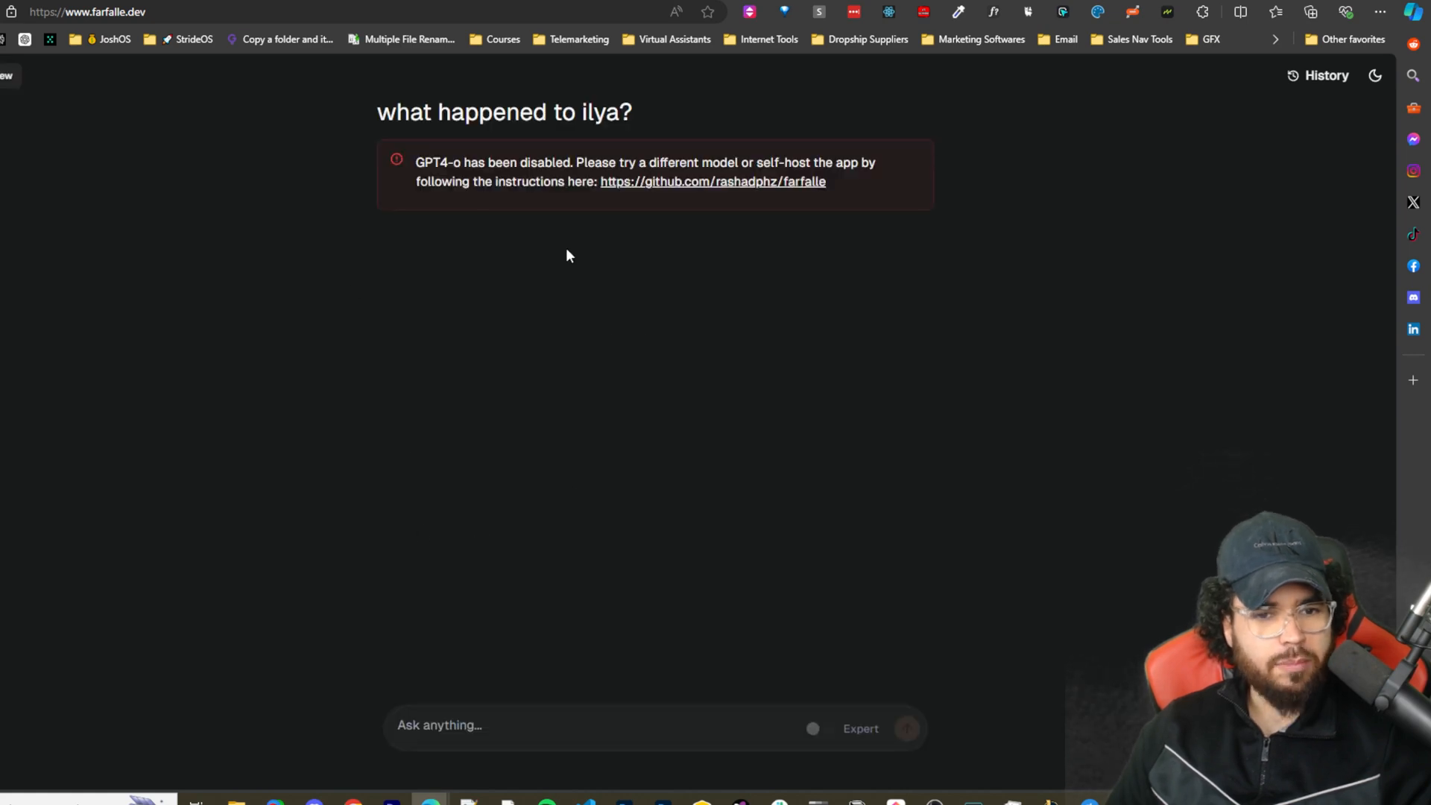
{"action": "left_click_drag", "start_coordinate": [453, 163], "coordinate": [606, 173]}
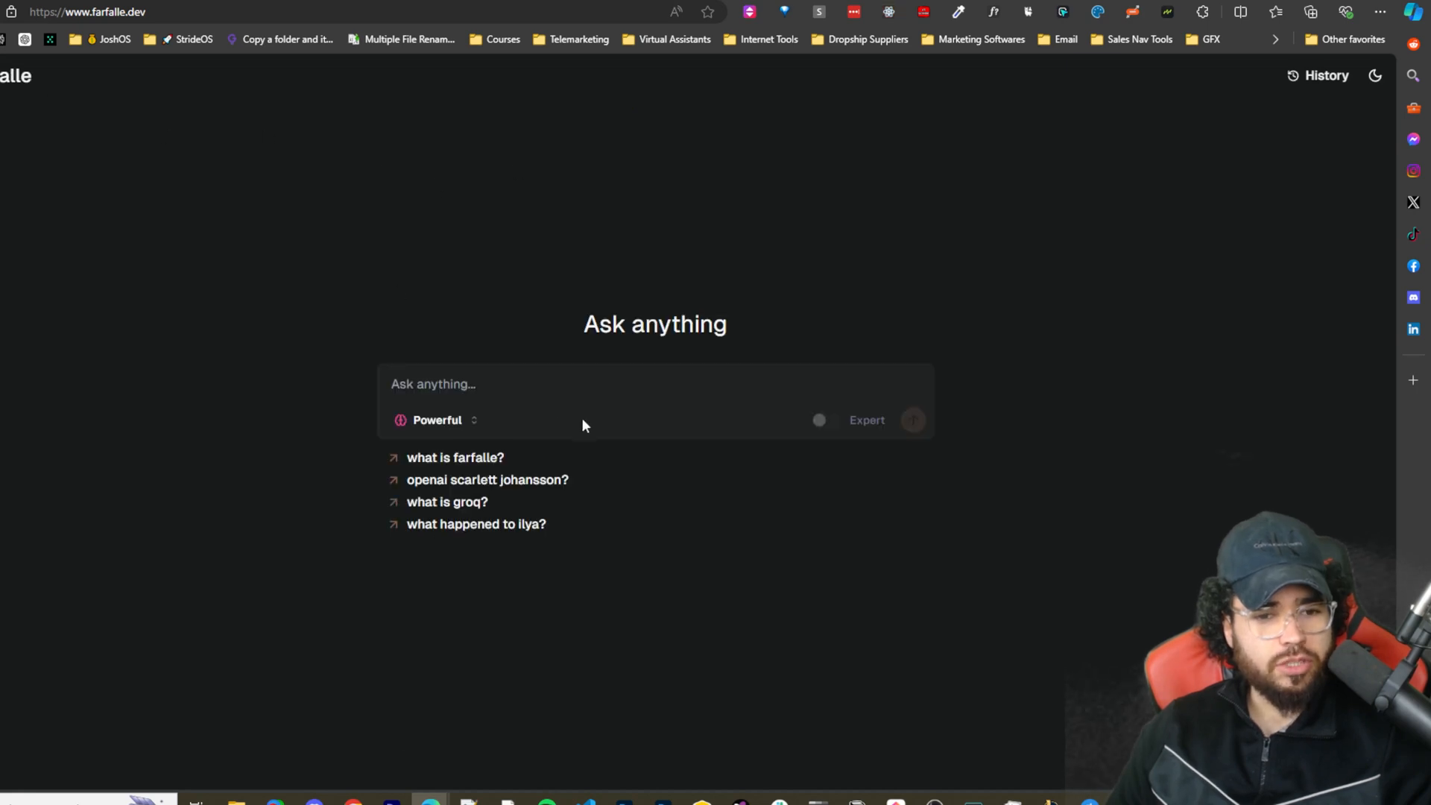
{"action": "left_click", "coordinate": [437, 421]}
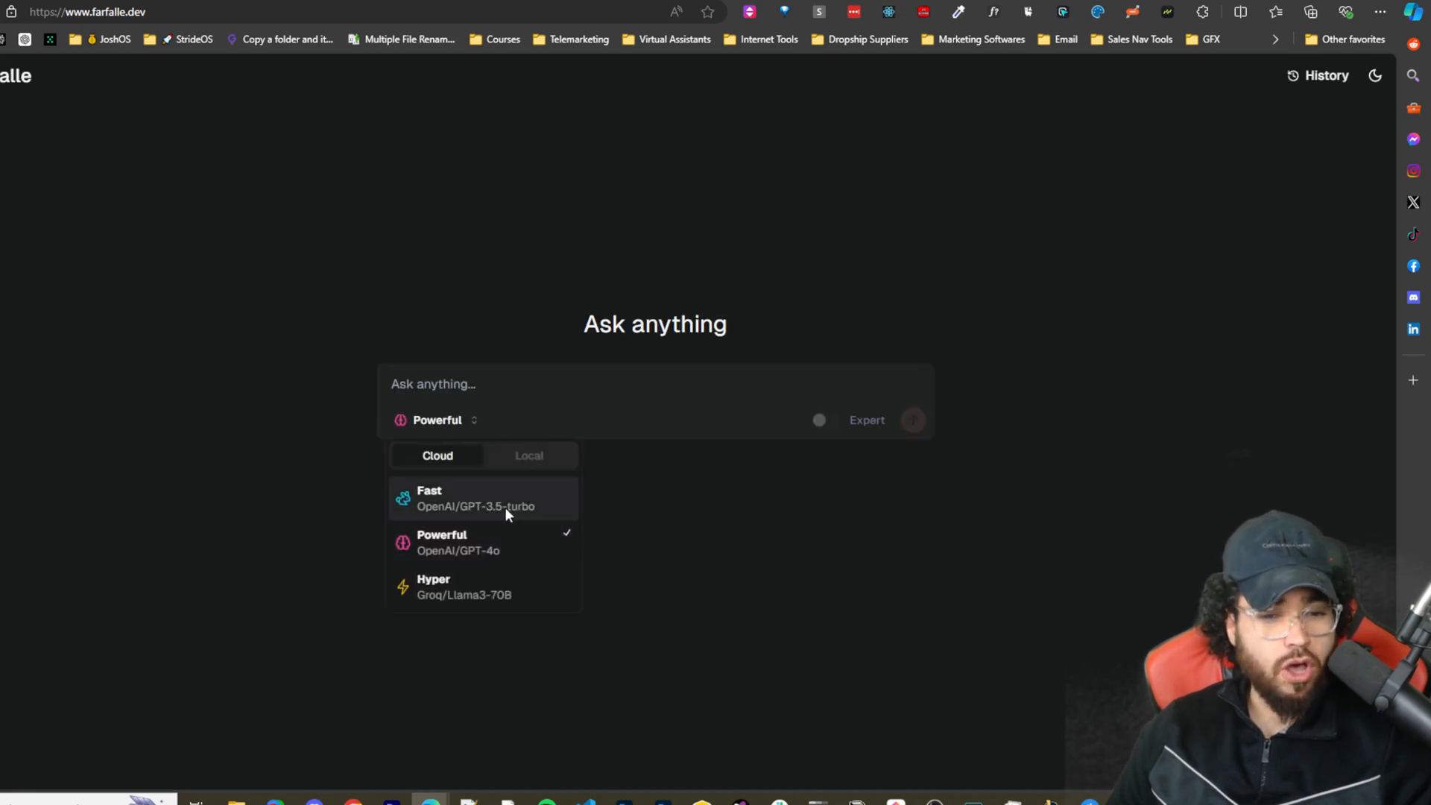
{"action": "left_click", "coordinate": [429, 497]}
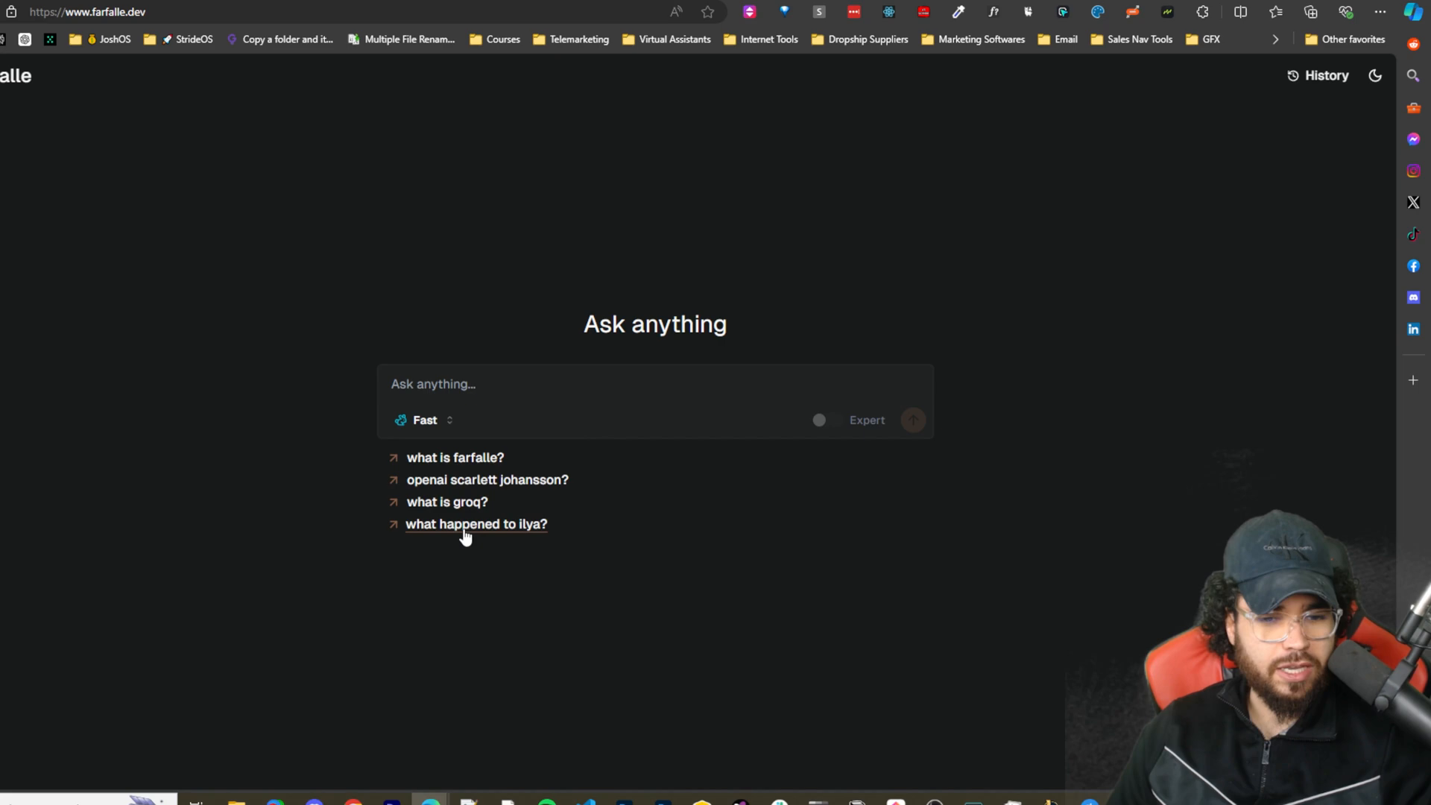
{"action": "left_click", "coordinate": [476, 524]}
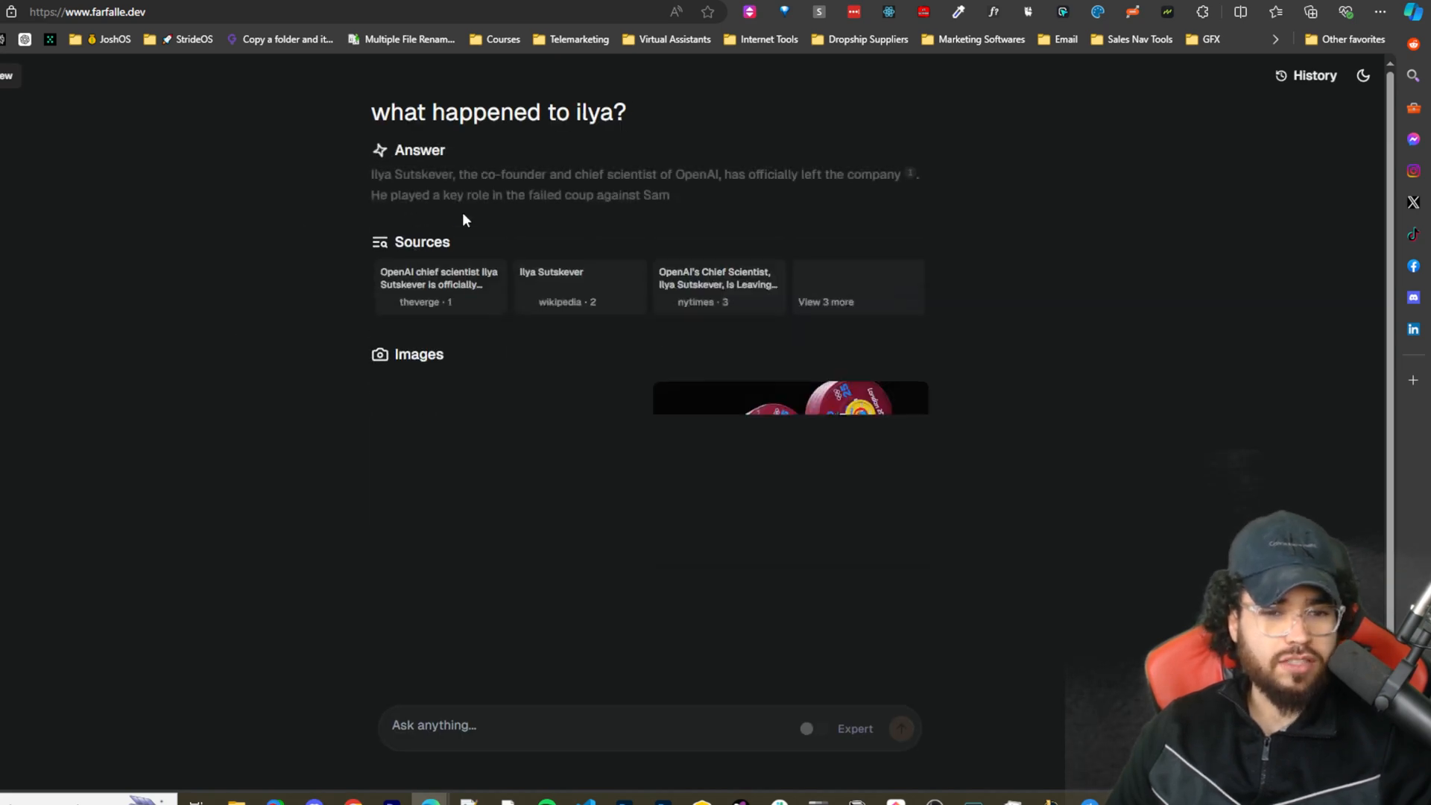
{"action": "scroll", "scroll_direction": "down", "scroll_amount": 3}
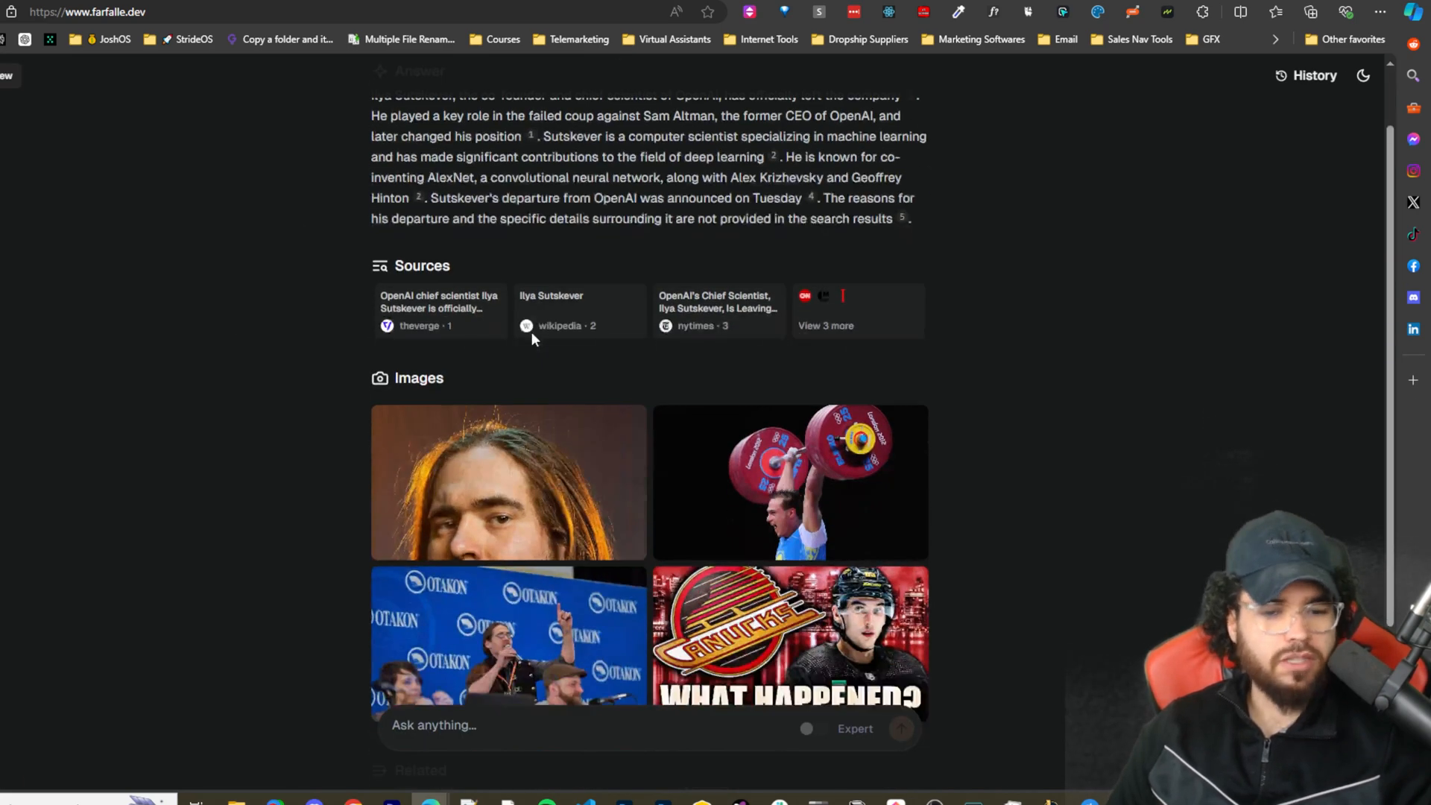
{"action": "scroll", "scroll_direction": "down", "scroll_amount": 3}
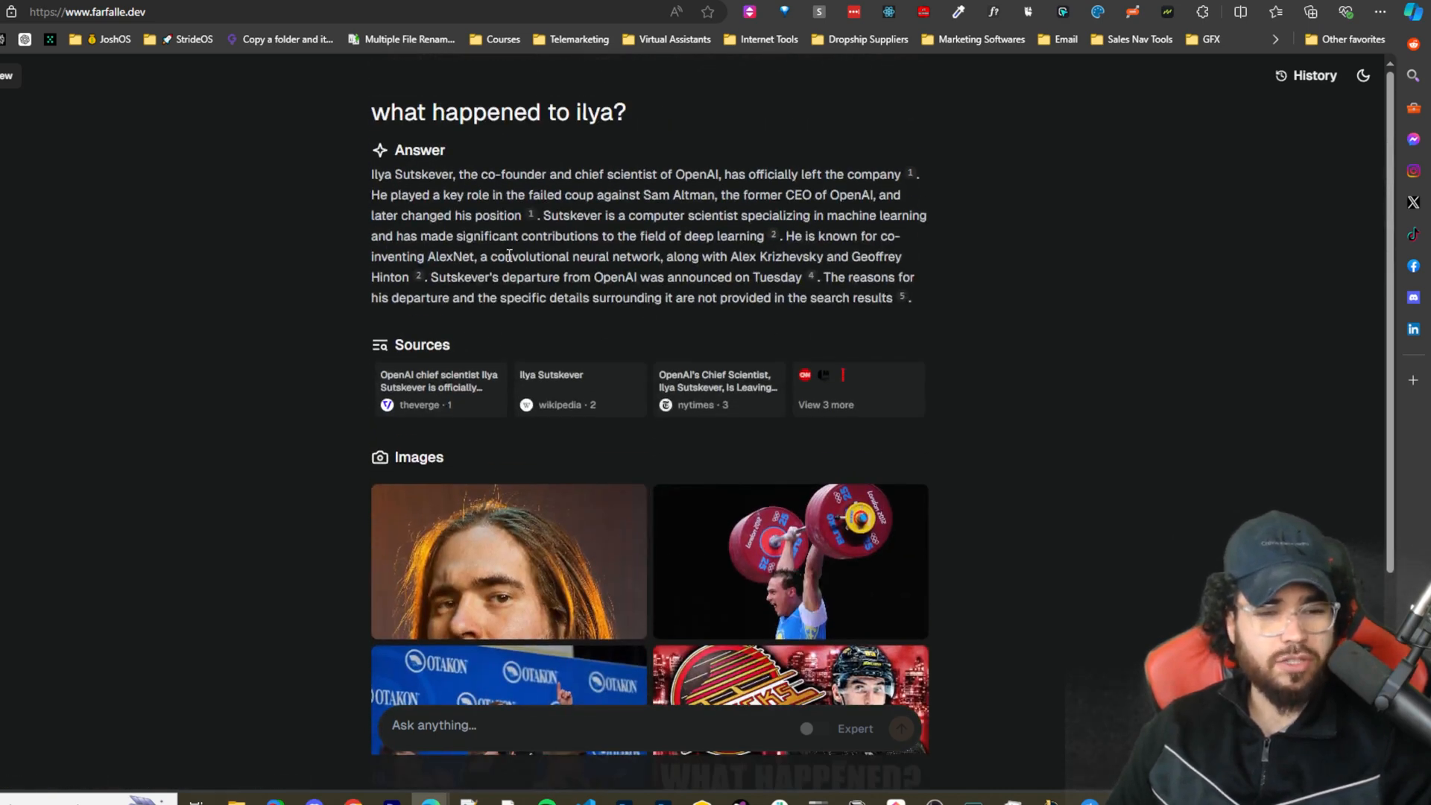
{"action": "scroll", "scroll_direction": "down", "scroll_amount": 3}
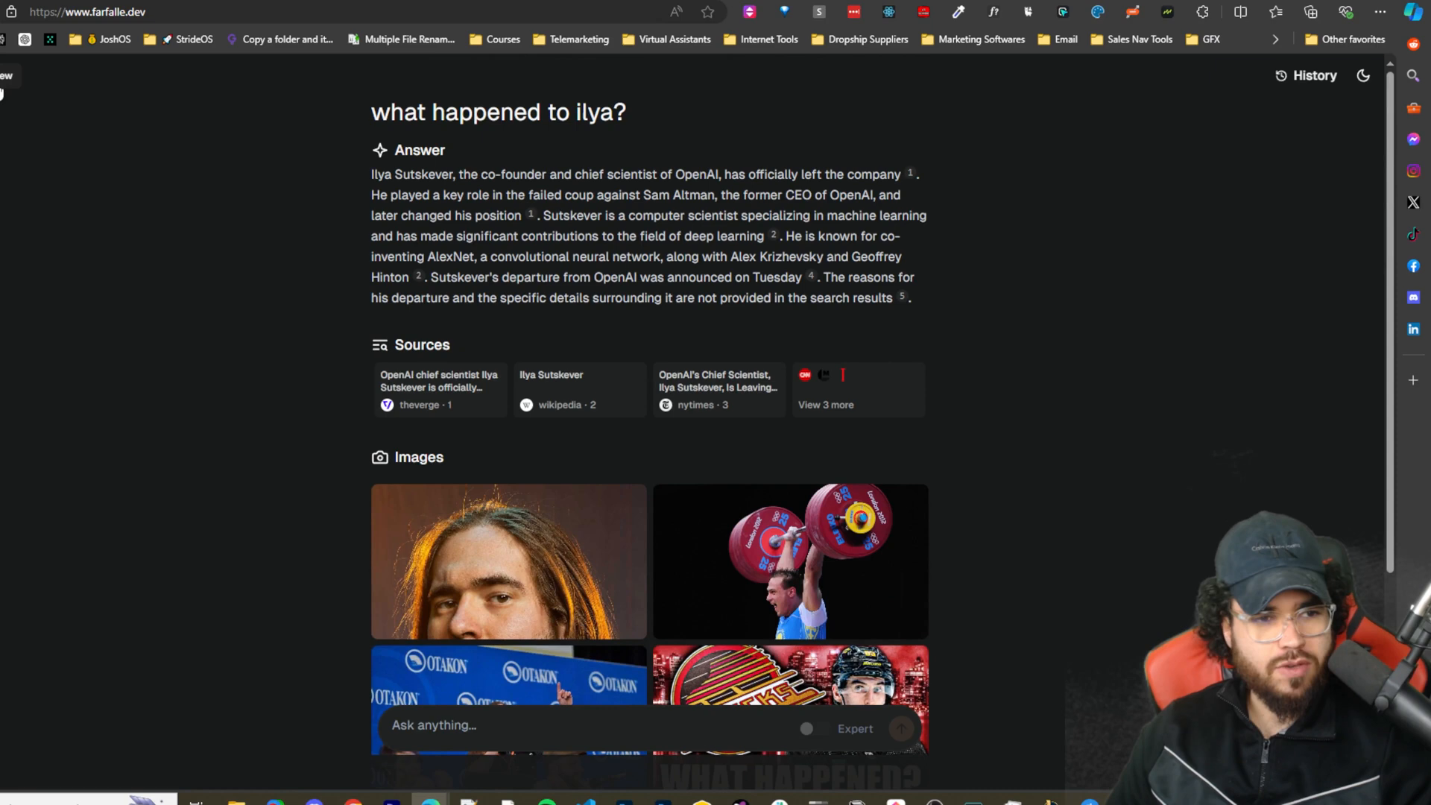
{"action": "left_click", "coordinate": [1372, 76]}
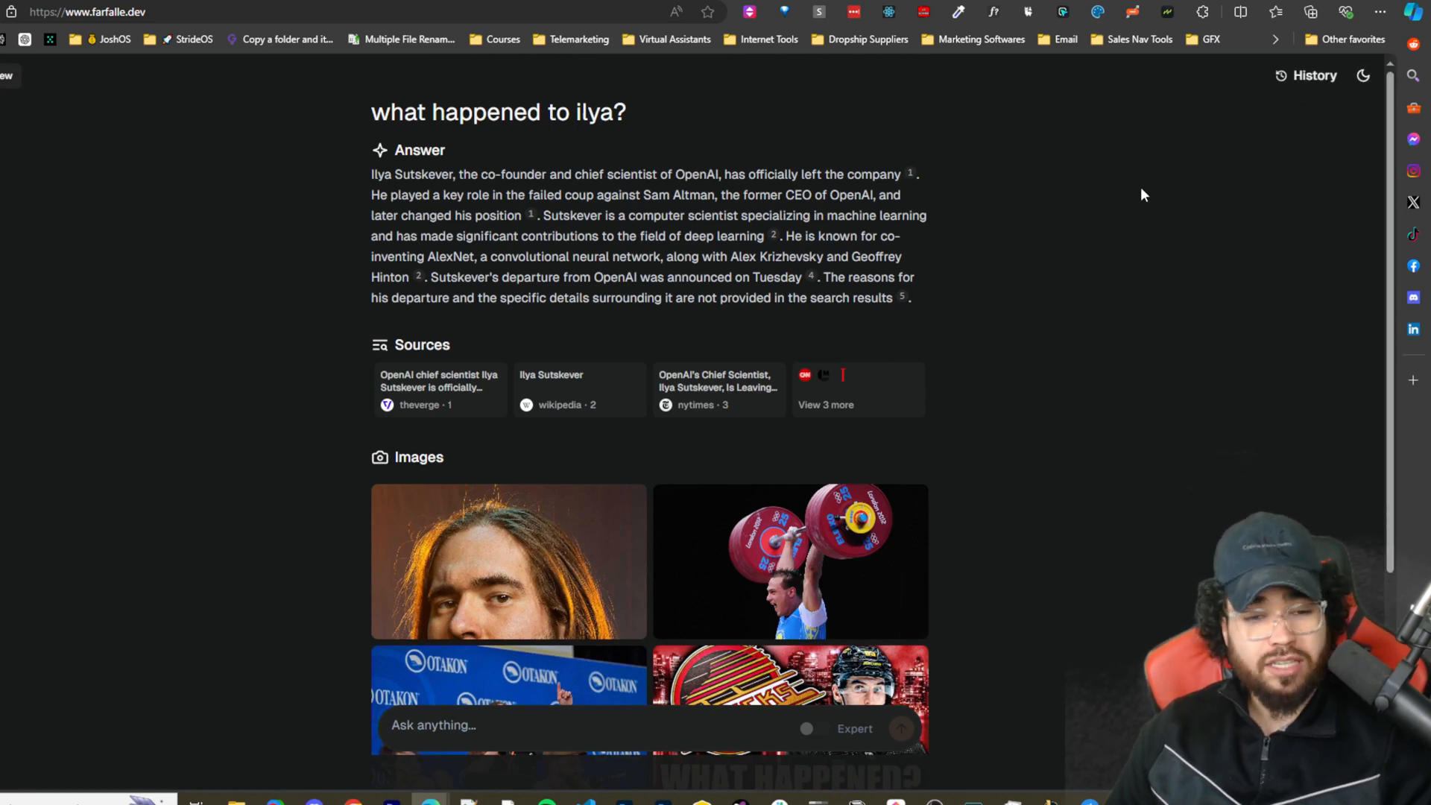
{"action": "mouse_move", "coordinate": [1099, 218]}
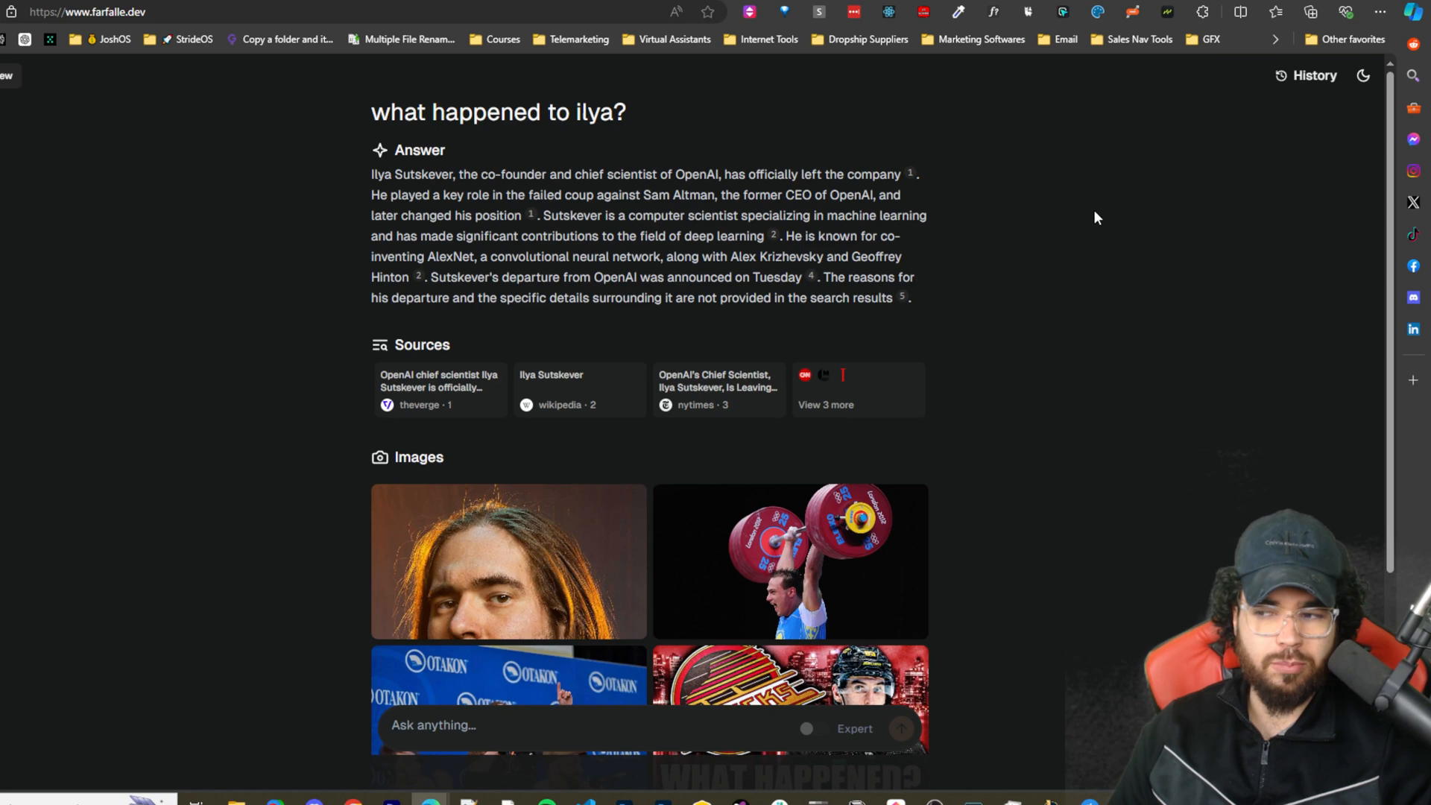
{"action": "mouse_move", "coordinate": [1093, 225]}
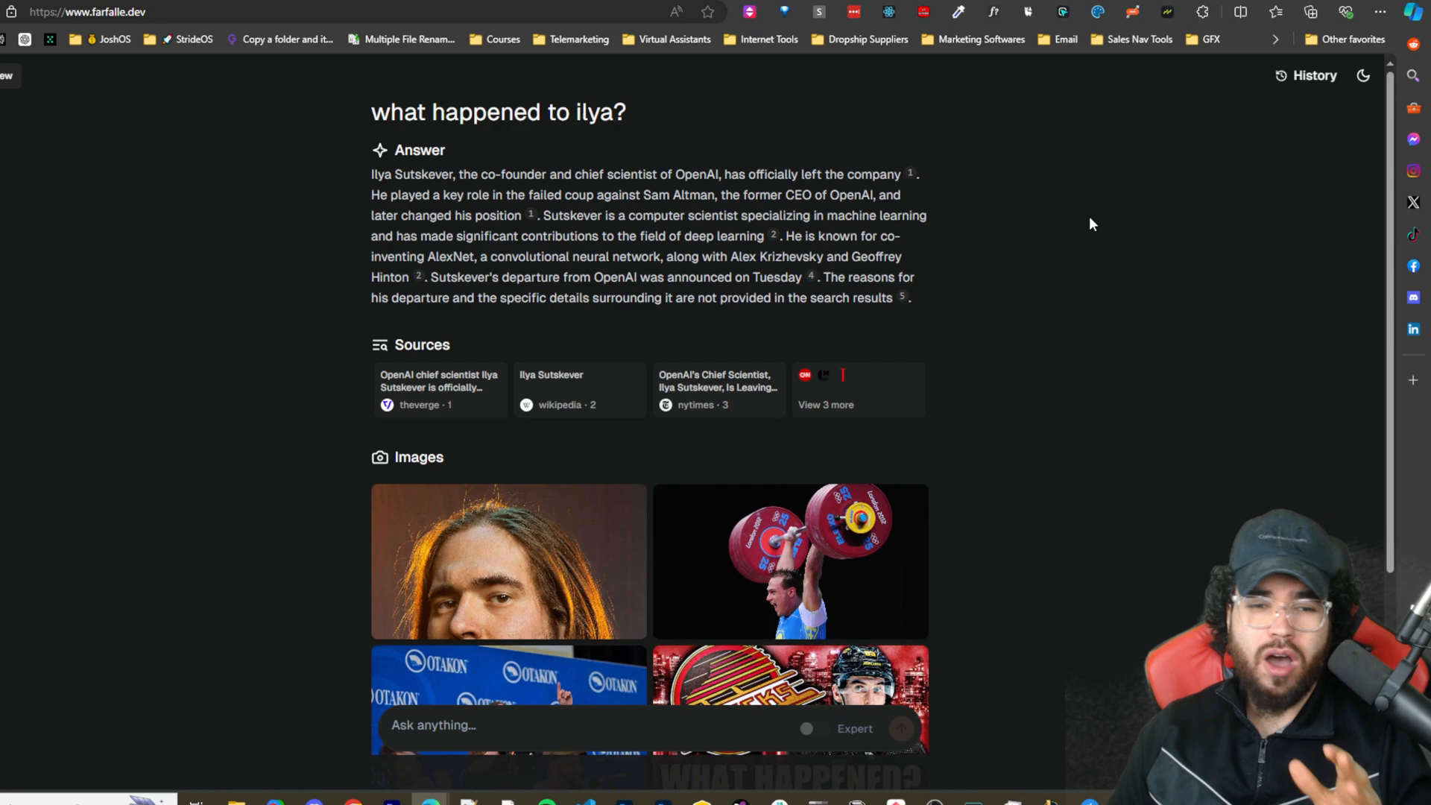
{"action": "mouse_move", "coordinate": [1031, 316]}
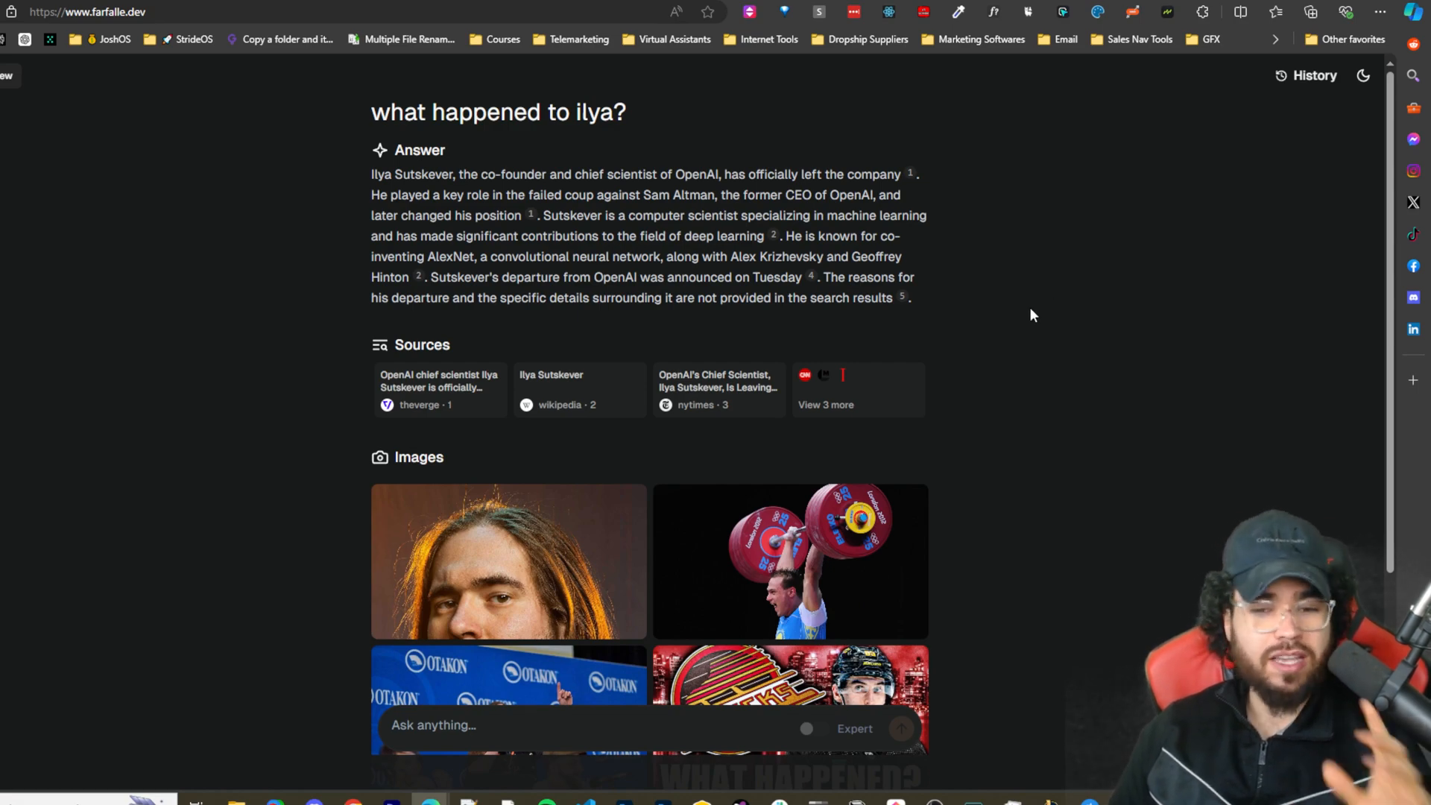
{"action": "scroll", "scroll_direction": "down", "scroll_amount": 3}
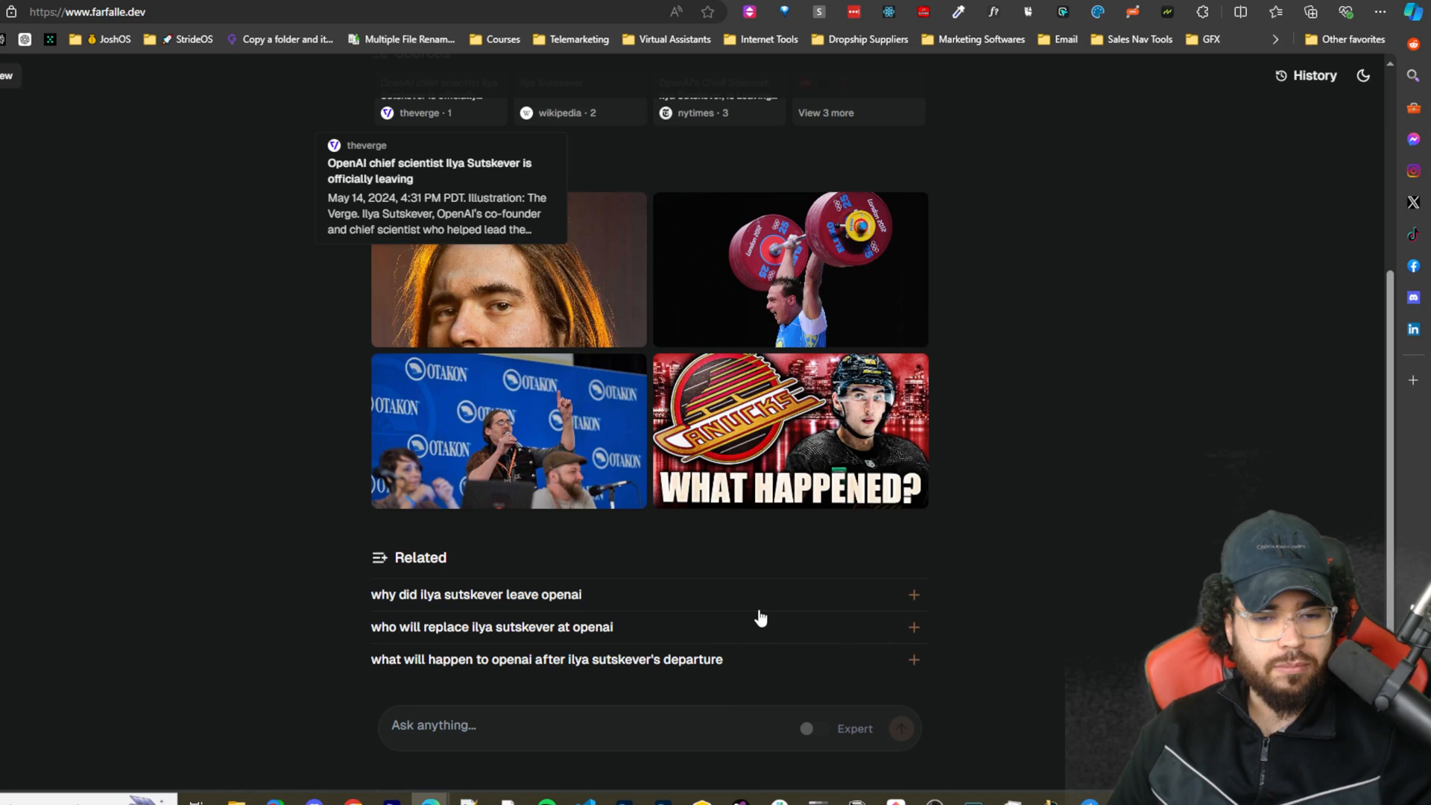
{"action": "mouse_move", "coordinate": [830, 648]}
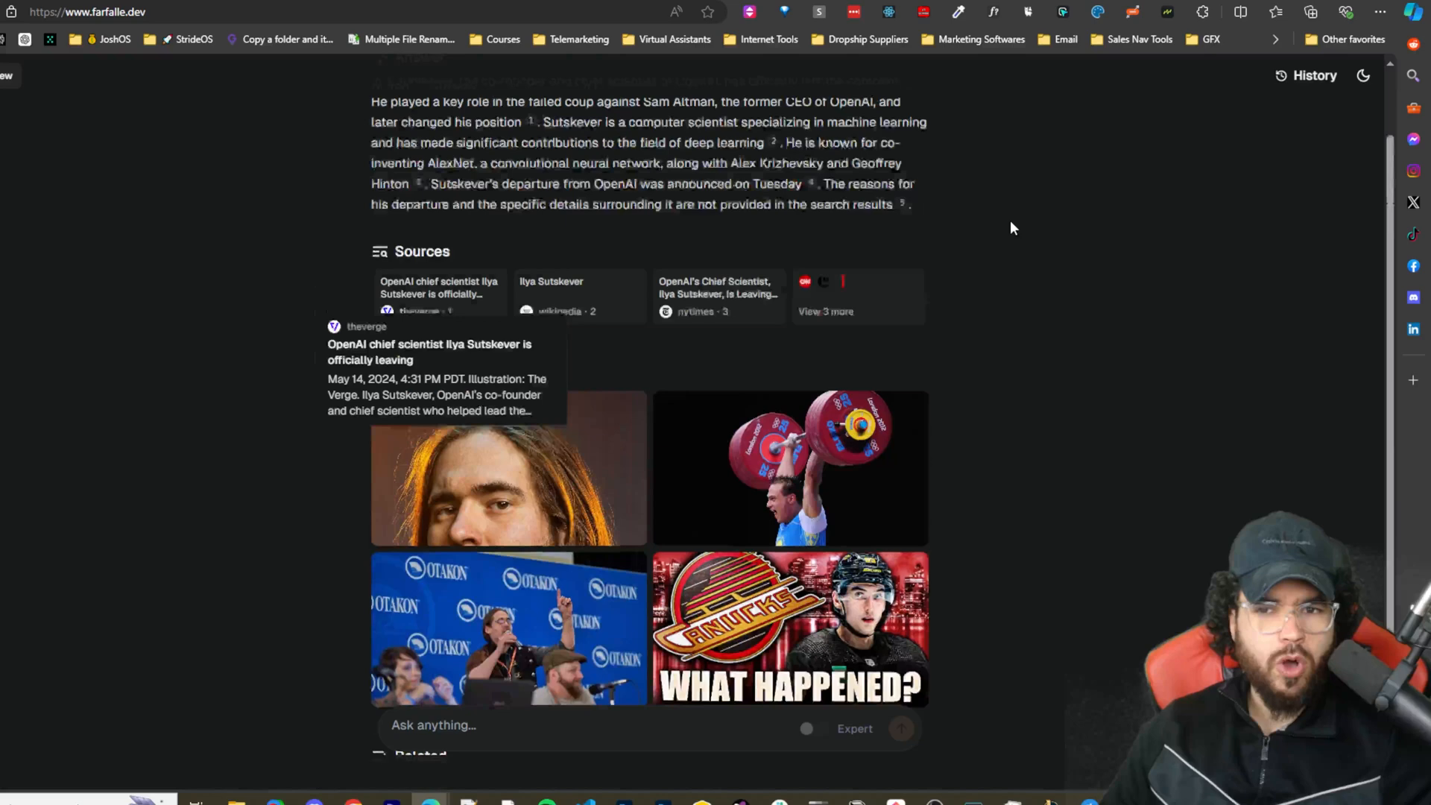
{"action": "scroll", "scroll_direction": "down", "scroll_amount": 3}
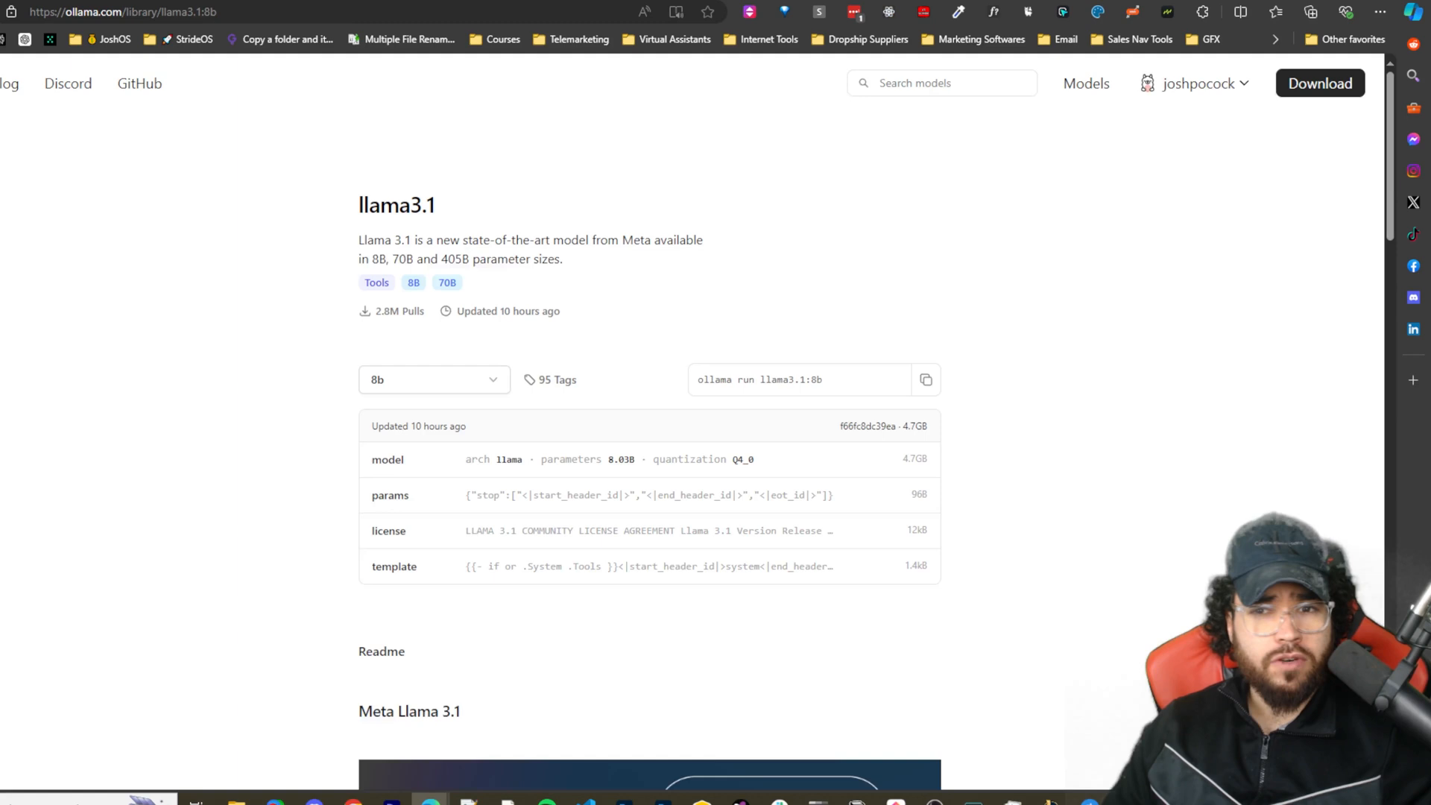
{"action": "mouse_move", "coordinate": [1085, 83]}
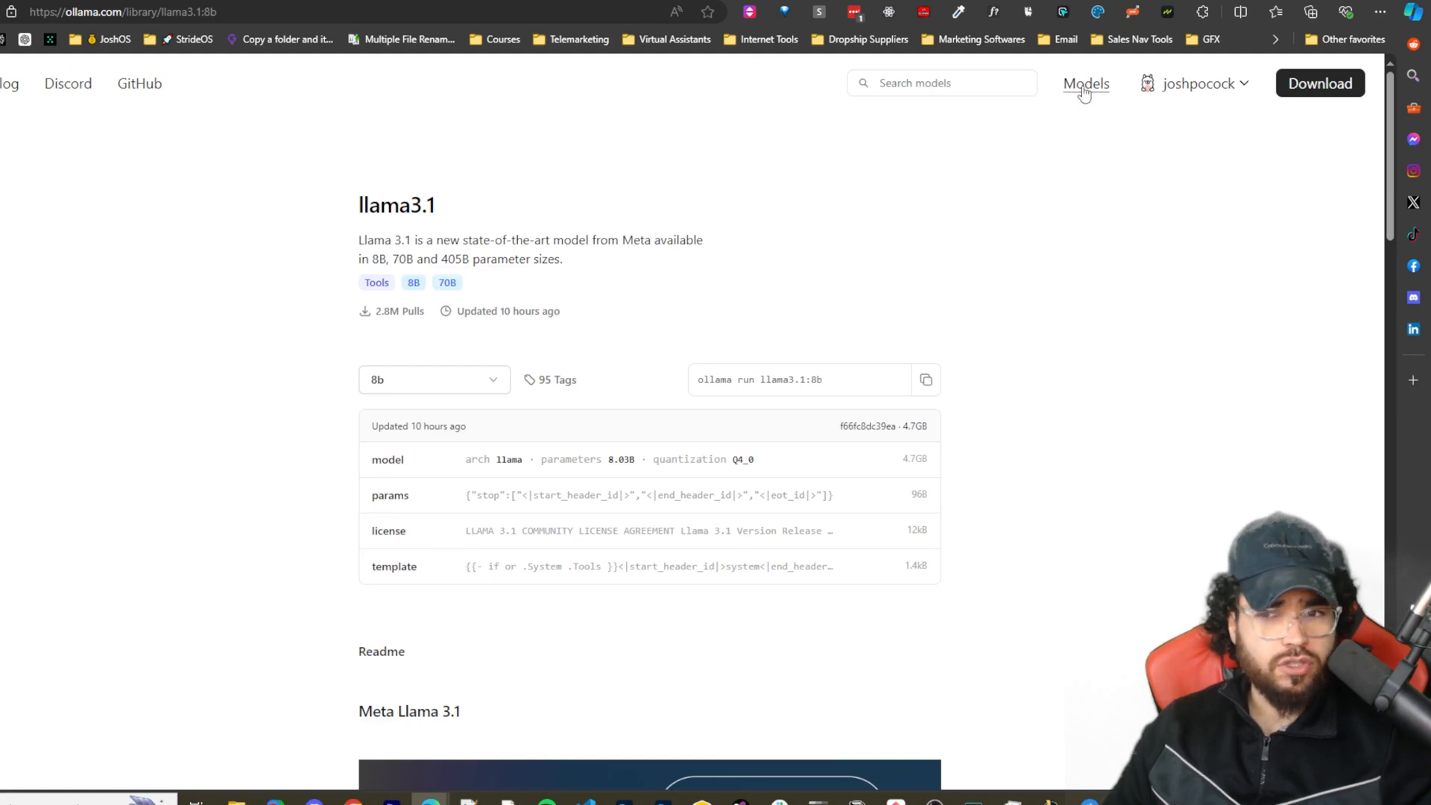
Leave the Ollama llama3.1 page for the Farfalle GitHub README tab
{"action": "left_click", "coordinate": [1085, 83]}
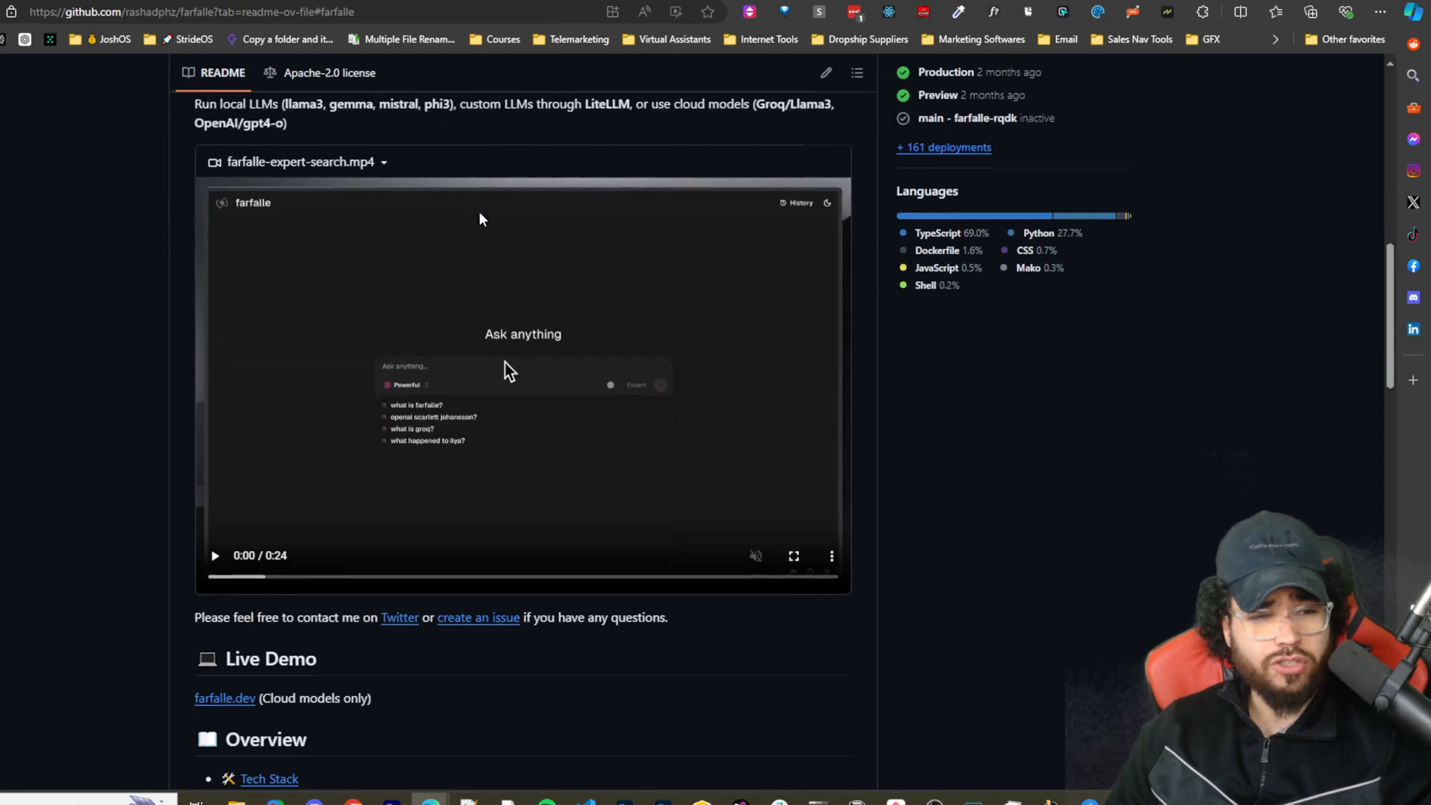
Scroll the README down to Getting Started Locally and the Quick Start commands
{"action": "scroll", "scroll_direction": "down", "scroll_amount": 3}
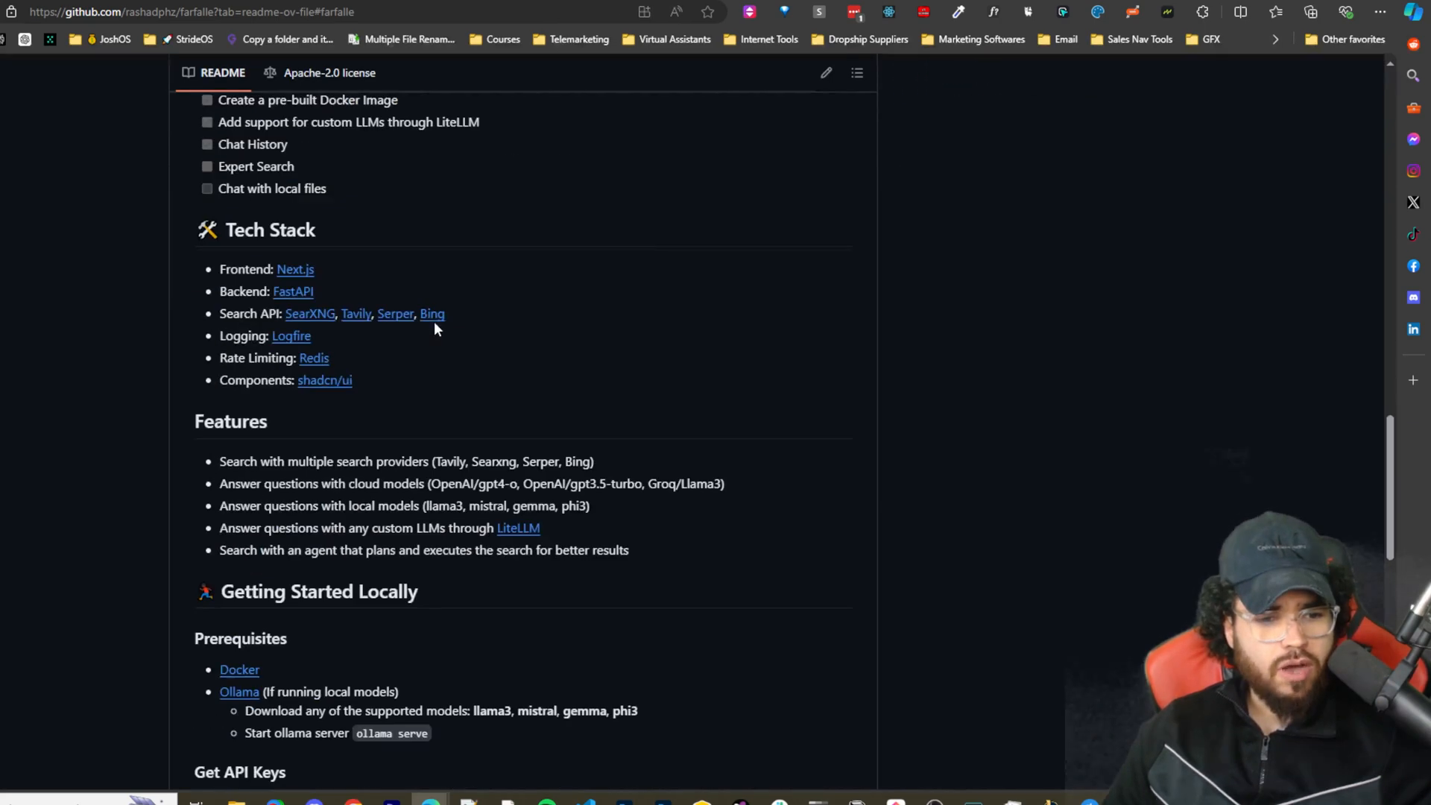
{"action": "scroll", "scroll_direction": "down", "scroll_amount": 3}
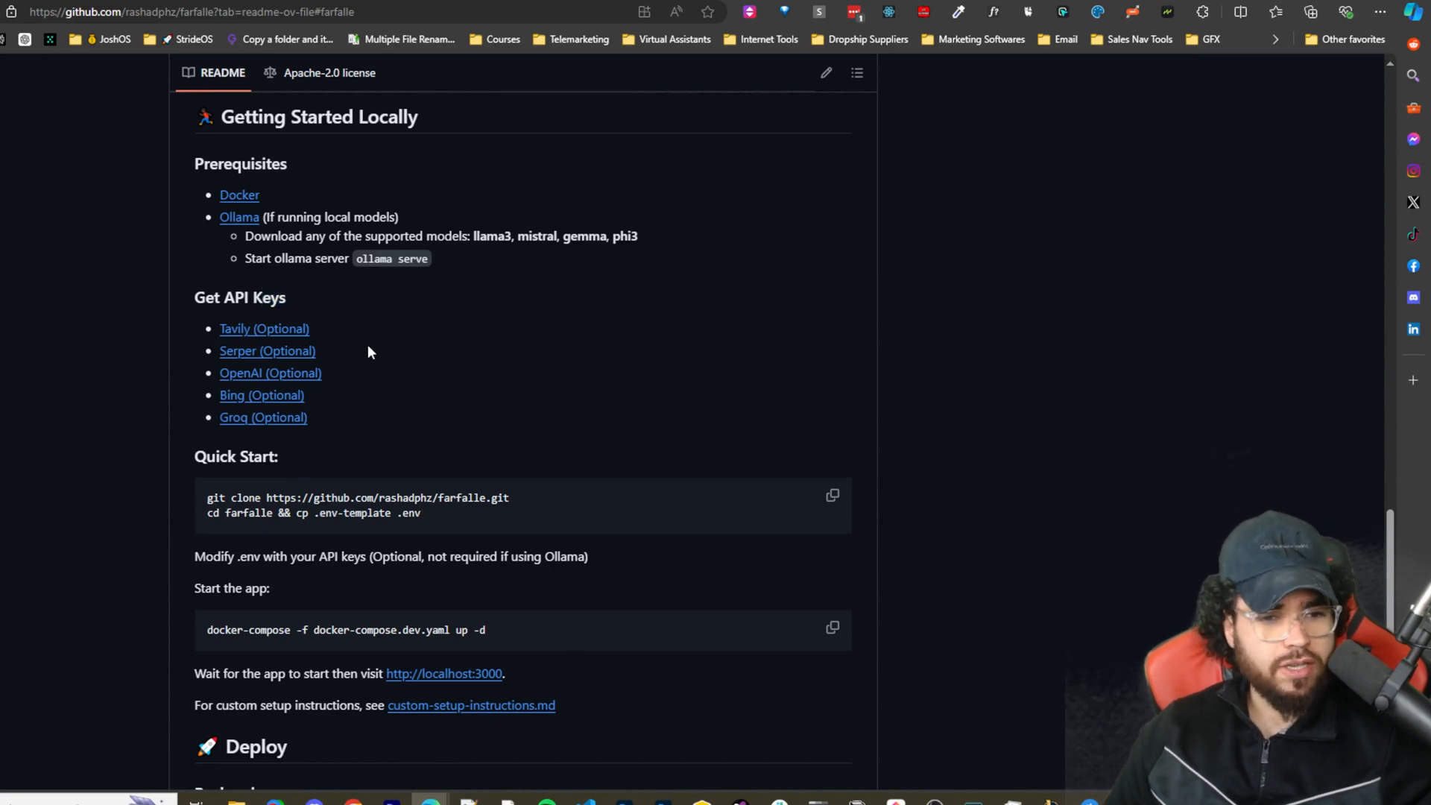
{"action": "mouse_move", "coordinate": [445, 356]}
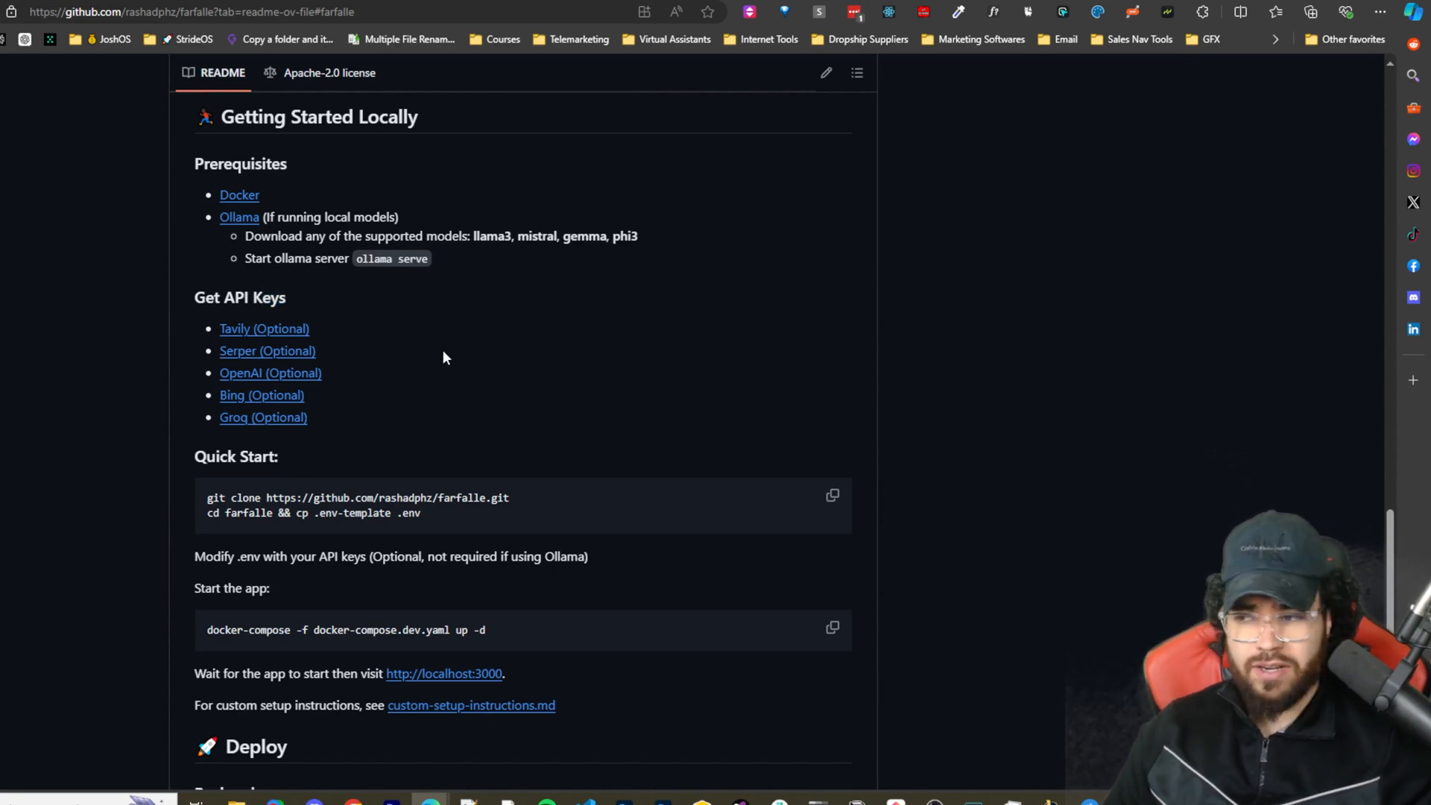
{"action": "mouse_move", "coordinate": [531, 383]}
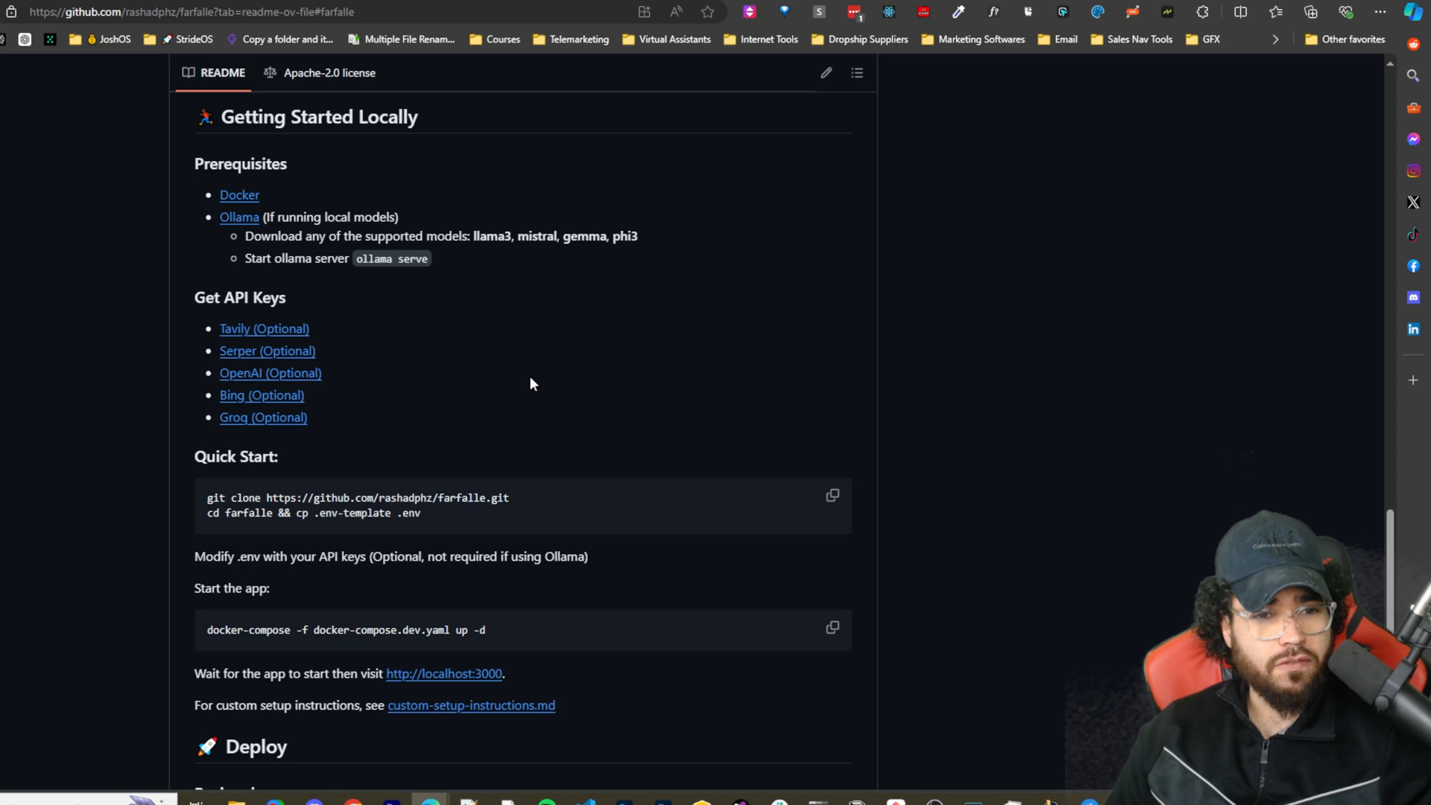
{"action": "mouse_move", "coordinate": [383, 381]}
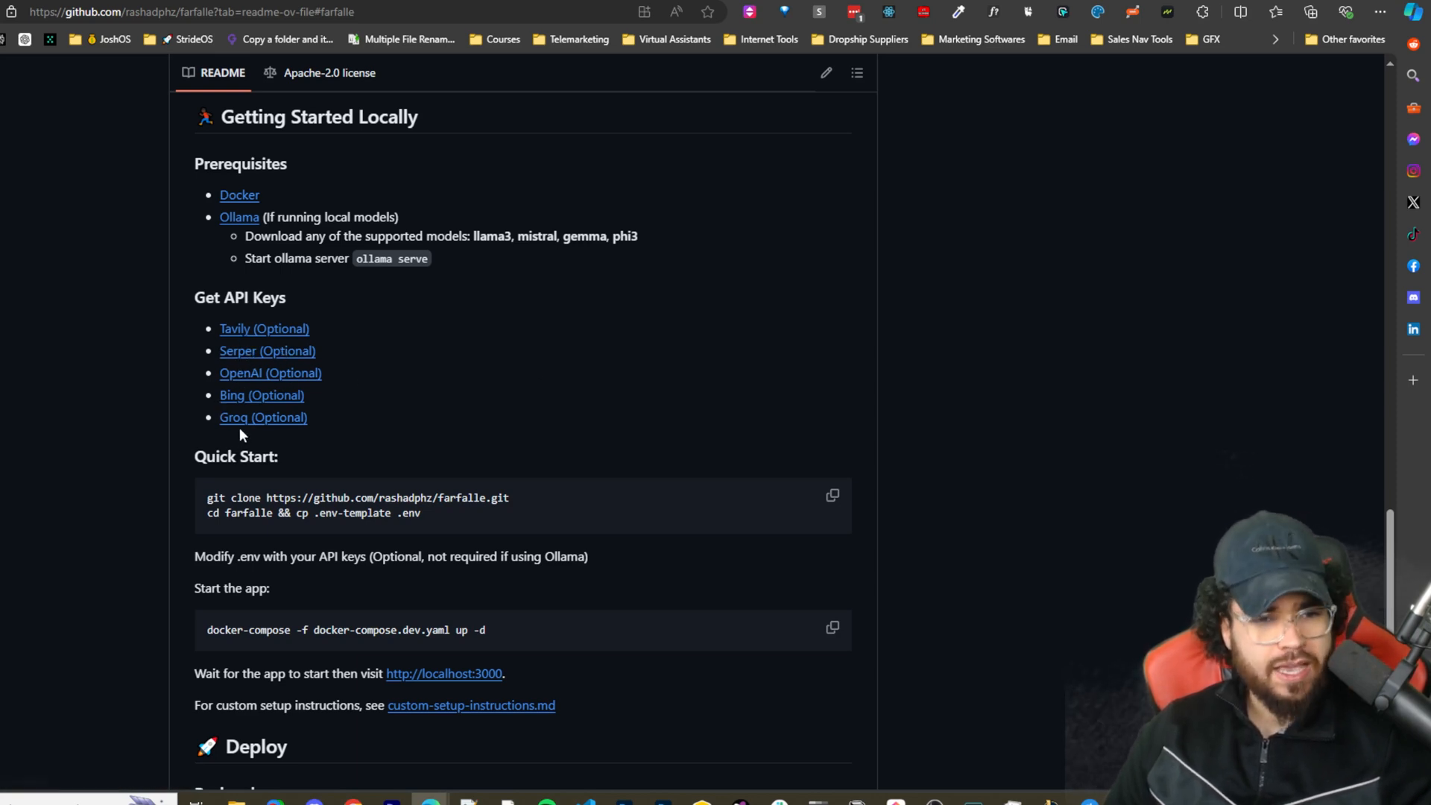
{"action": "scroll", "scroll_direction": "down", "scroll_amount": 3}
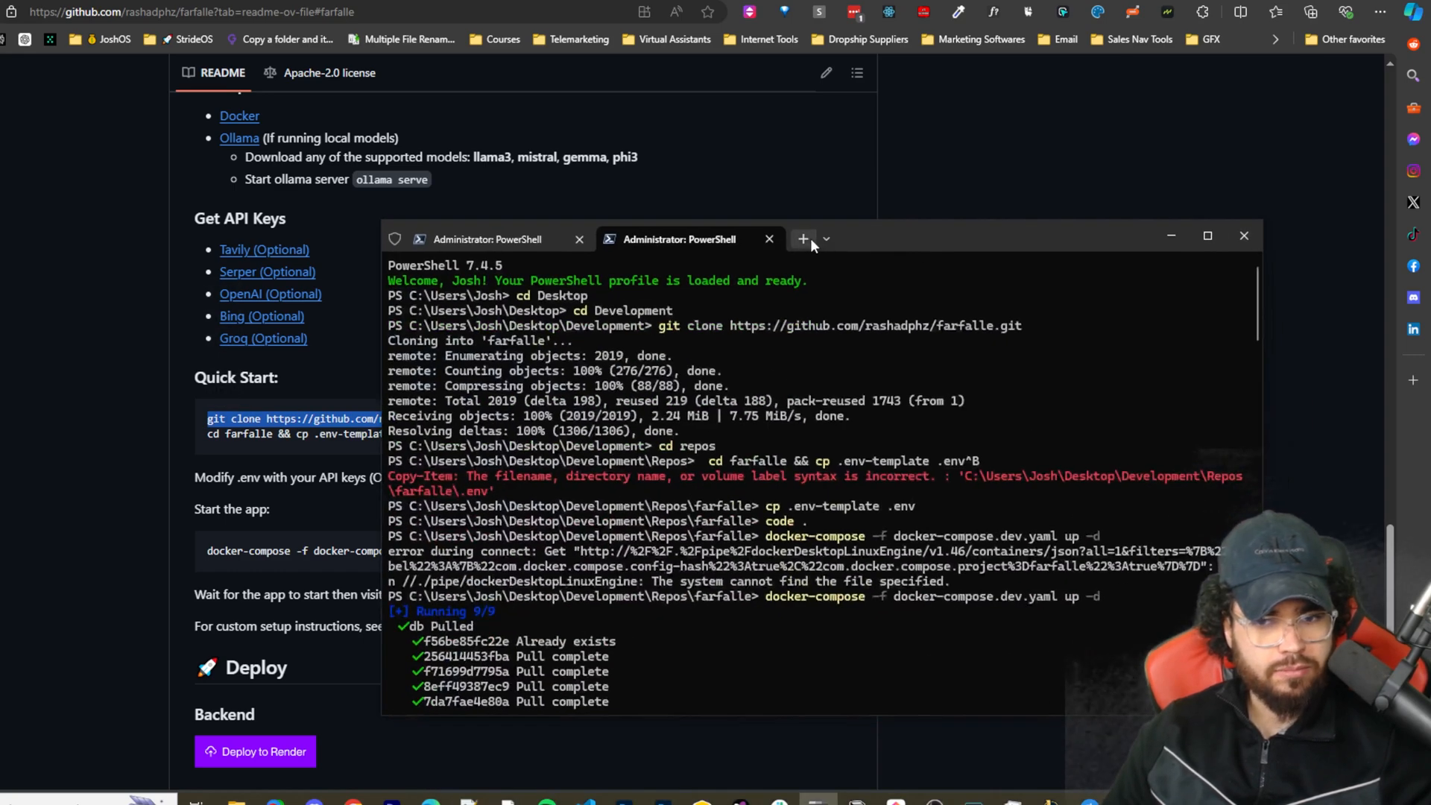
Hide the PowerShell window and select the 'cd farfalle && cp .env-template .env' Quick Start command
{"action": "left_click", "coordinate": [802, 238]}
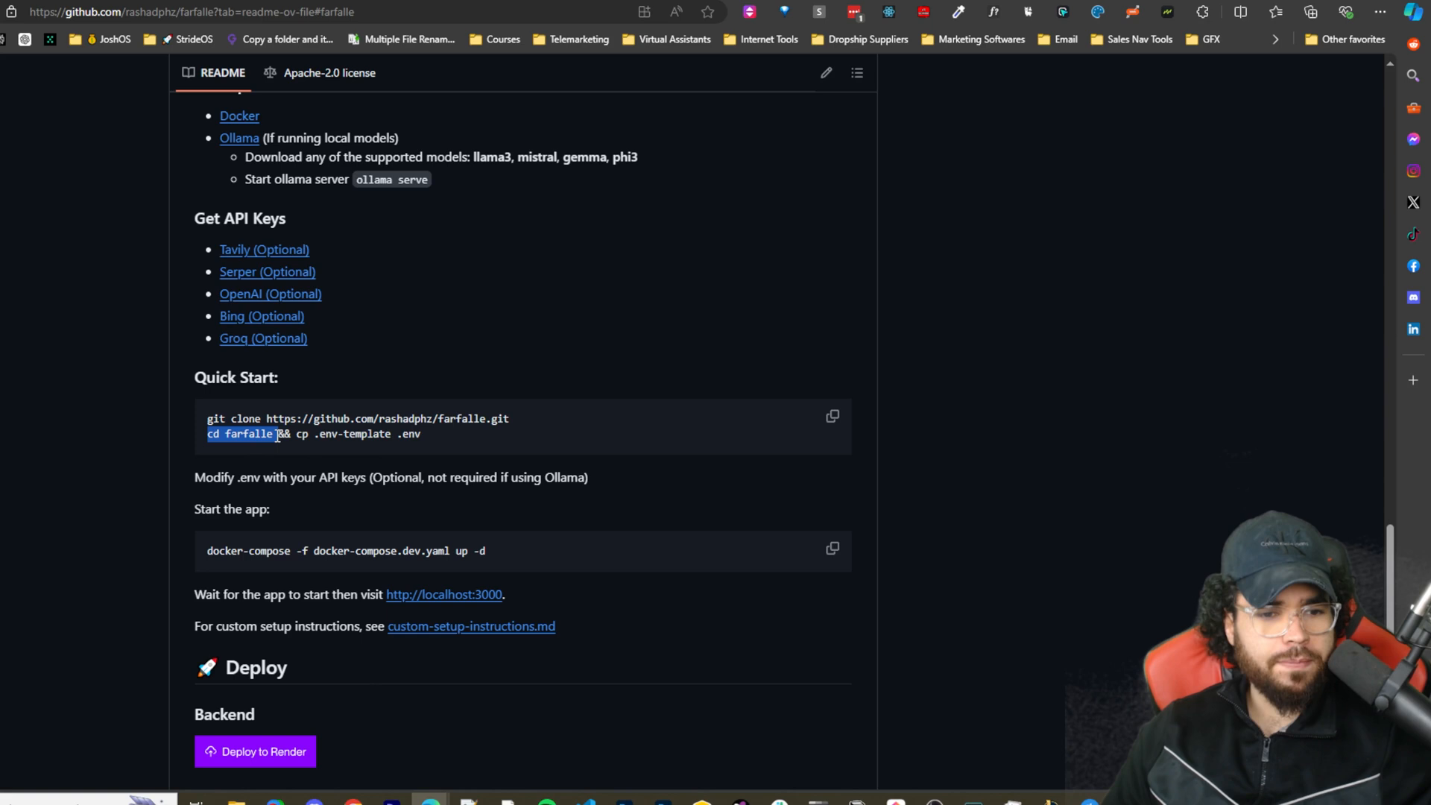
{"action": "left_click_drag", "start_coordinate": [279, 434], "coordinate": [387, 433]}
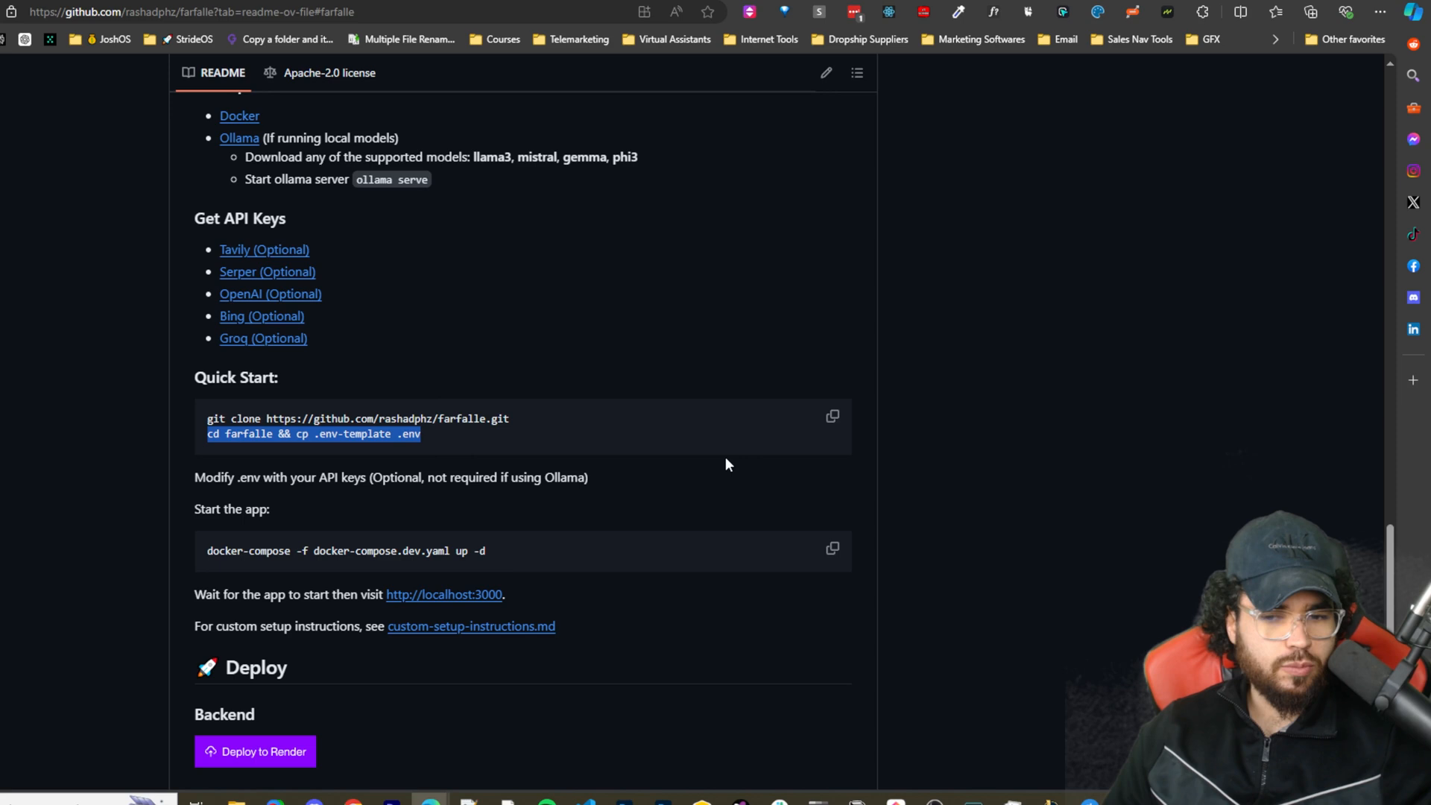
{"action": "left_click", "coordinate": [830, 416]}
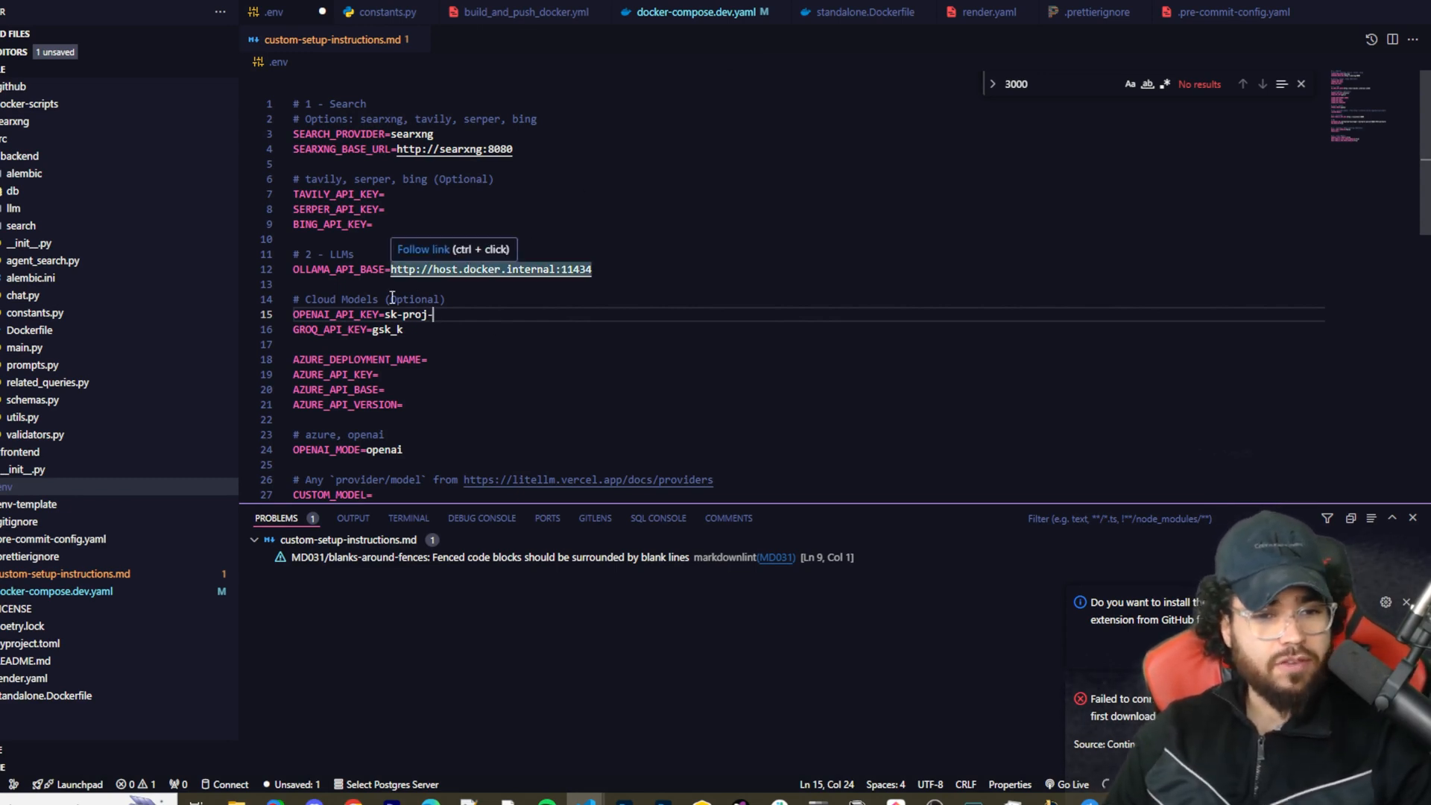
{"action": "mouse_move", "coordinate": [442, 315]}
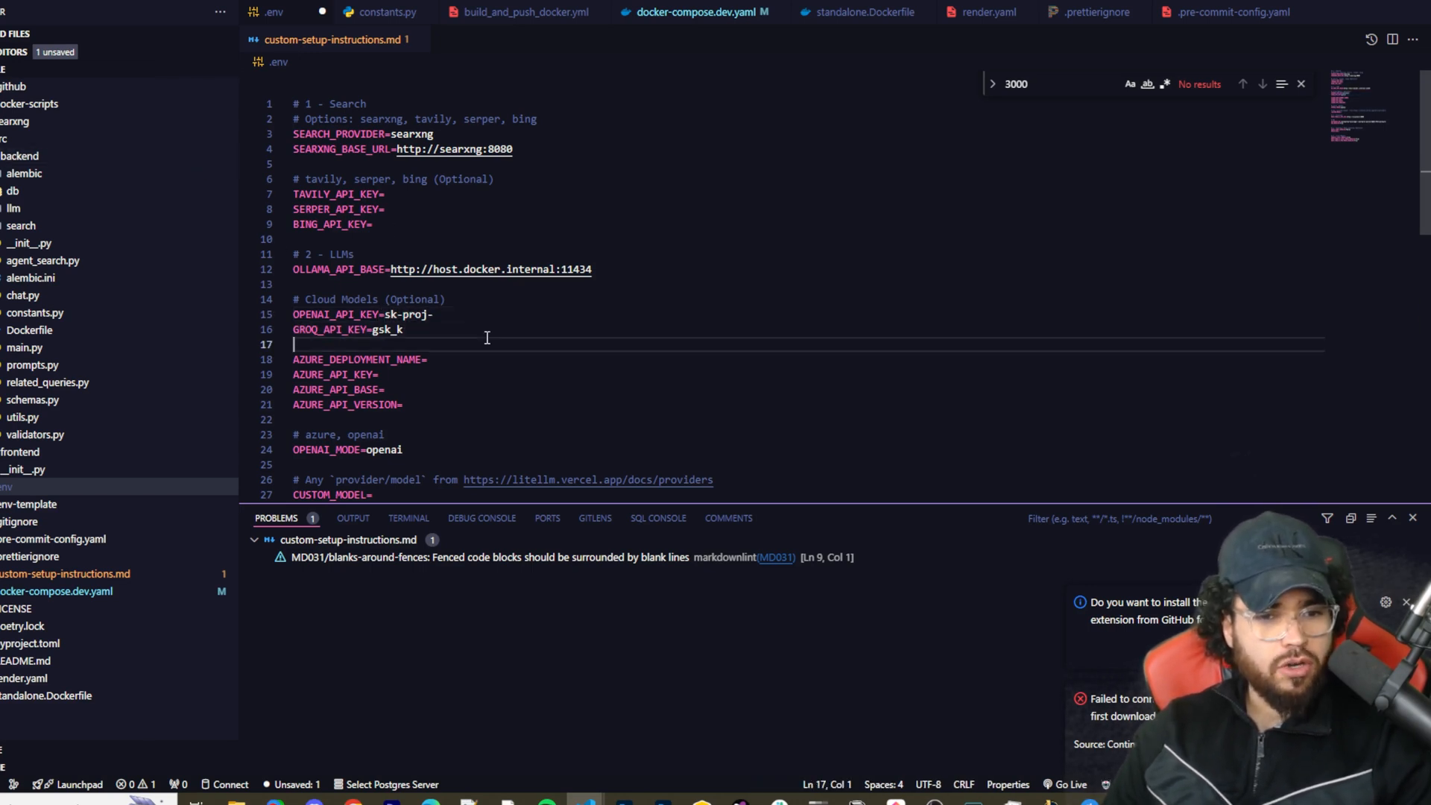
Highlight AZURE_DEPLOYMENT_NAME in the .env file and scroll through its search, Ollama and API key settings
{"action": "double_click", "coordinate": [409, 360]}
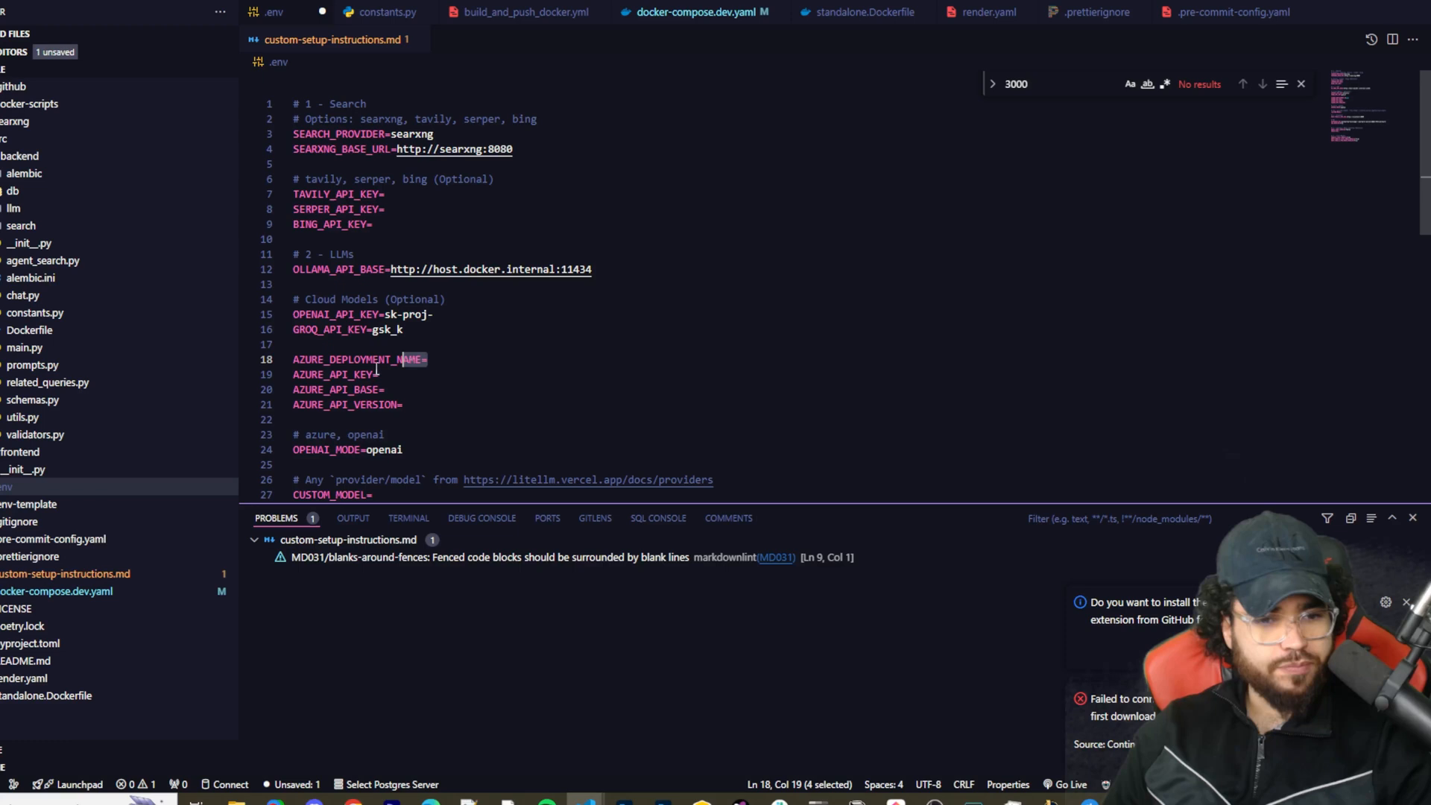
{"action": "scroll", "scroll_direction": "down", "scroll_amount": 3}
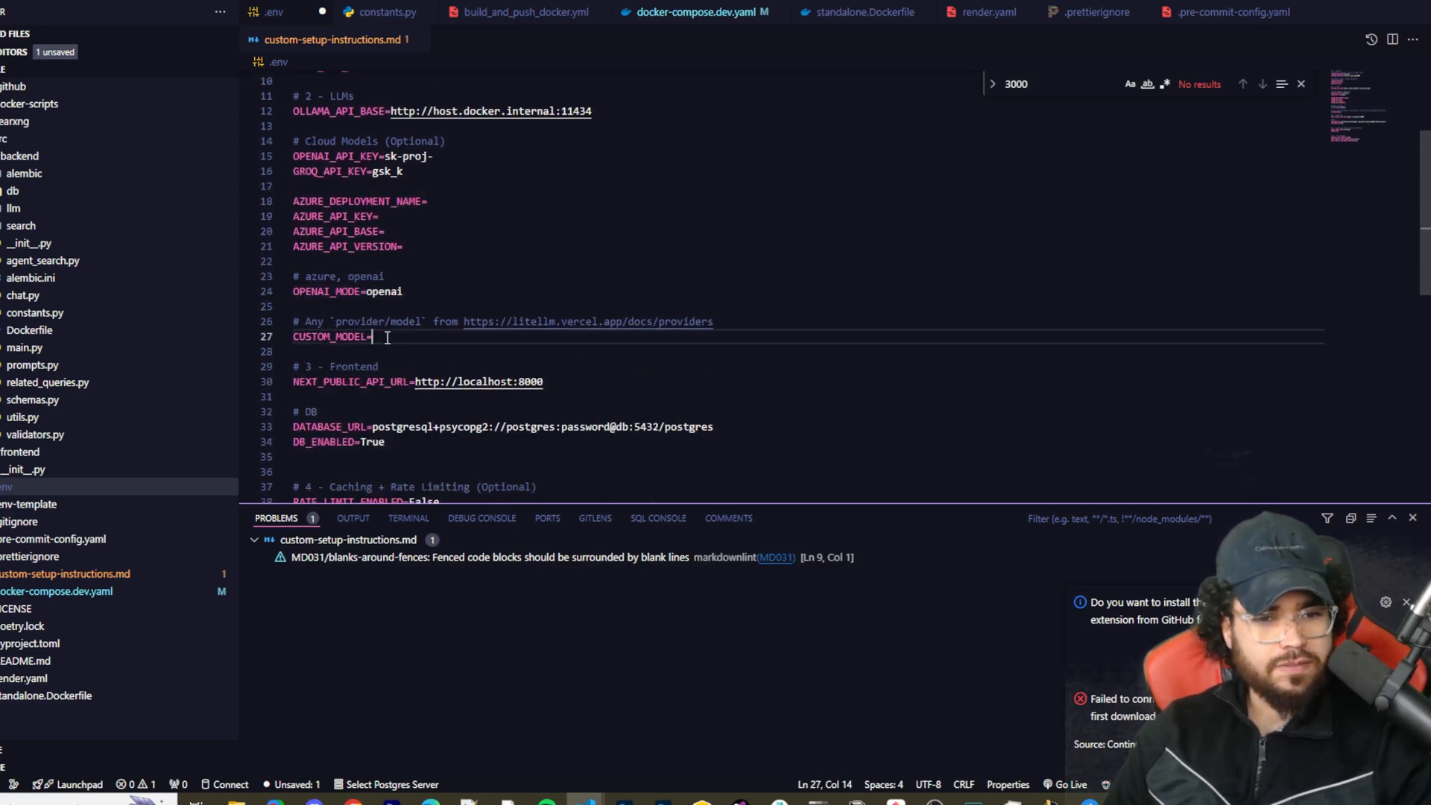
{"action": "scroll", "scroll_direction": "down", "scroll_amount": 3}
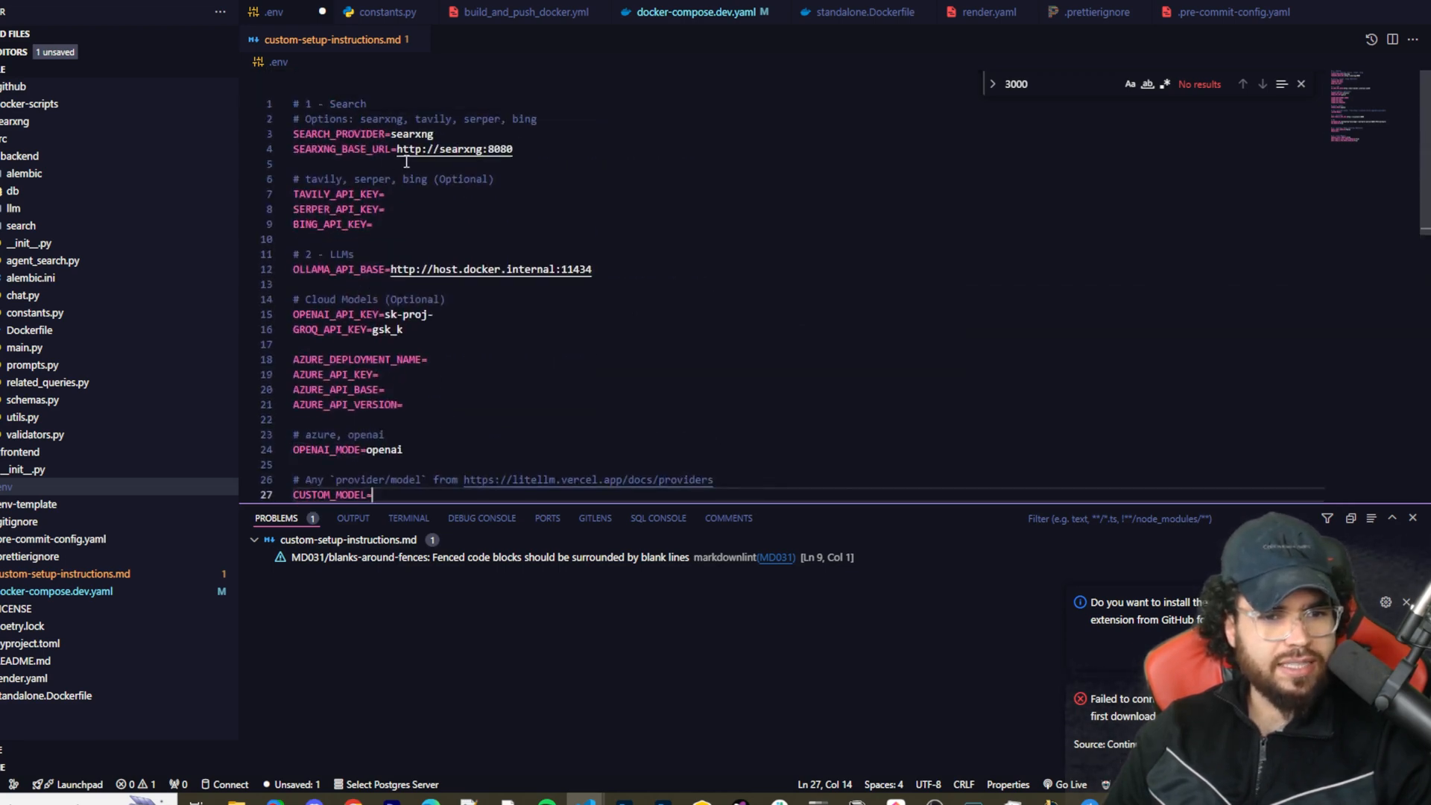
{"action": "left_click", "coordinate": [388, 208]}
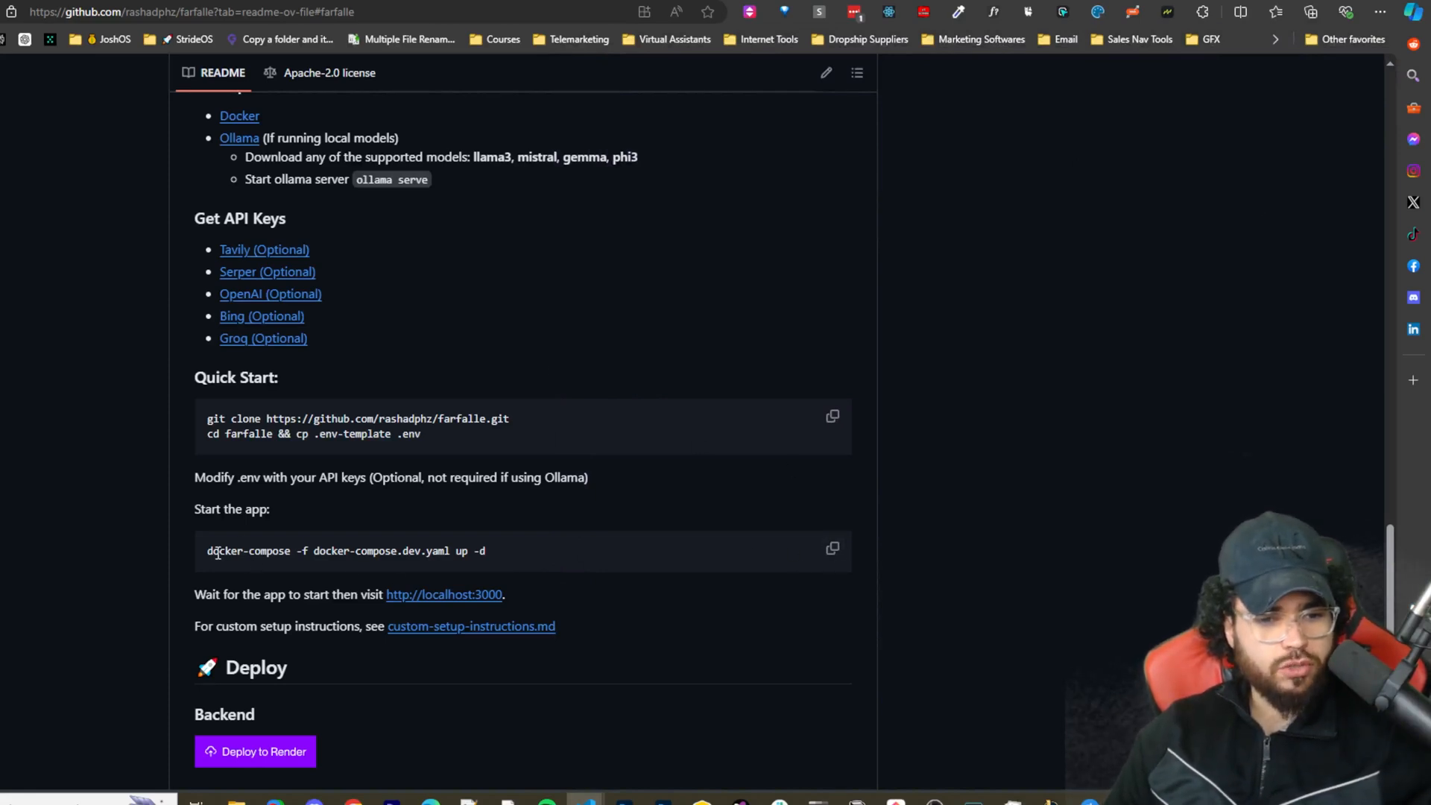
Copy the 'docker-compose -f docker-compose.dev.yaml up -d' command from Quick Start
{"action": "left_click_drag", "start_coordinate": [208, 550], "coordinate": [392, 550]}
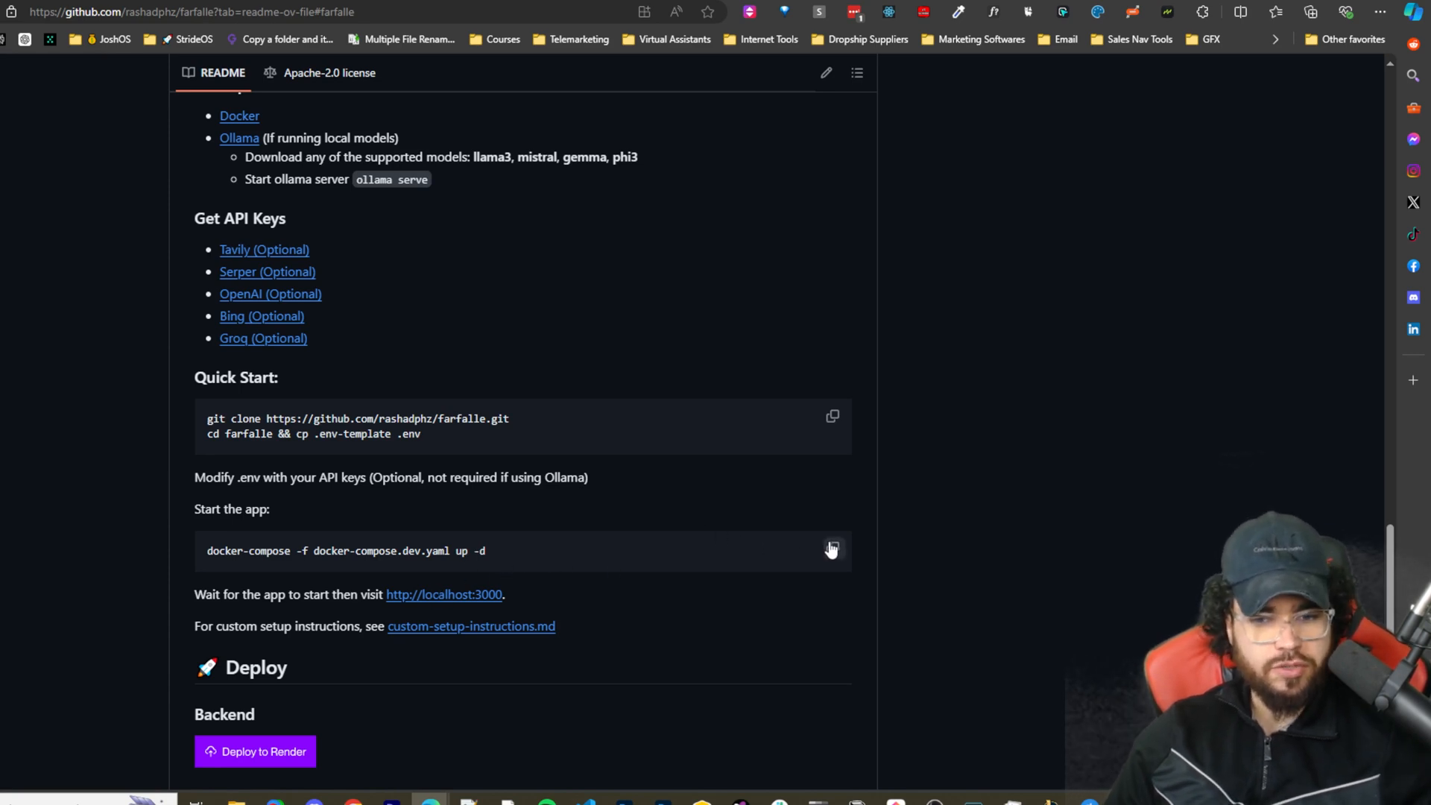
{"action": "left_click", "coordinate": [831, 550]}
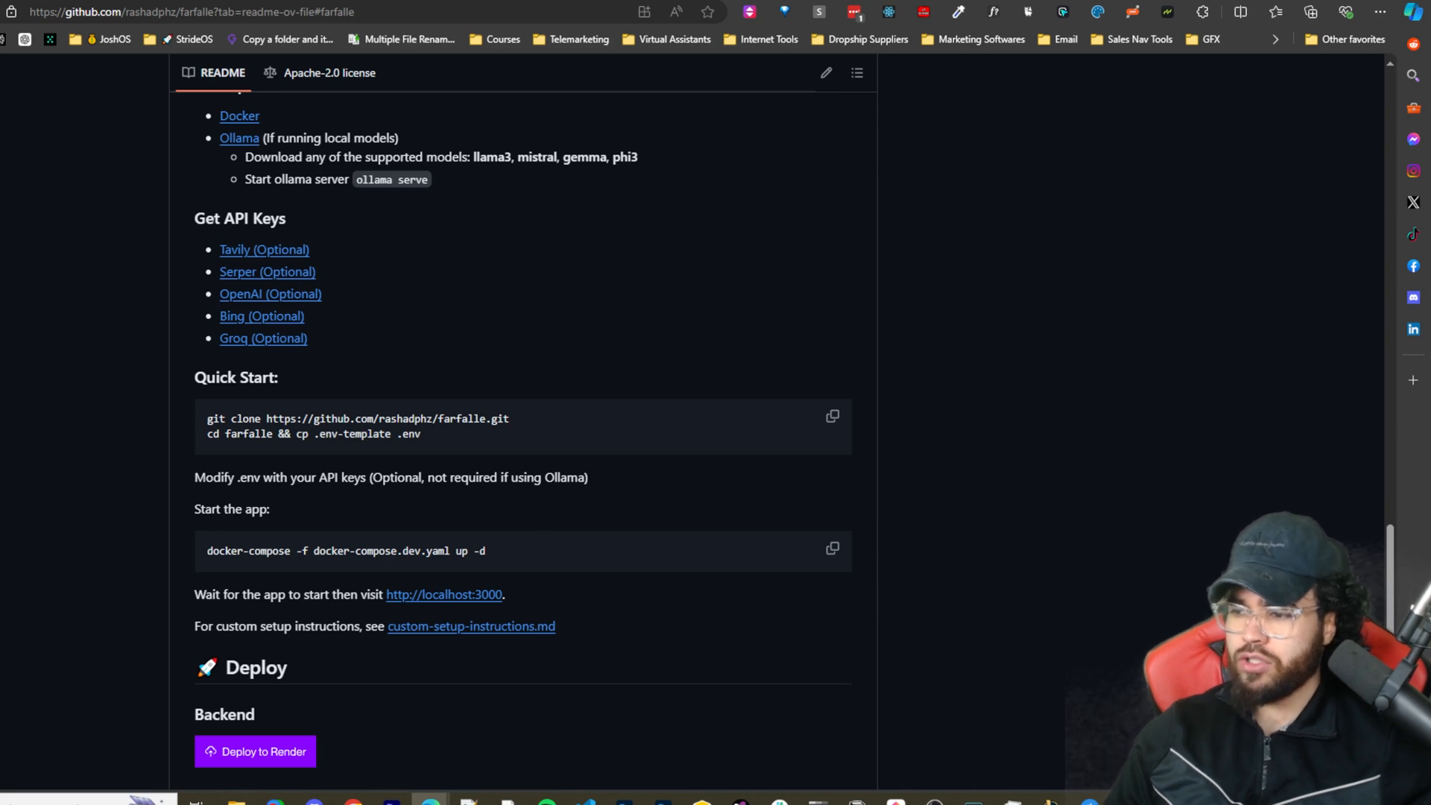
{"action": "mouse_move", "coordinate": [1153, 294]}
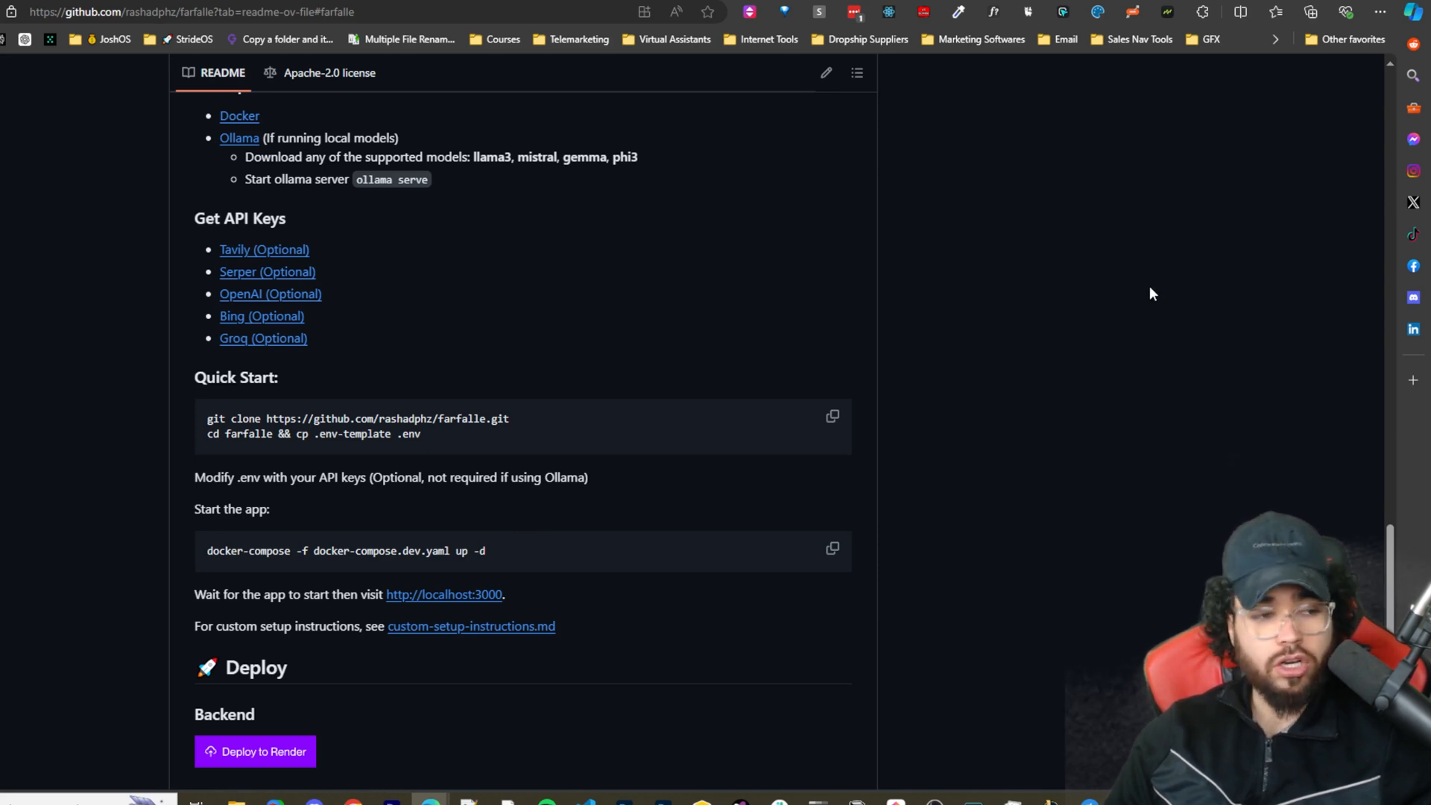
{"action": "mouse_move", "coordinate": [588, 255]}
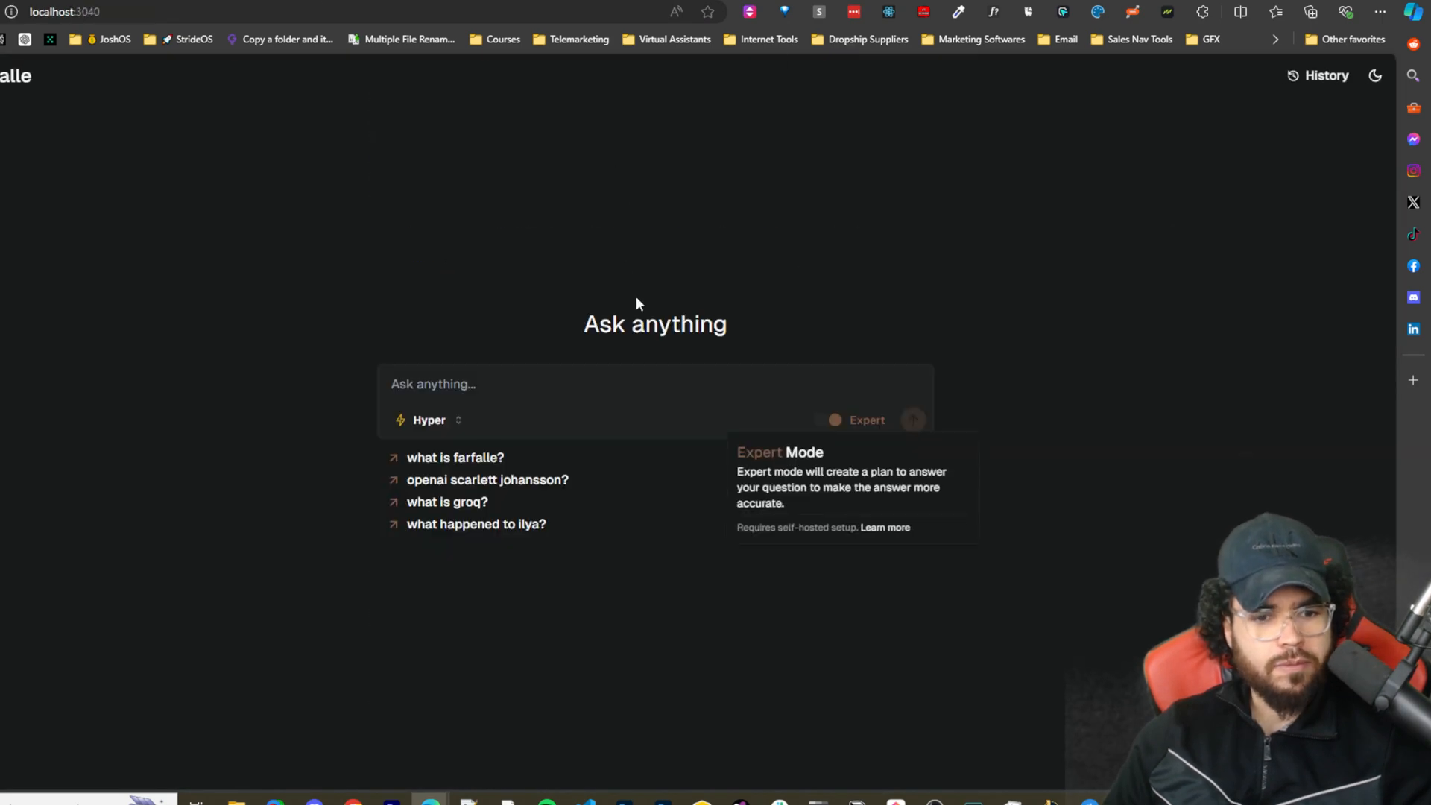
On localhost Farfalle, check the Ollama models, choose Powerful (GPT-4o) and ask 'what is farfalle?'
{"action": "left_click", "coordinate": [428, 421]}
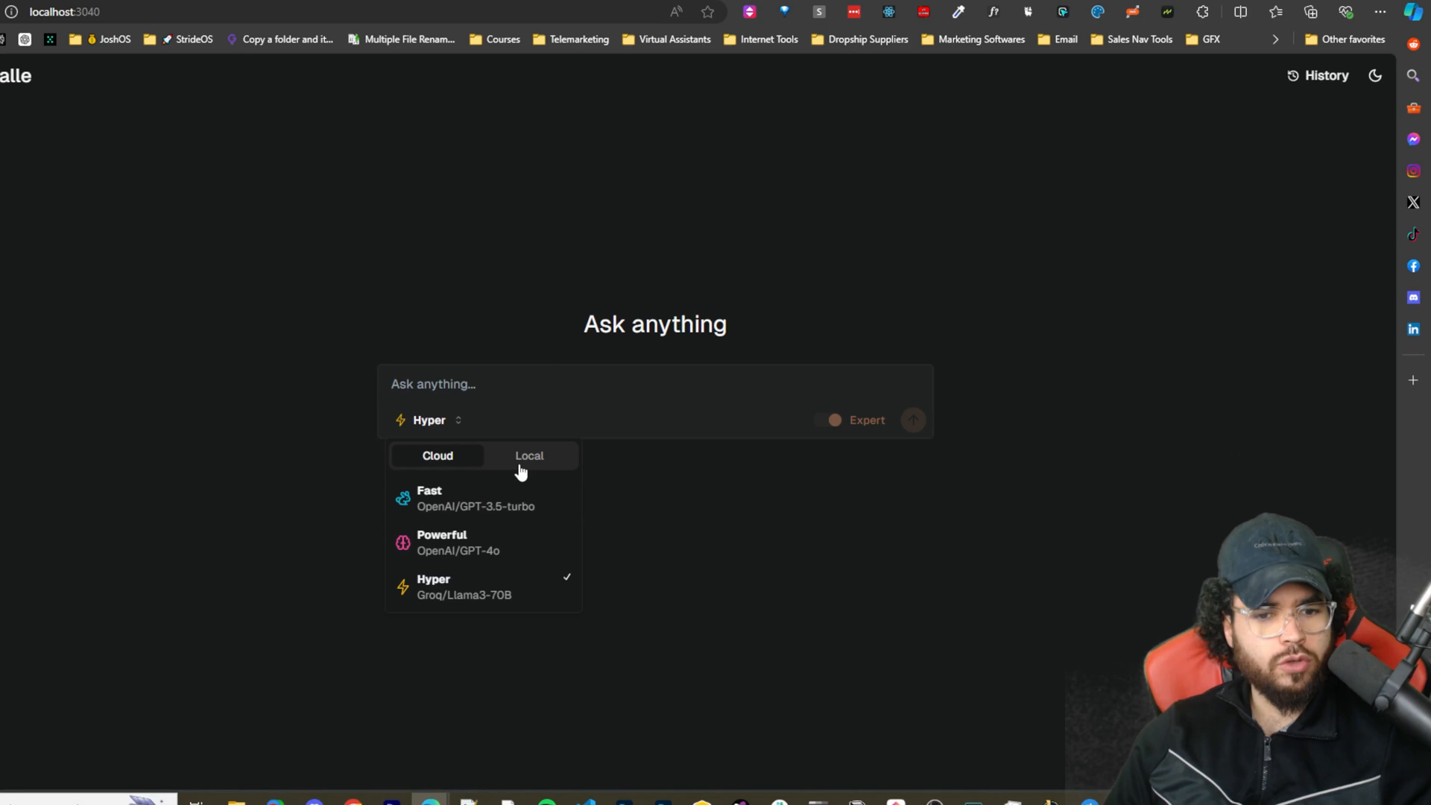
{"action": "left_click", "coordinate": [528, 457]}
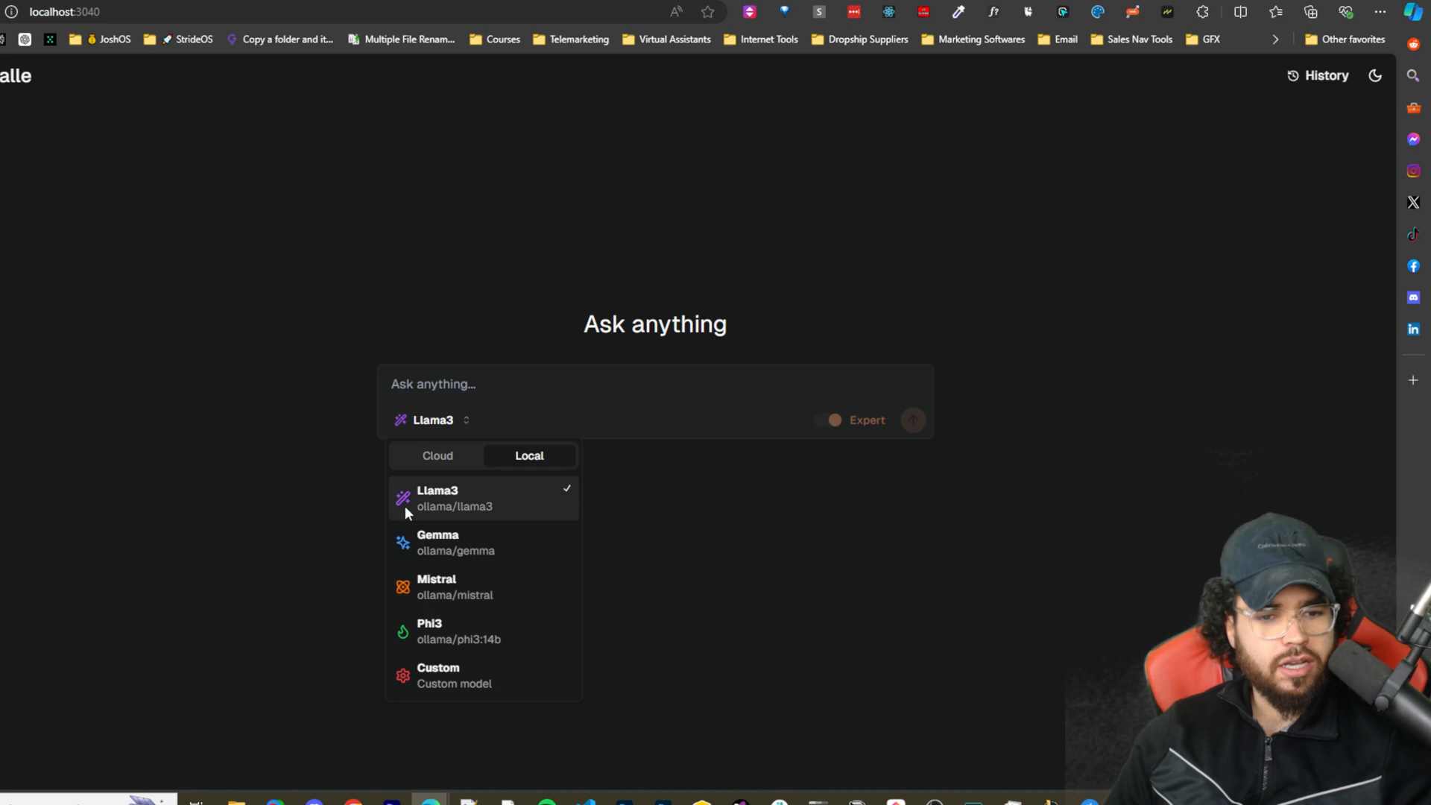
{"action": "left_click", "coordinate": [437, 456]}
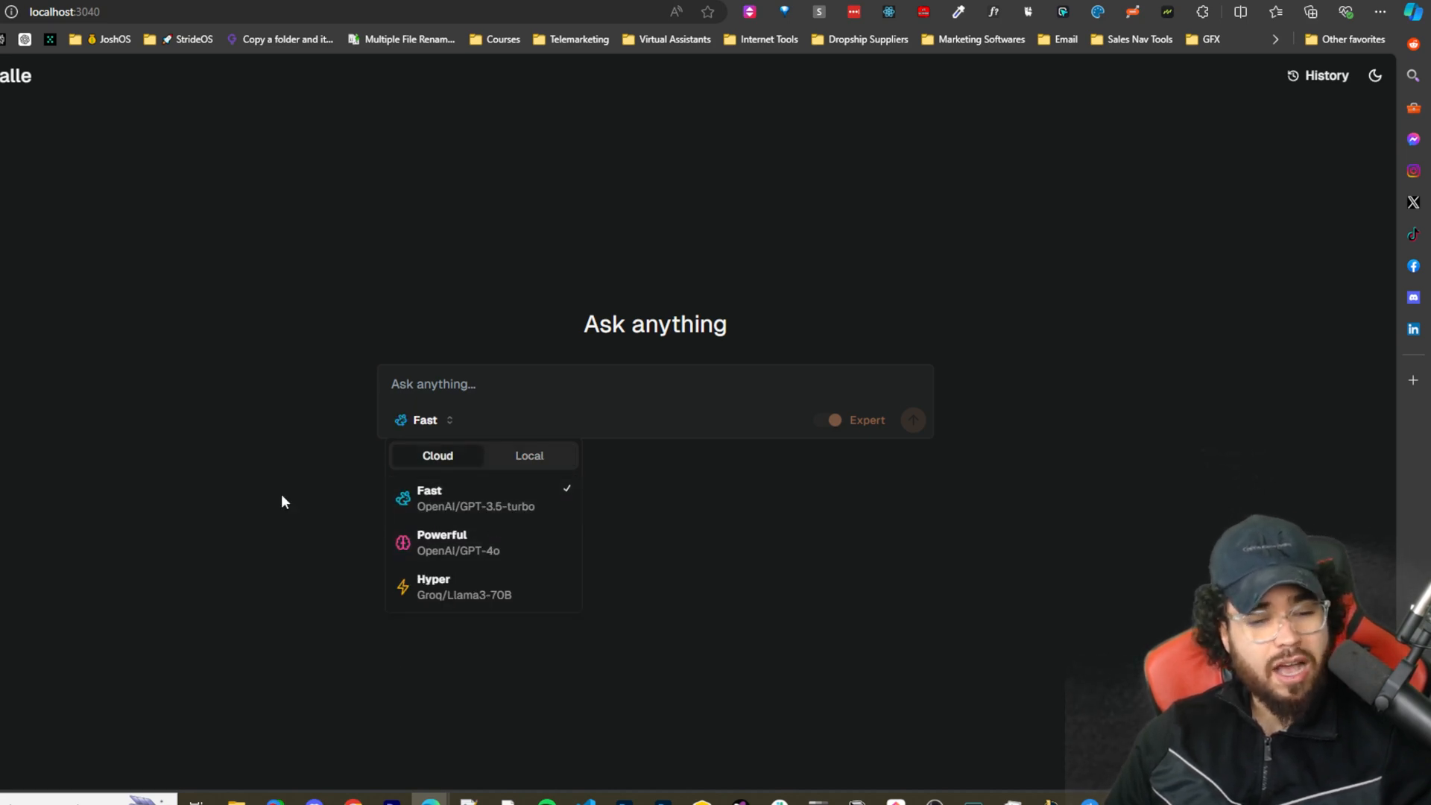
{"action": "mouse_move", "coordinate": [516, 527]}
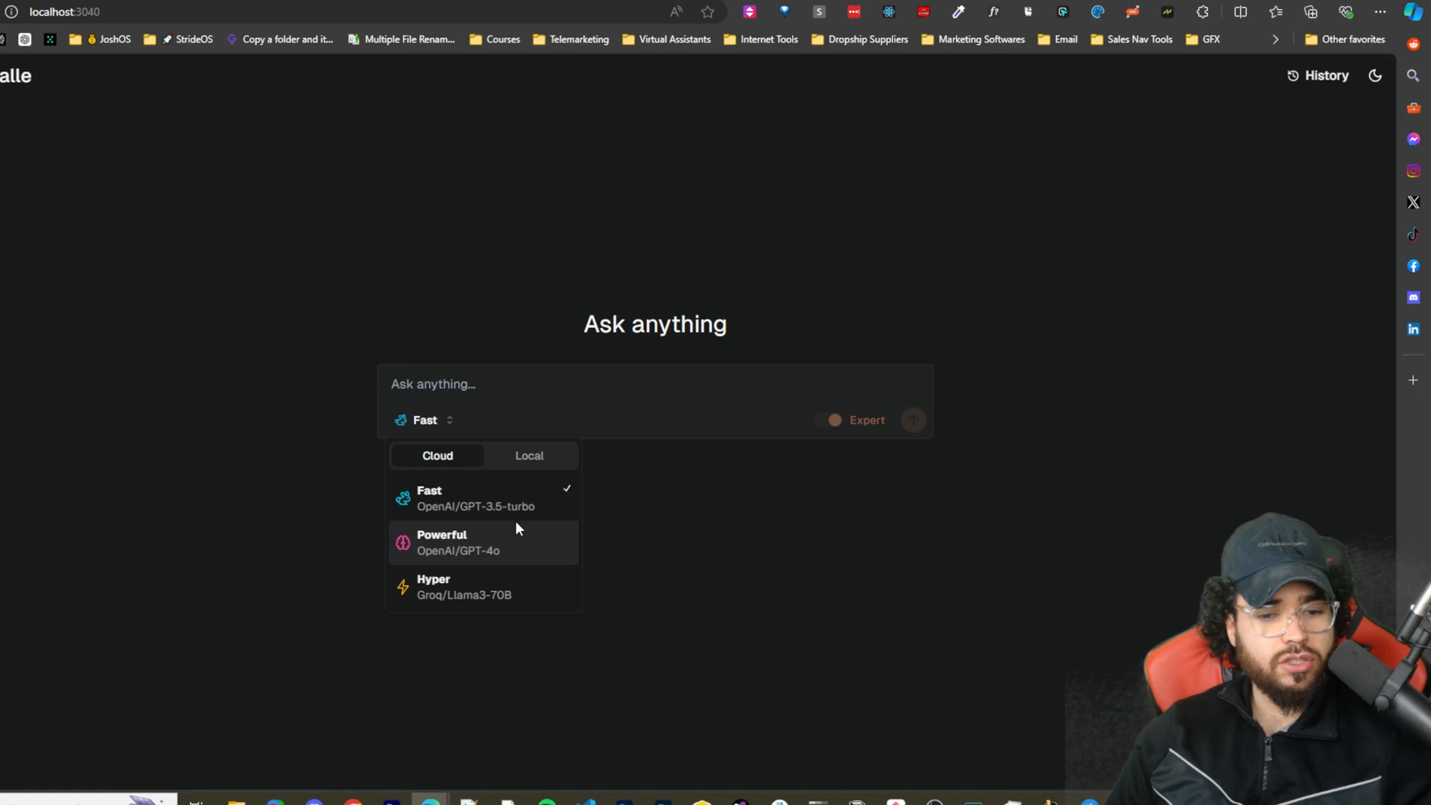
{"action": "mouse_move", "coordinate": [421, 562]}
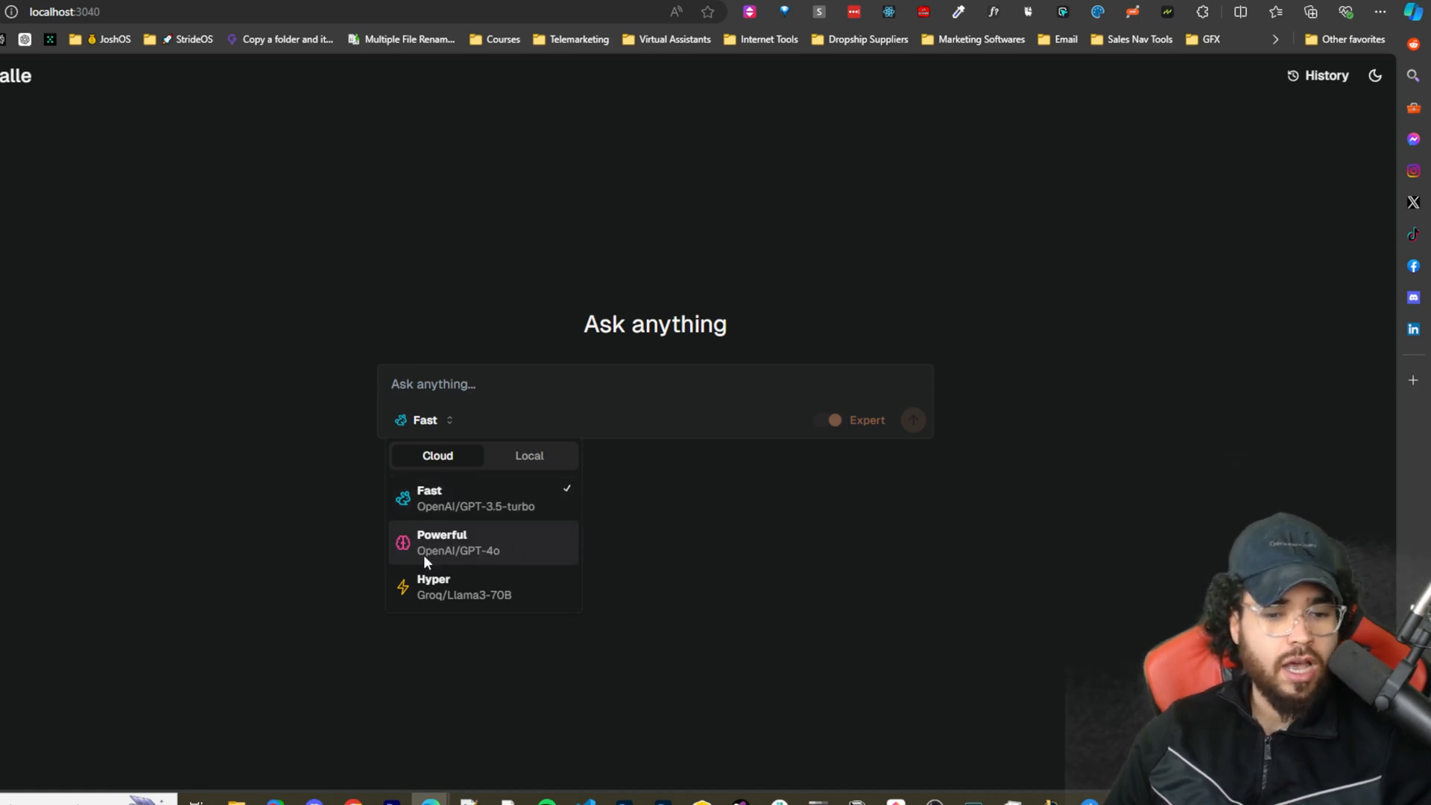
{"action": "left_click", "coordinate": [441, 543]}
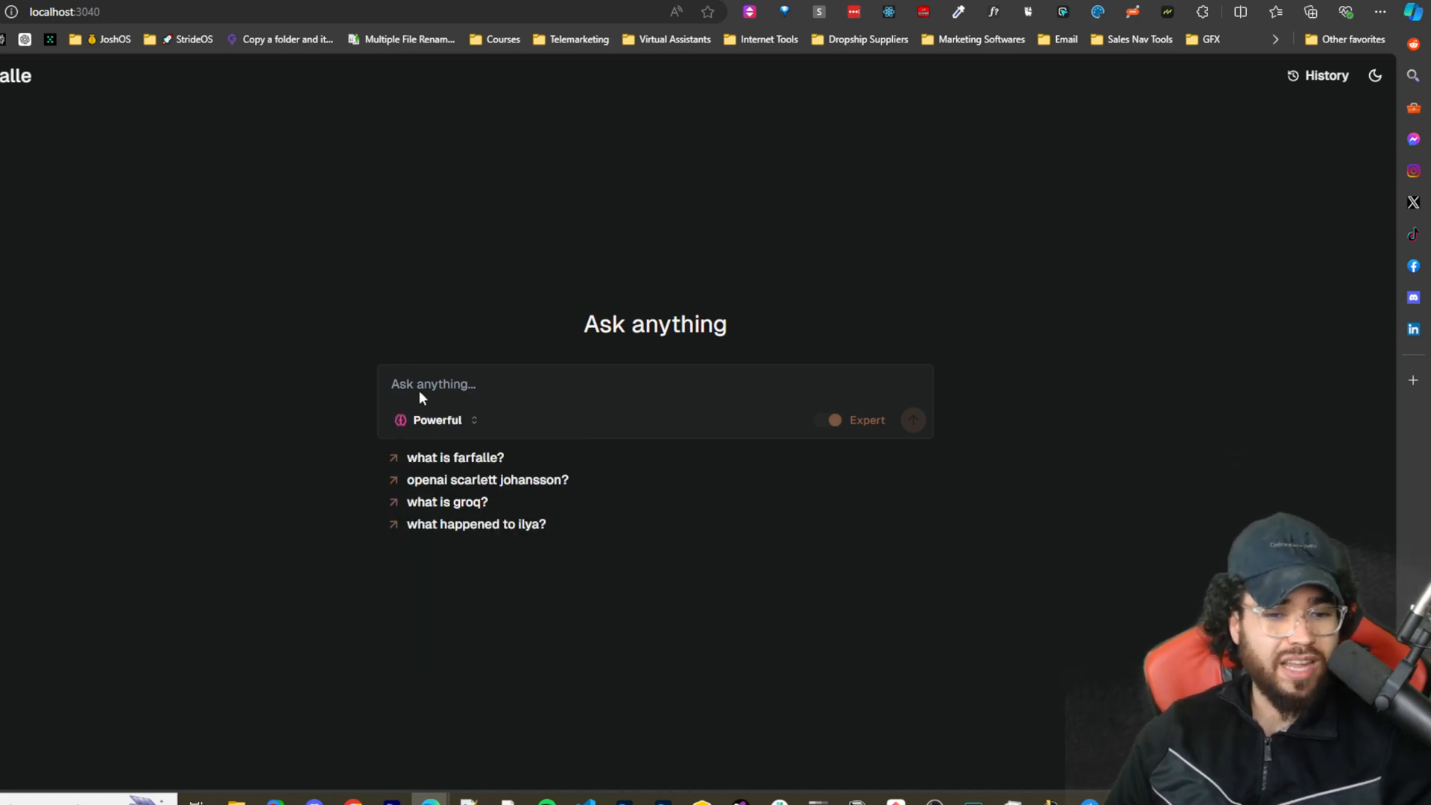
{"action": "left_click", "coordinate": [433, 383]}
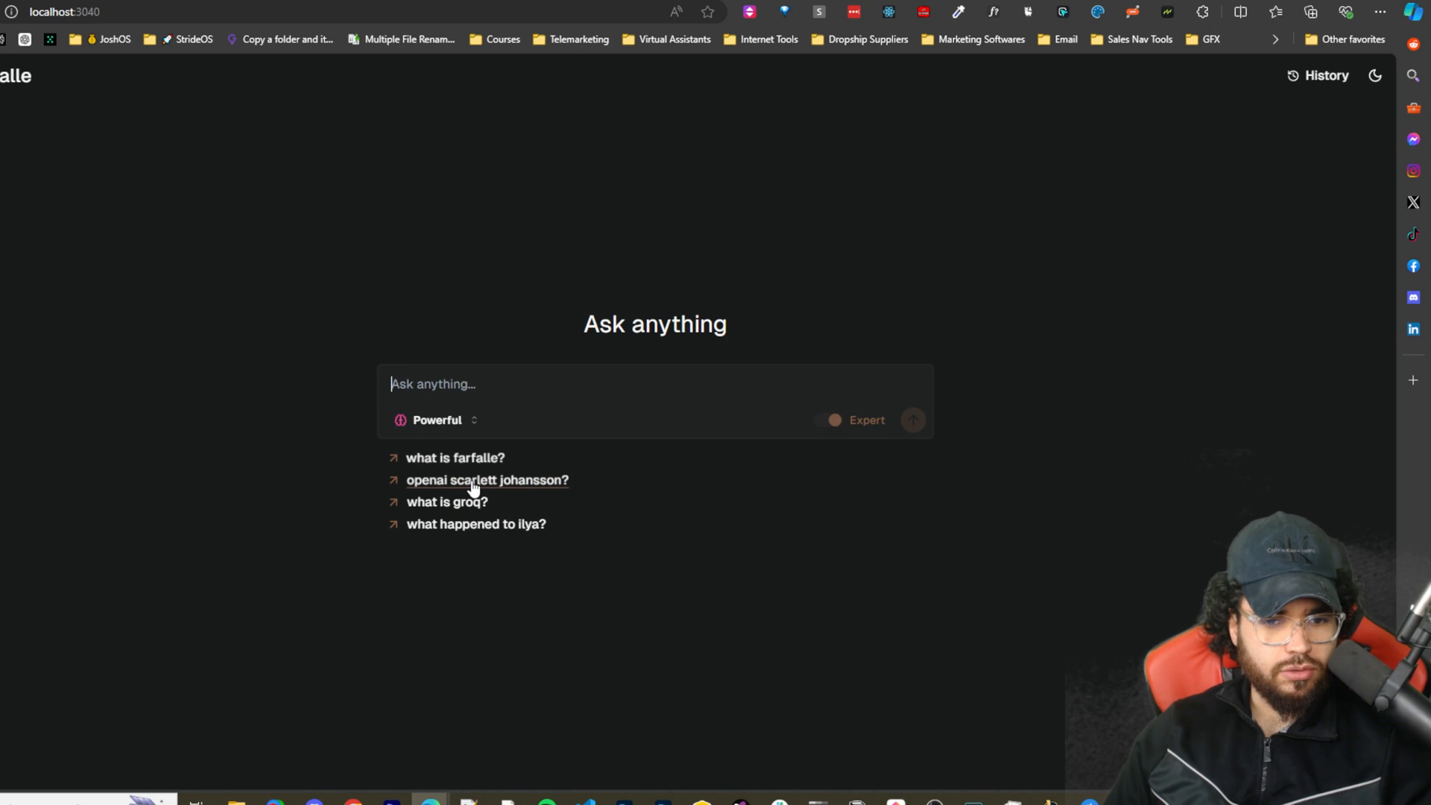
{"action": "left_click", "coordinate": [455, 457]}
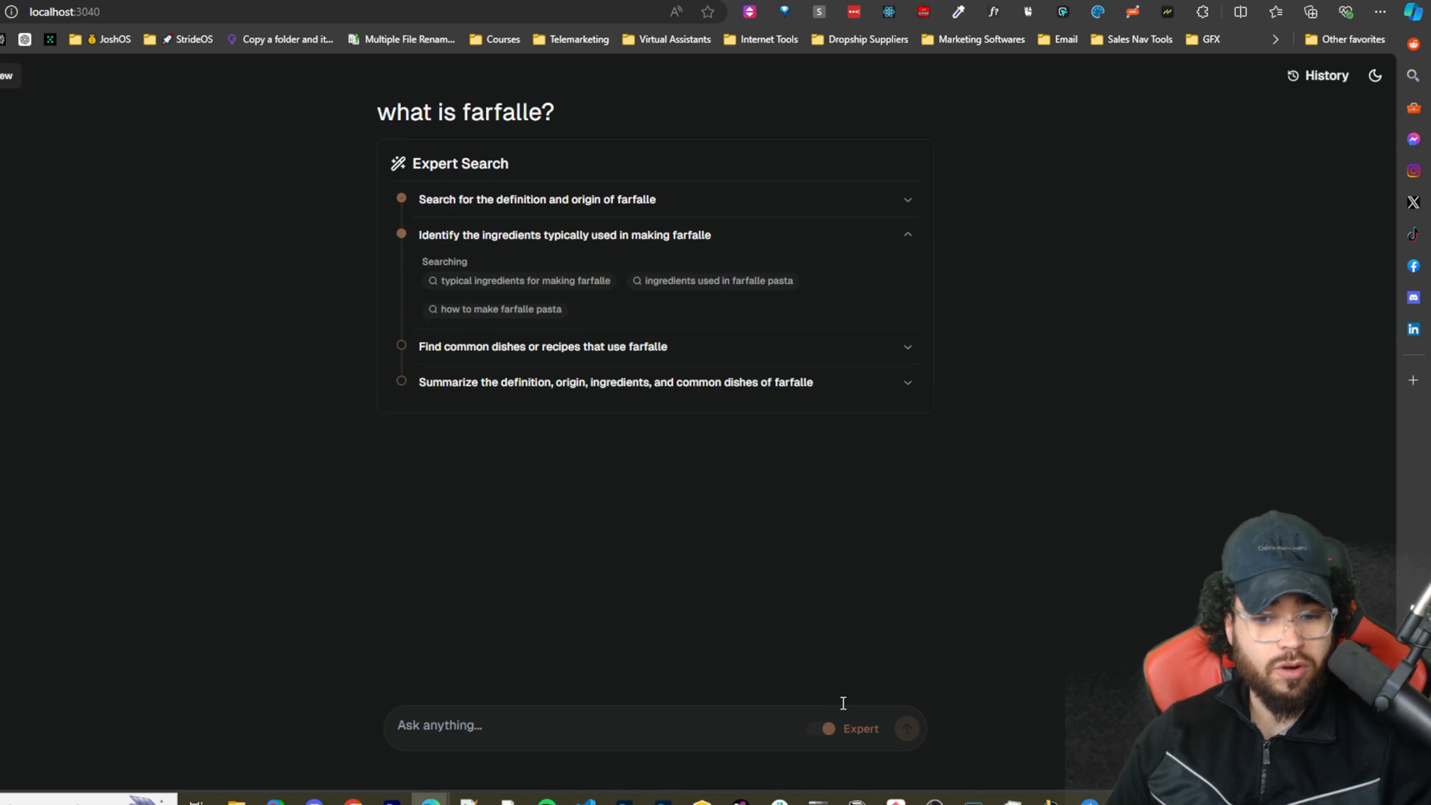
{"action": "mouse_move", "coordinate": [485, 251]}
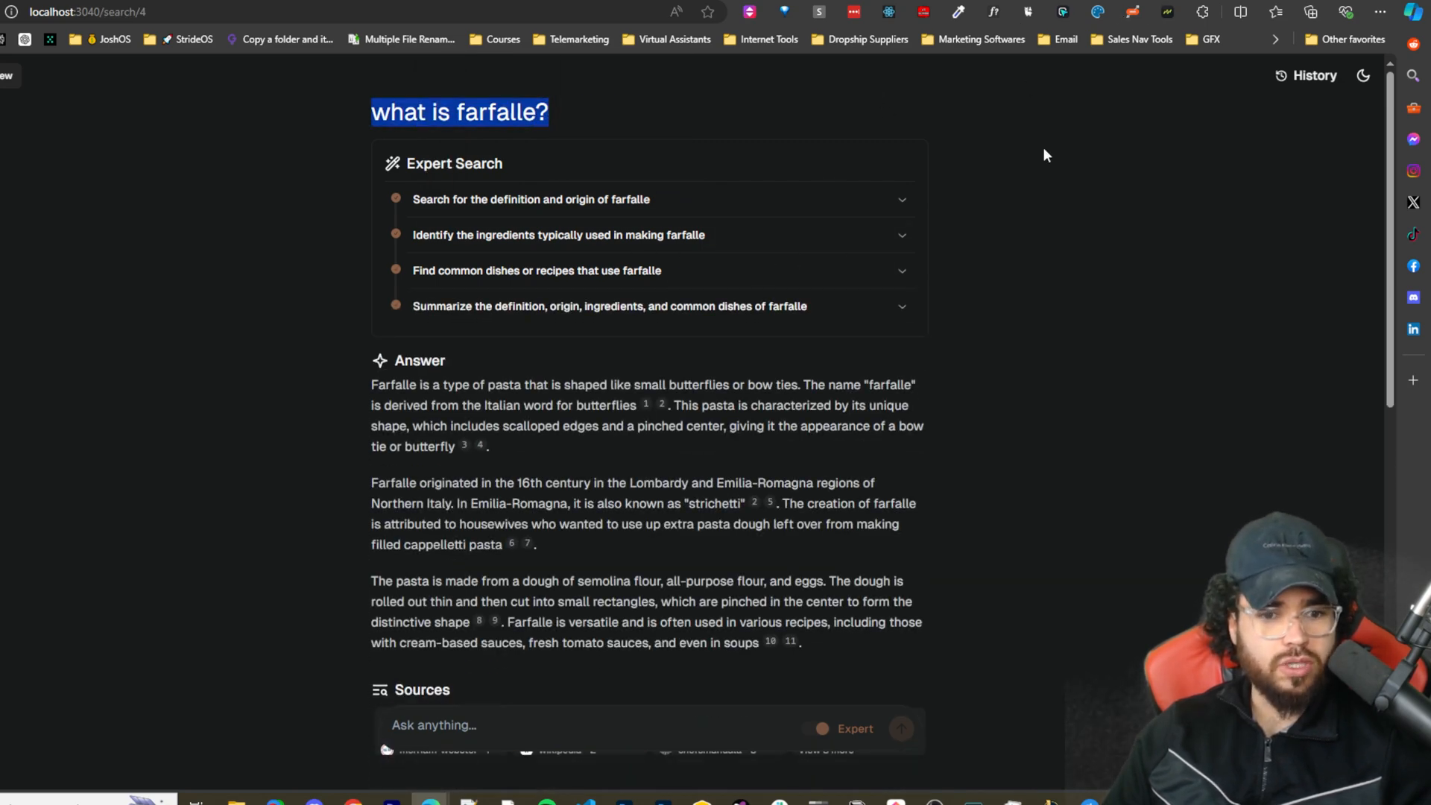
Scroll down to Farfalle's Expert Search answer on farfalle pasta
{"action": "scroll", "scroll_direction": "down", "scroll_amount": 3}
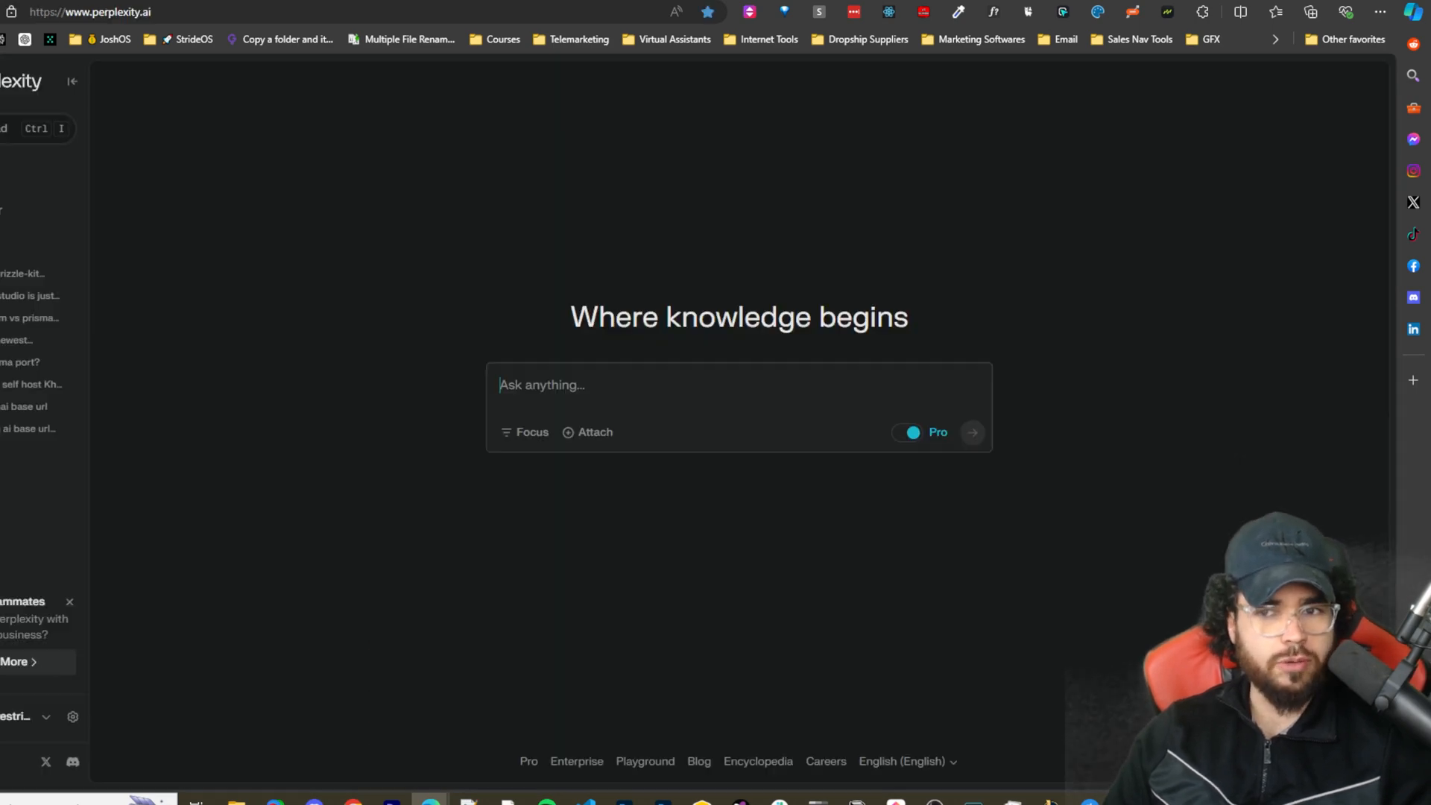
Ask Perplexity 'what is farfalle?' with Pro on and scroll through its definition, origin, varieties and images
{"action": "type", "text": "what is farfalle?"}
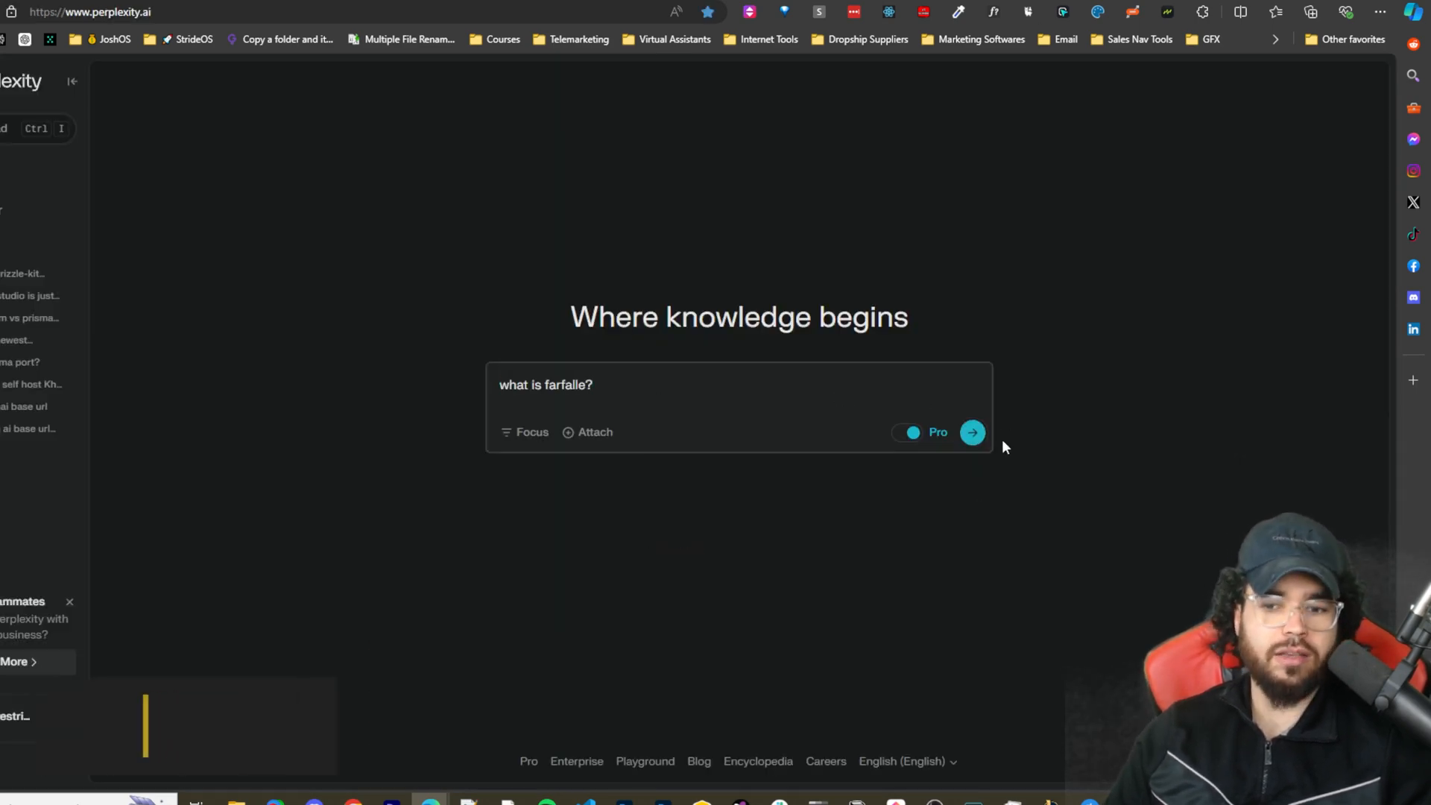
{"action": "left_click", "coordinate": [970, 432]}
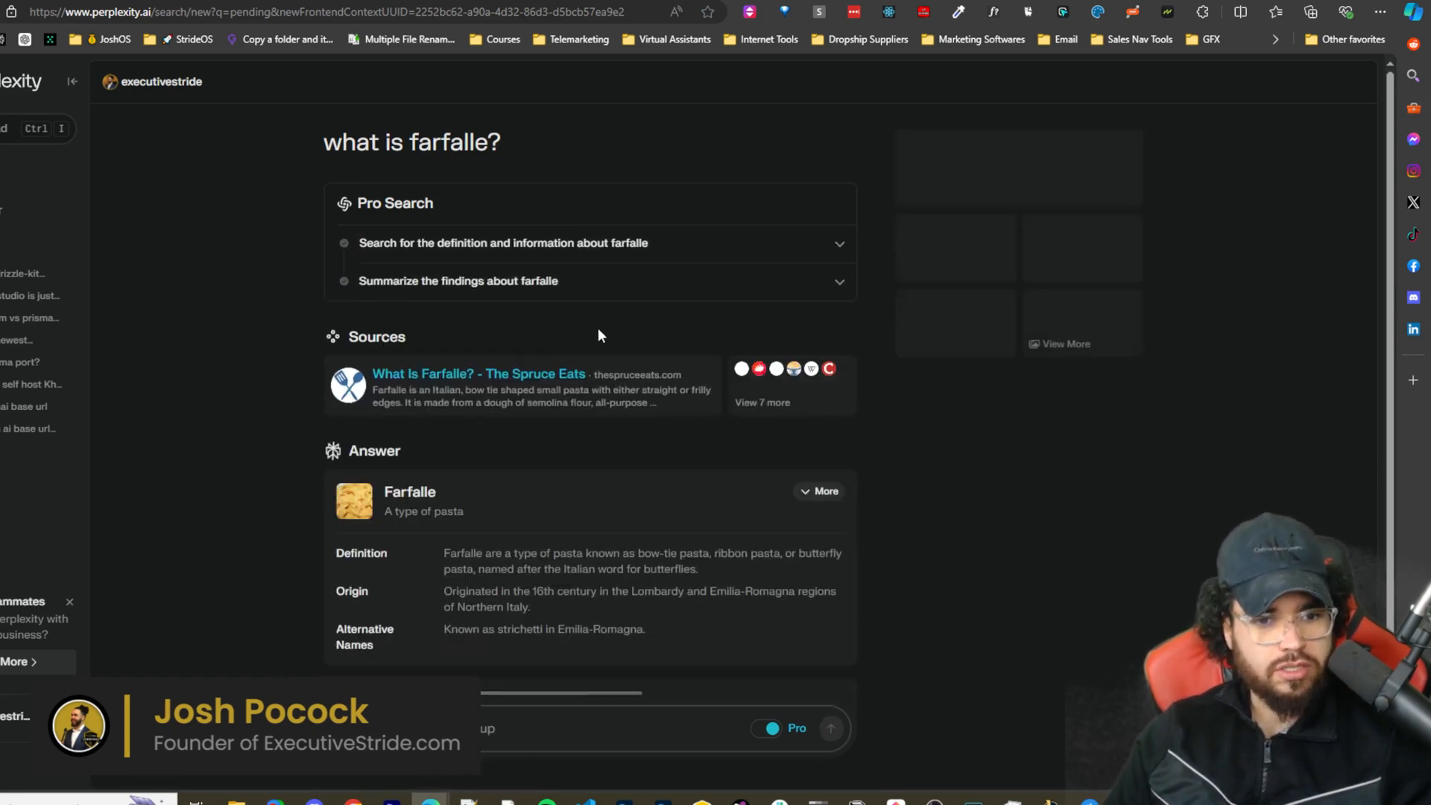
{"action": "scroll", "scroll_direction": "down", "scroll_amount": 3}
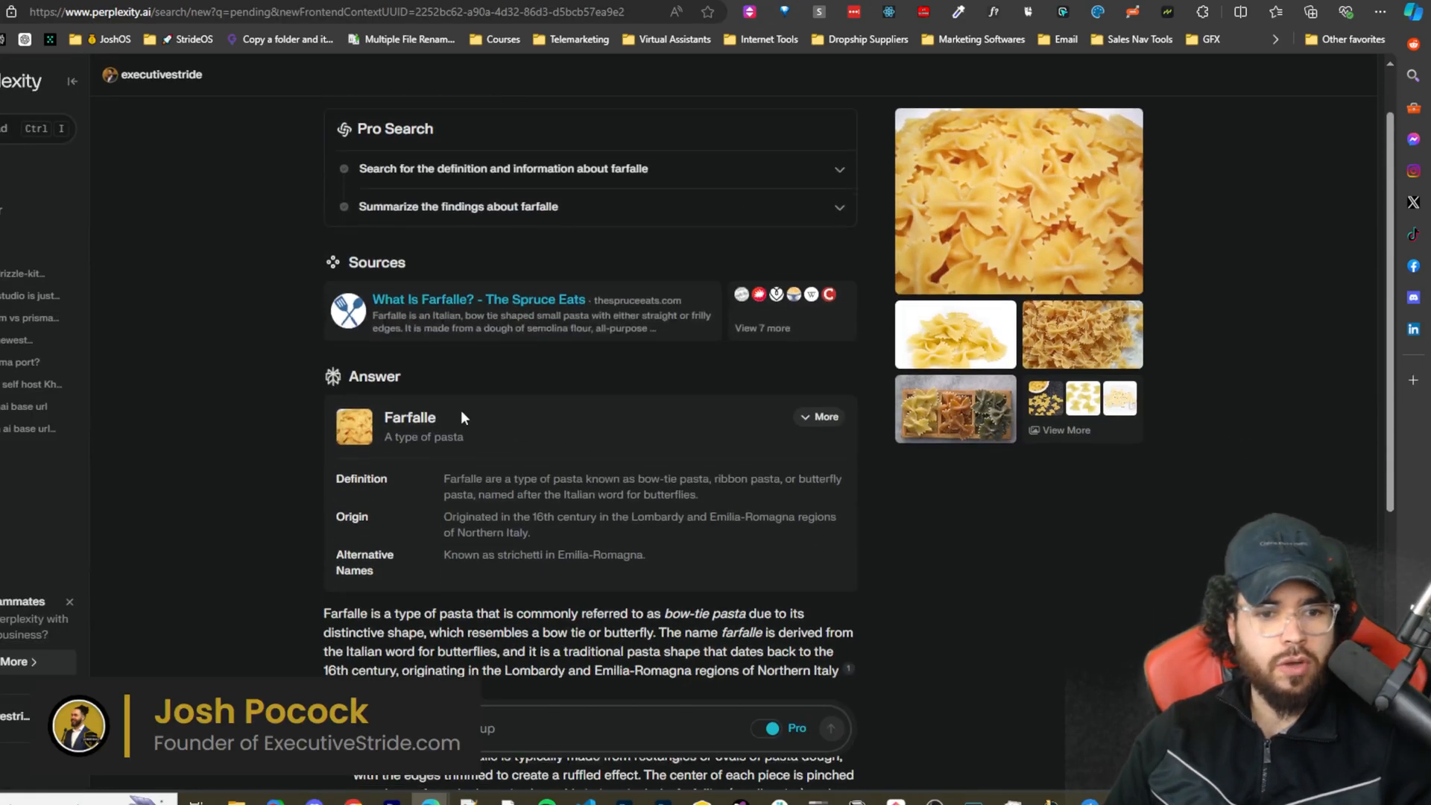
{"action": "scroll", "scroll_direction": "down", "scroll_amount": 3}
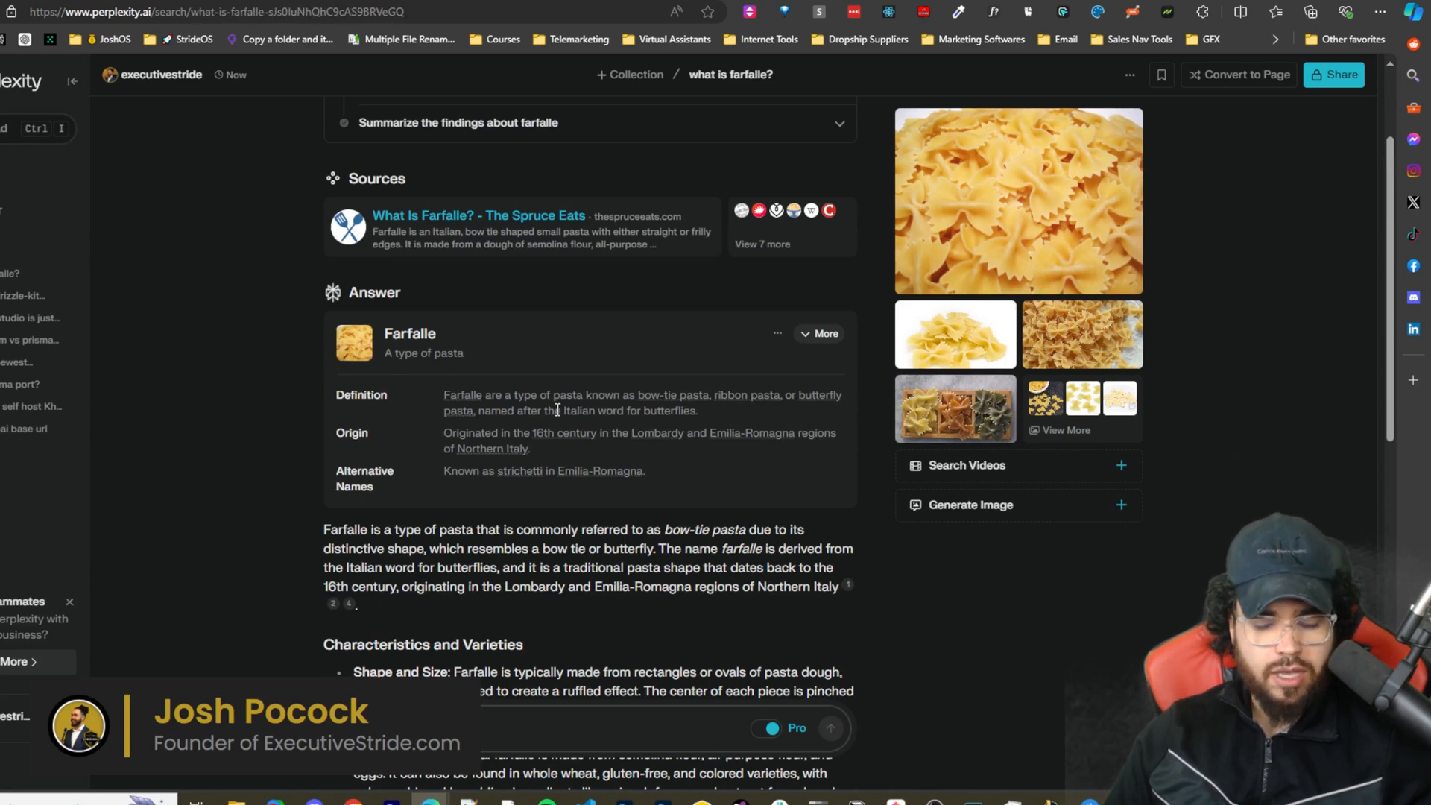
{"action": "mouse_move", "coordinate": [540, 344]}
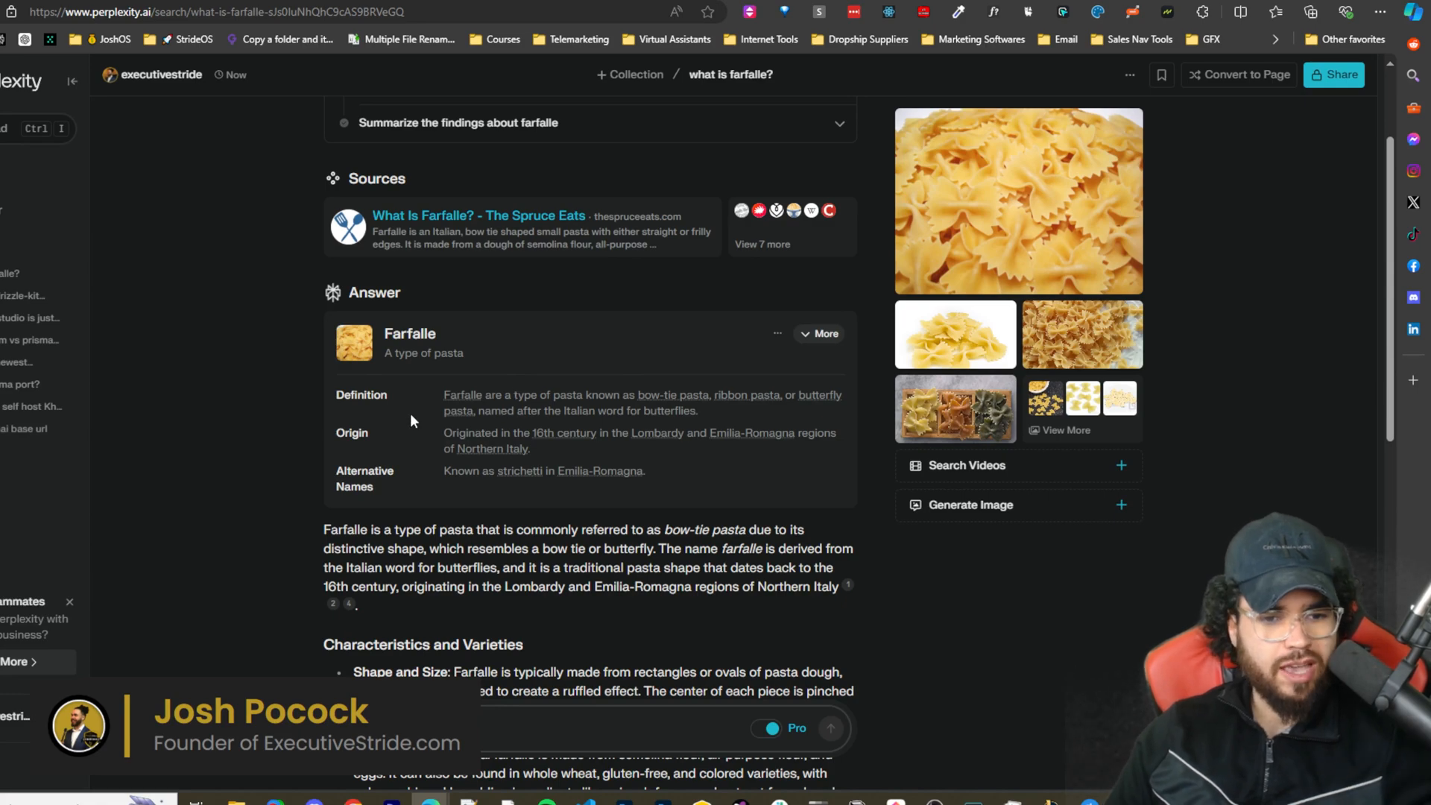
{"action": "scroll", "scroll_direction": "down", "scroll_amount": 3}
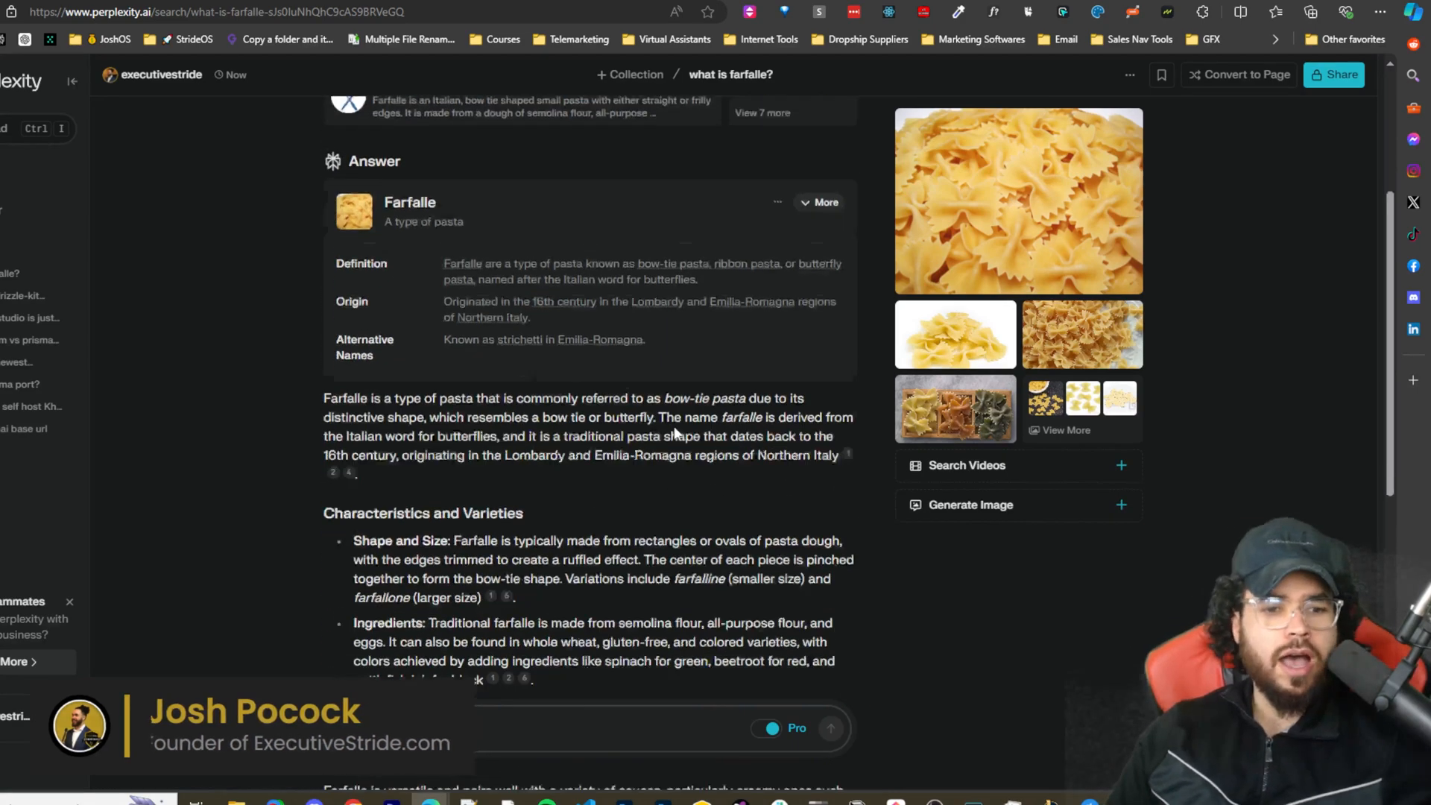
{"action": "scroll", "scroll_direction": "down", "scroll_amount": 3}
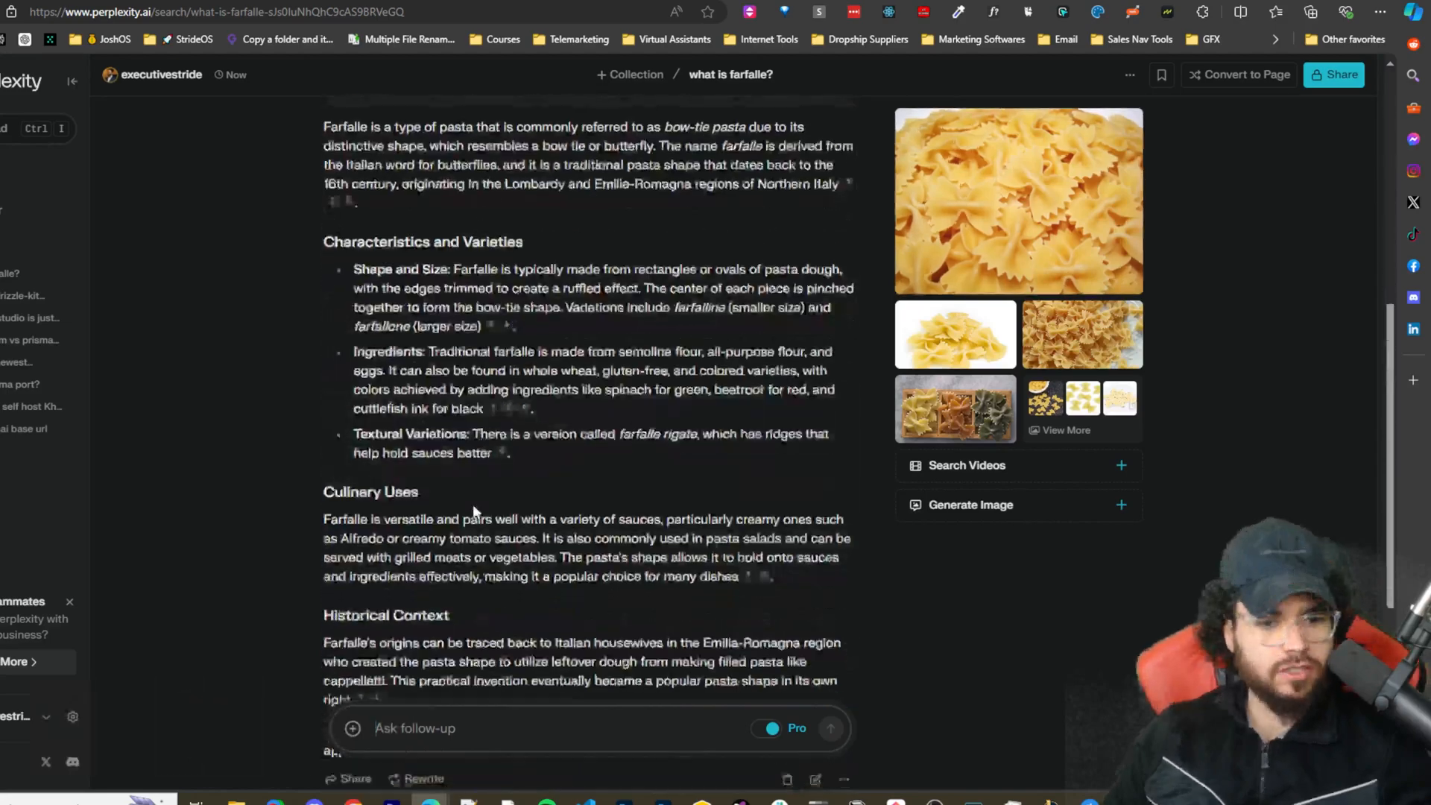
{"action": "scroll", "scroll_direction": "down", "scroll_amount": 3}
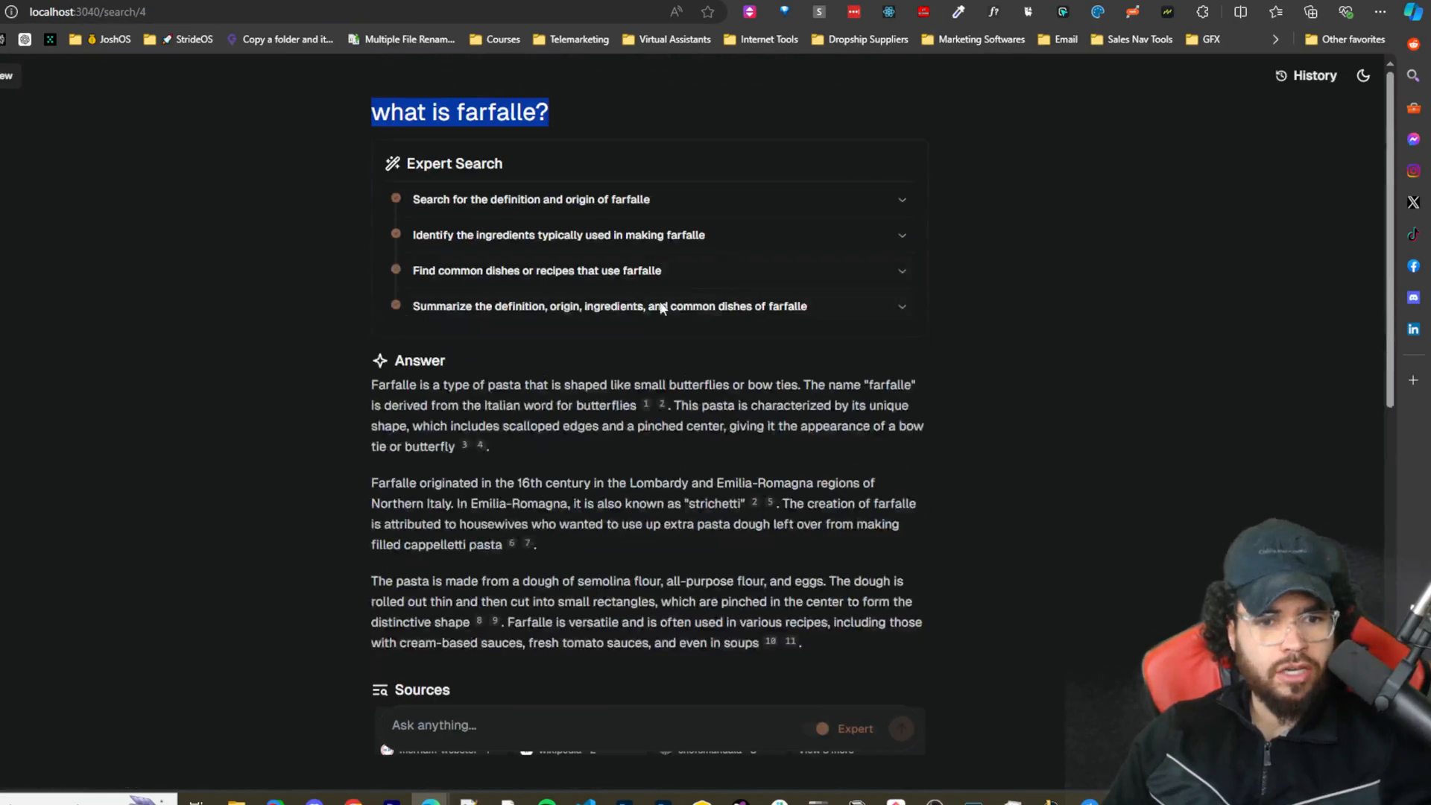
Expand the definition-and-origin search step to see its queries and result sites
{"action": "left_click", "coordinate": [531, 199]}
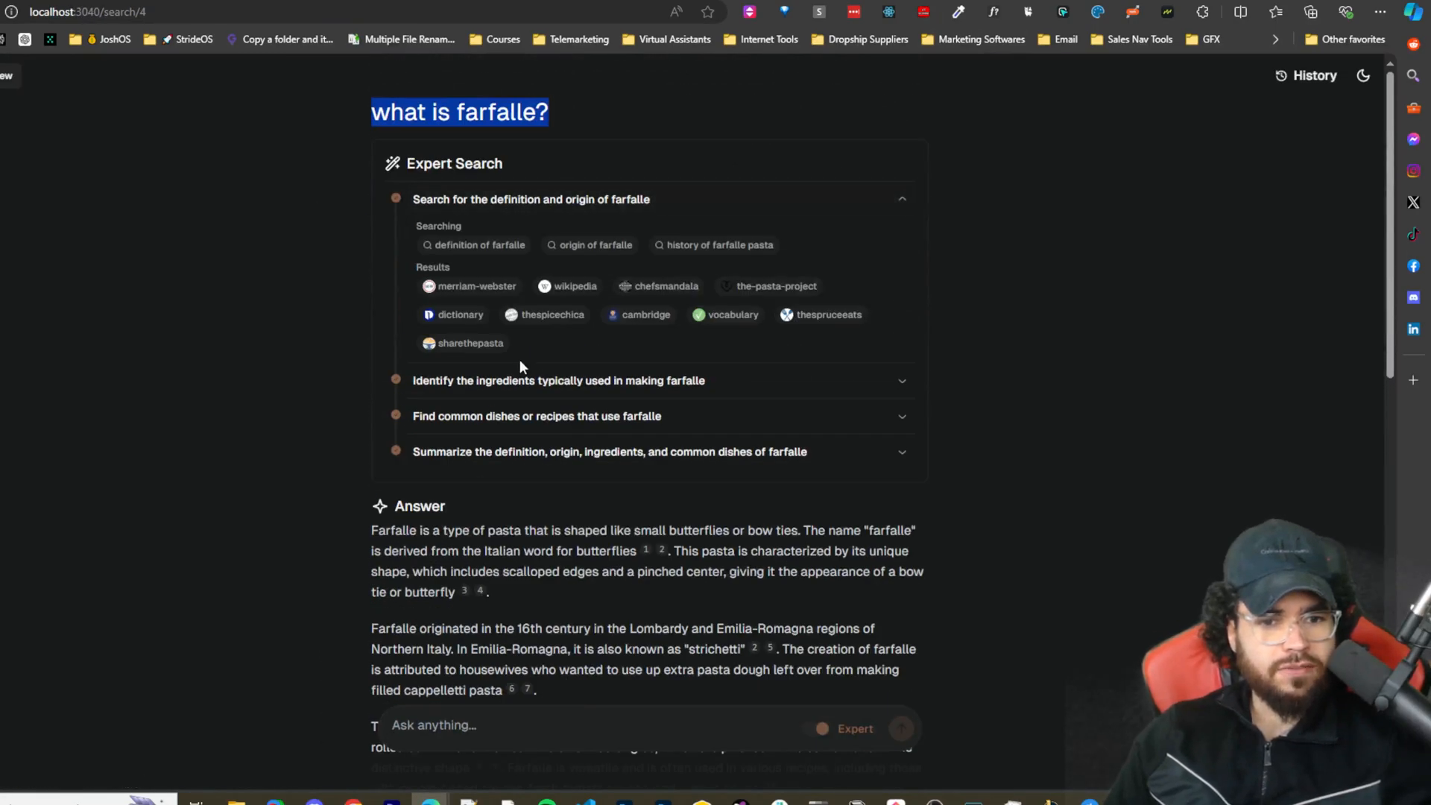
{"action": "scroll", "scroll_direction": "down", "scroll_amount": 3}
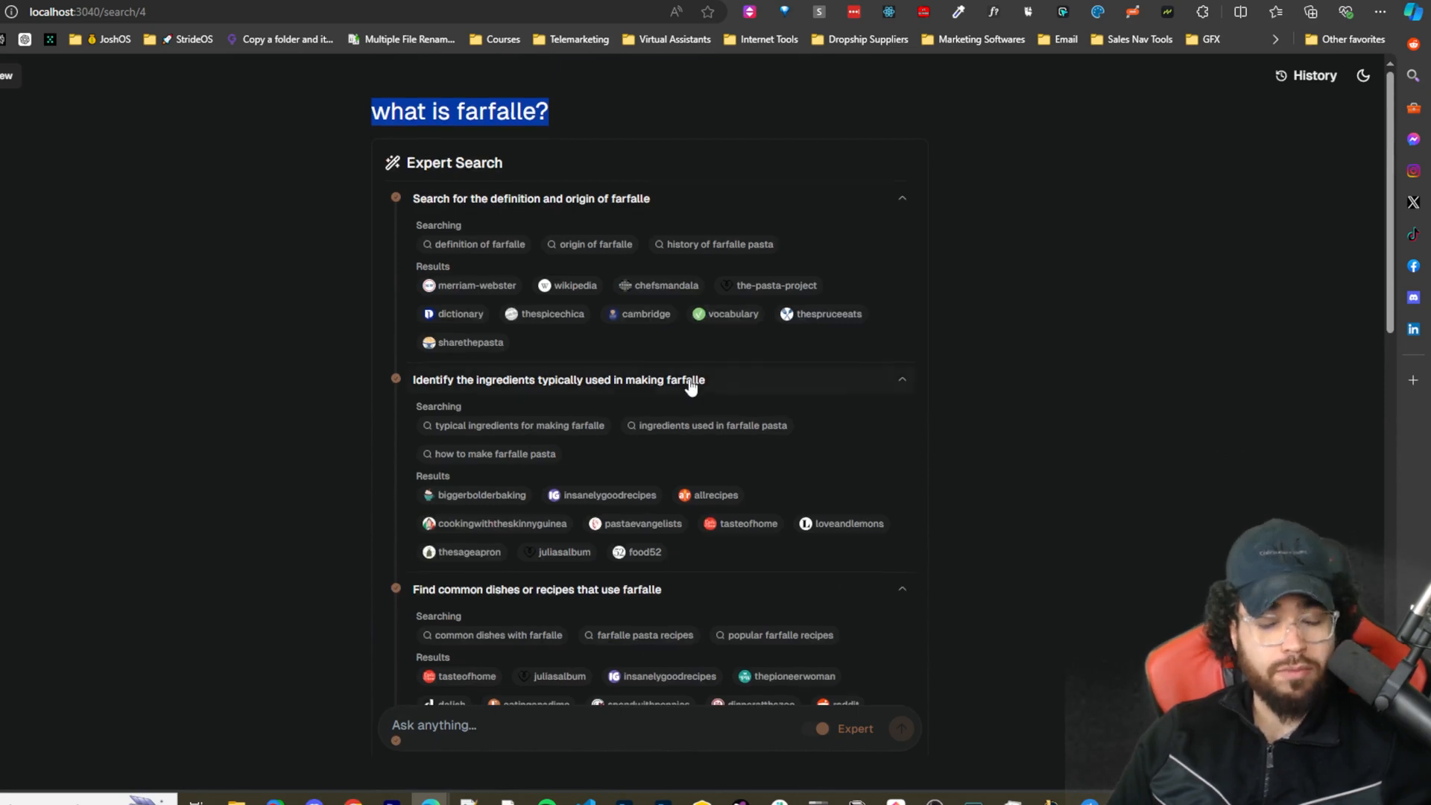
{"action": "scroll", "scroll_direction": "down", "scroll_amount": 3}
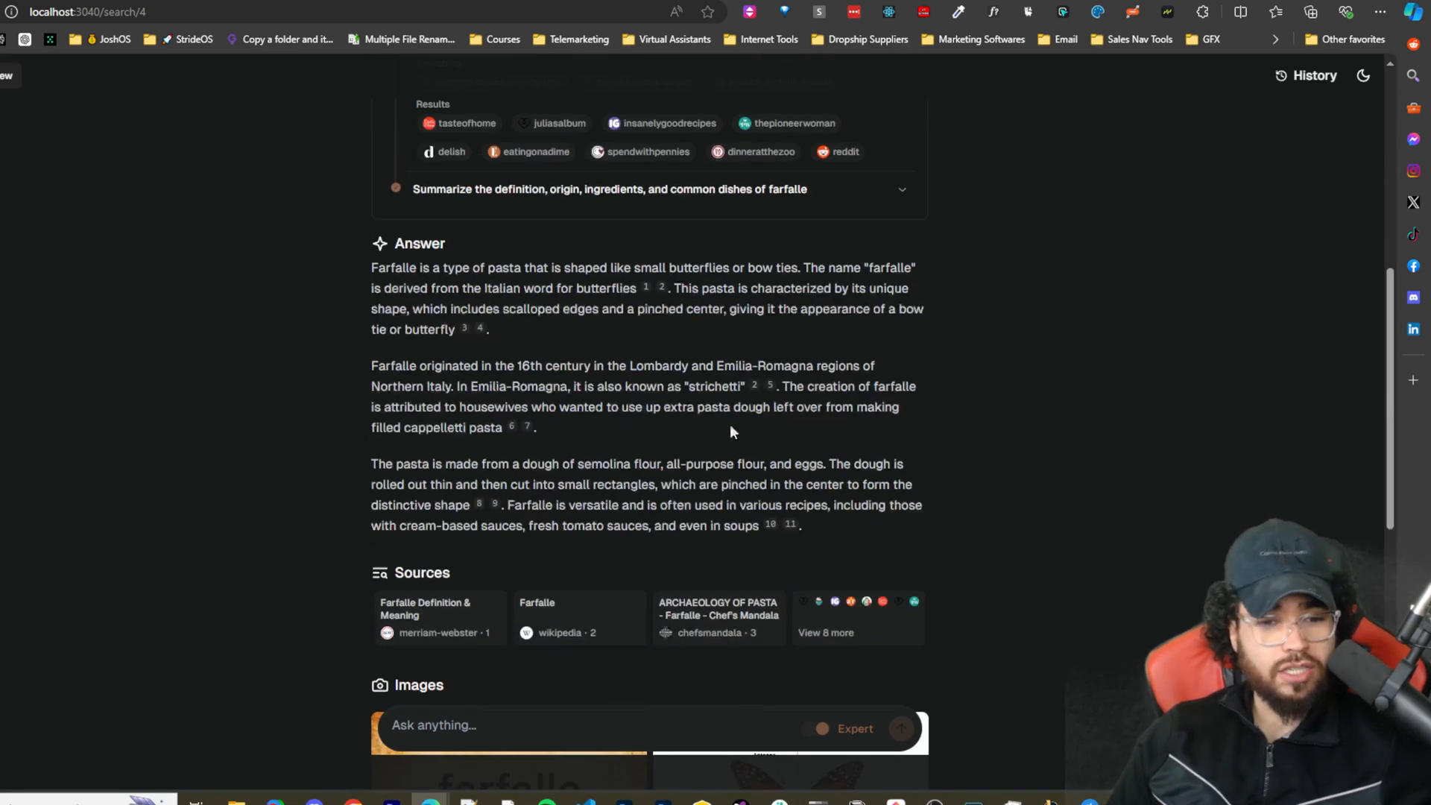
{"action": "scroll", "scroll_direction": "down", "scroll_amount": 3}
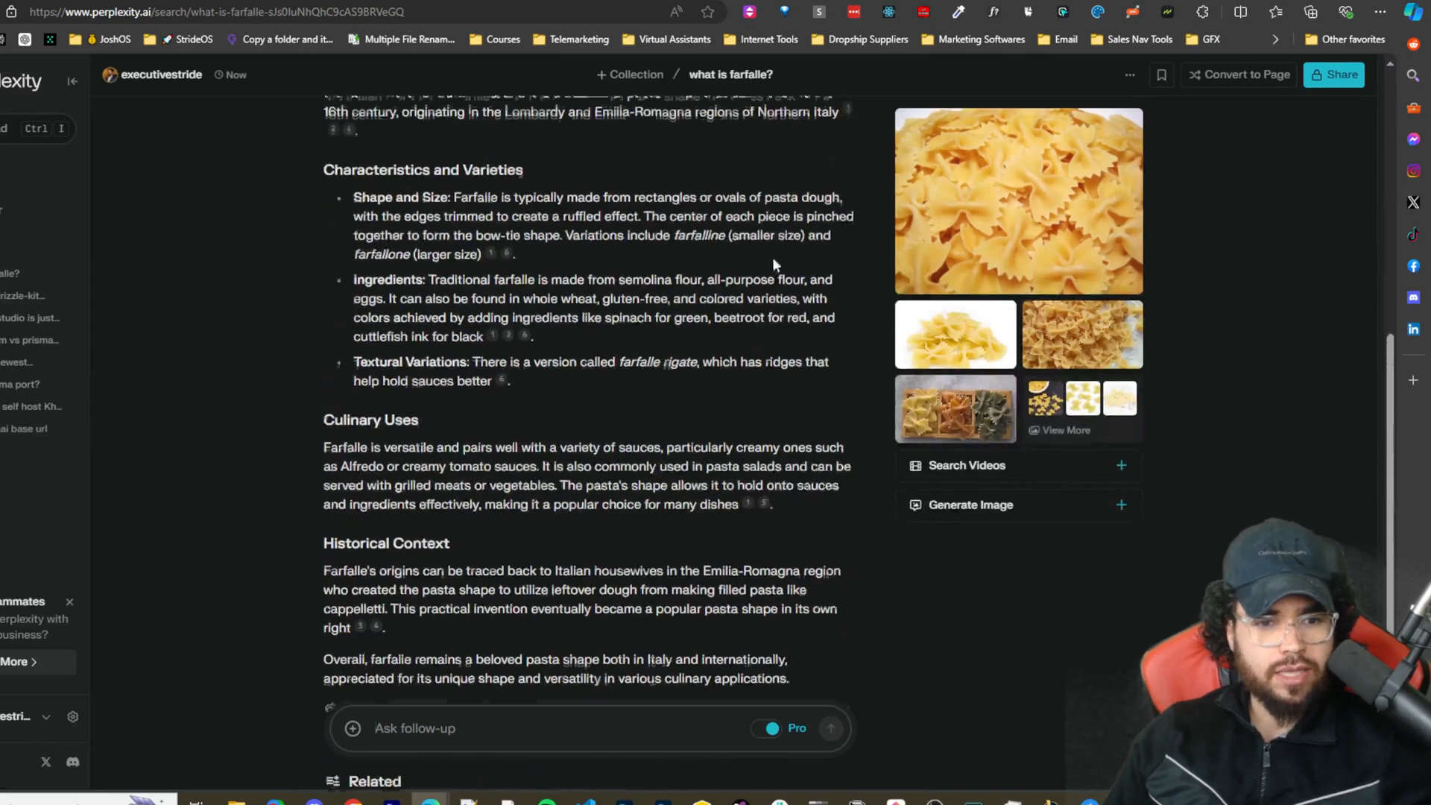
{"action": "scroll", "scroll_direction": "up", "scroll_amount": 3}
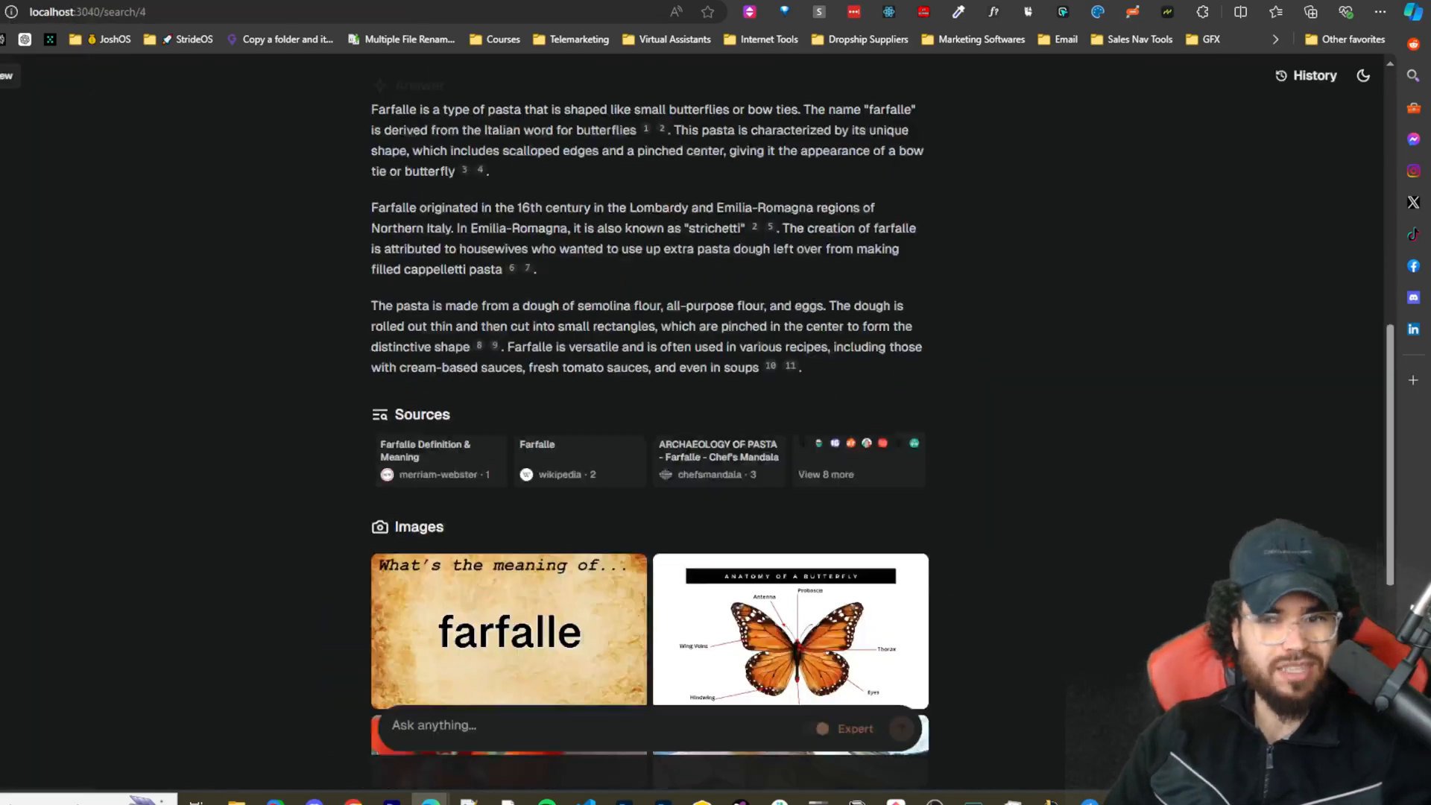
Scroll Farfalle's answer down through Sources, Images and Related follow-up questions
{"action": "scroll", "scroll_direction": "down", "scroll_amount": 3}
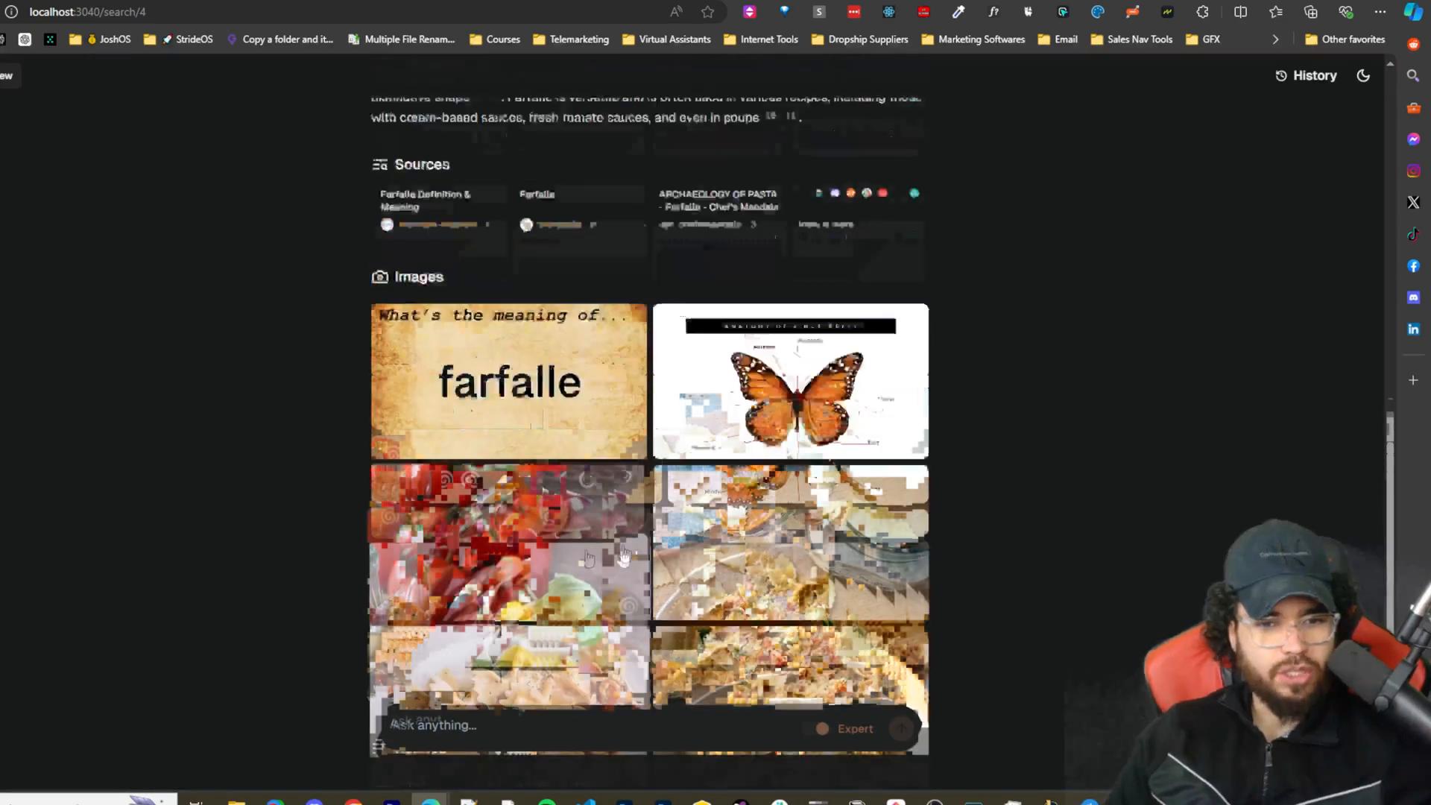
{"action": "scroll", "scroll_direction": "down", "scroll_amount": 3}
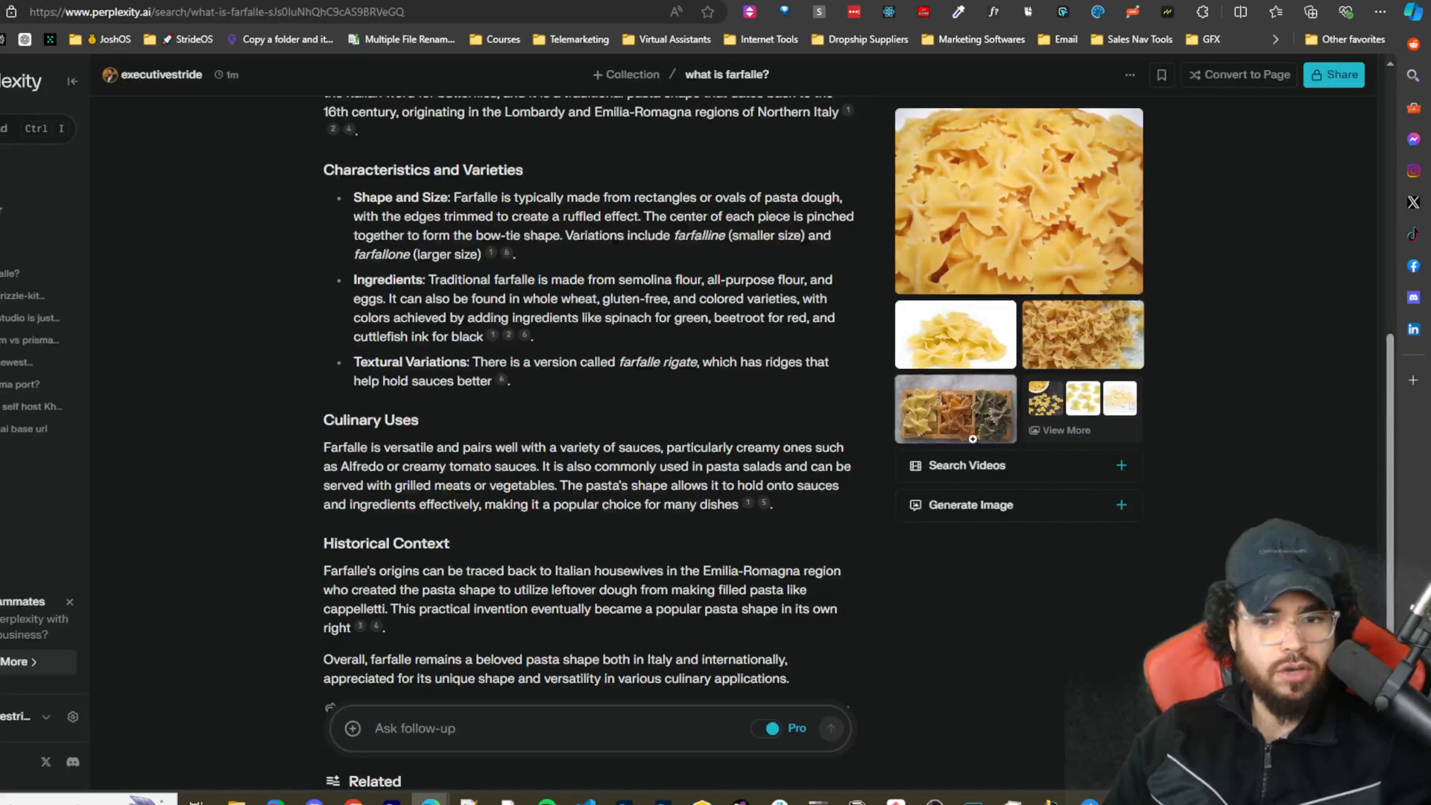
{"action": "left_click", "coordinate": [969, 506]}
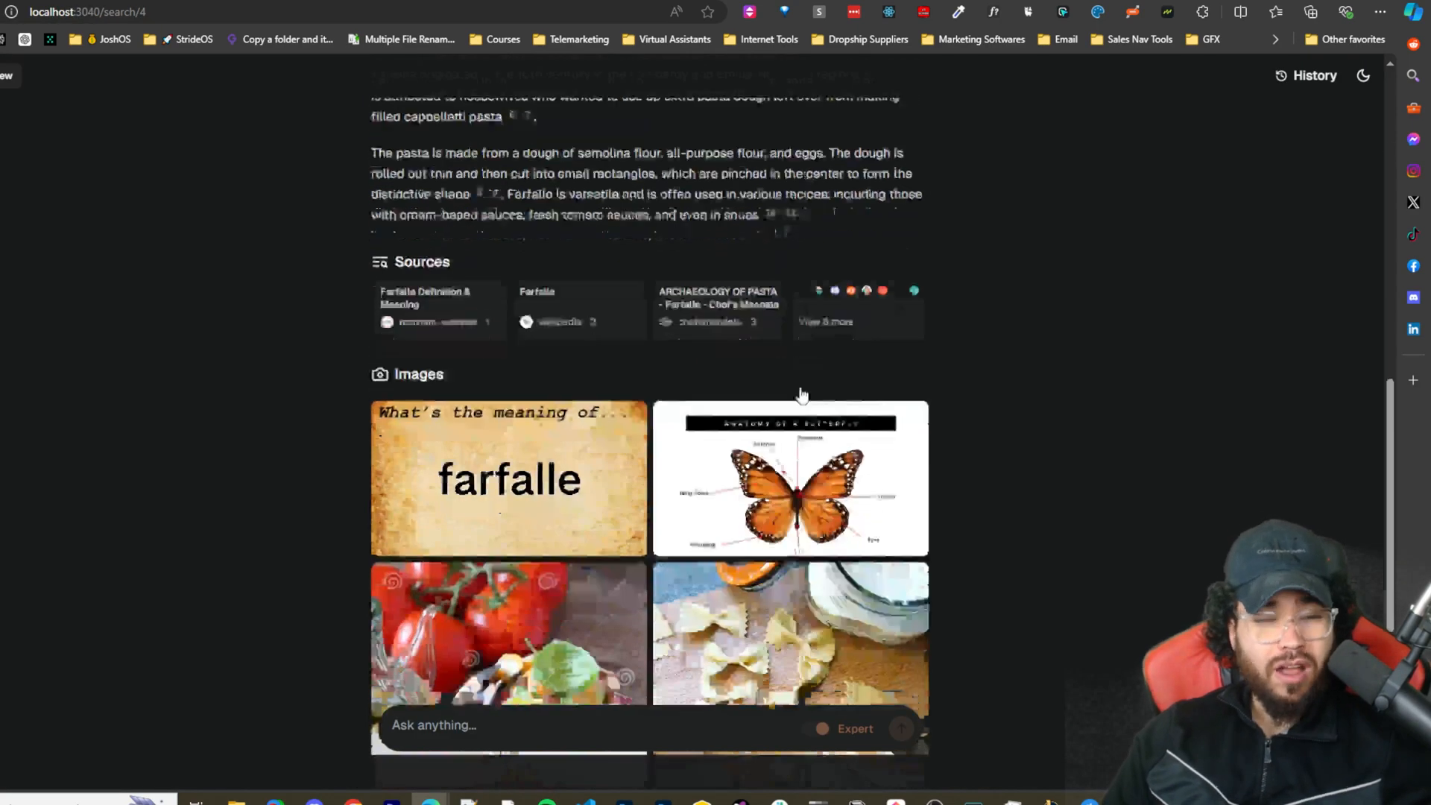
{"action": "scroll", "scroll_direction": "down", "scroll_amount": 3}
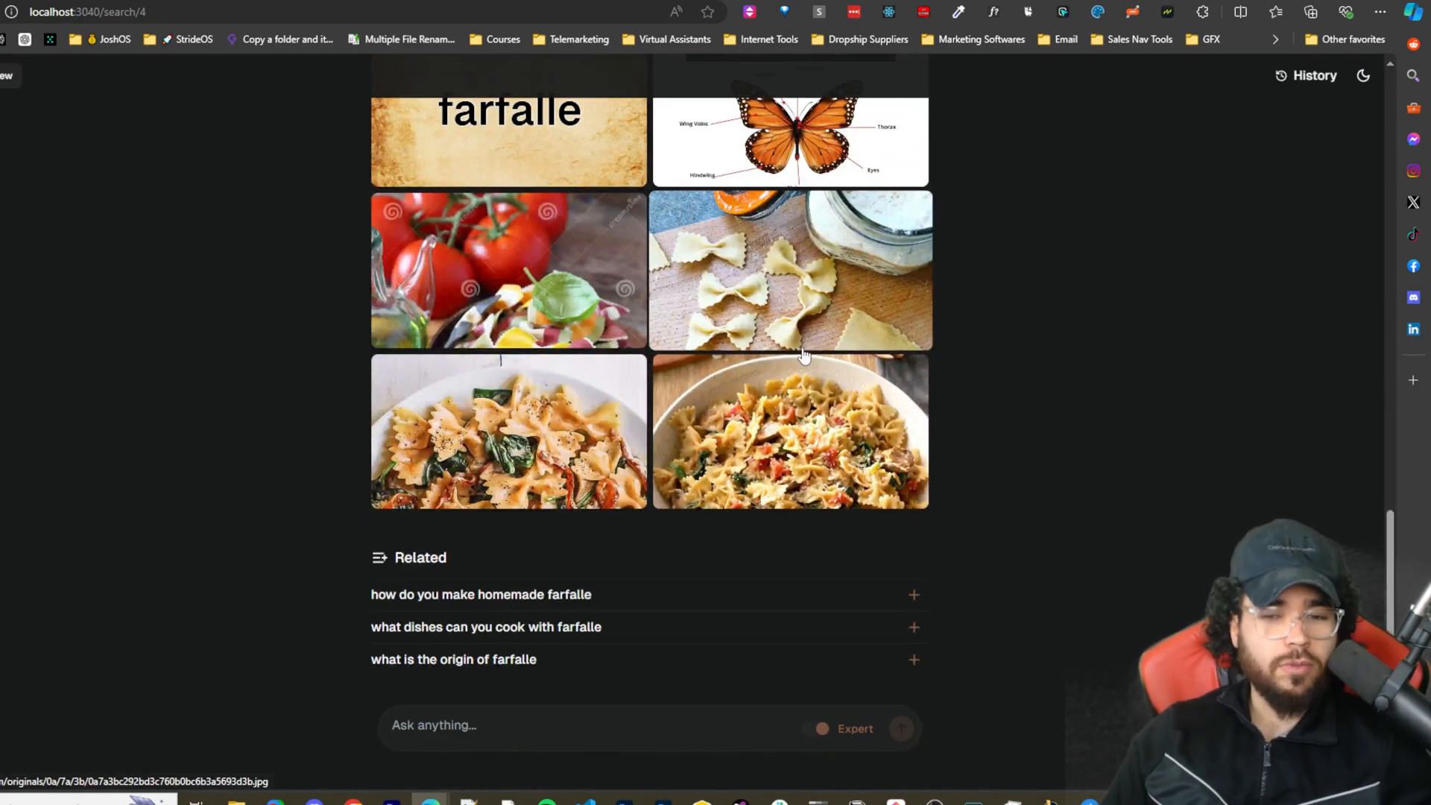
{"action": "mouse_move", "coordinate": [816, 437]}
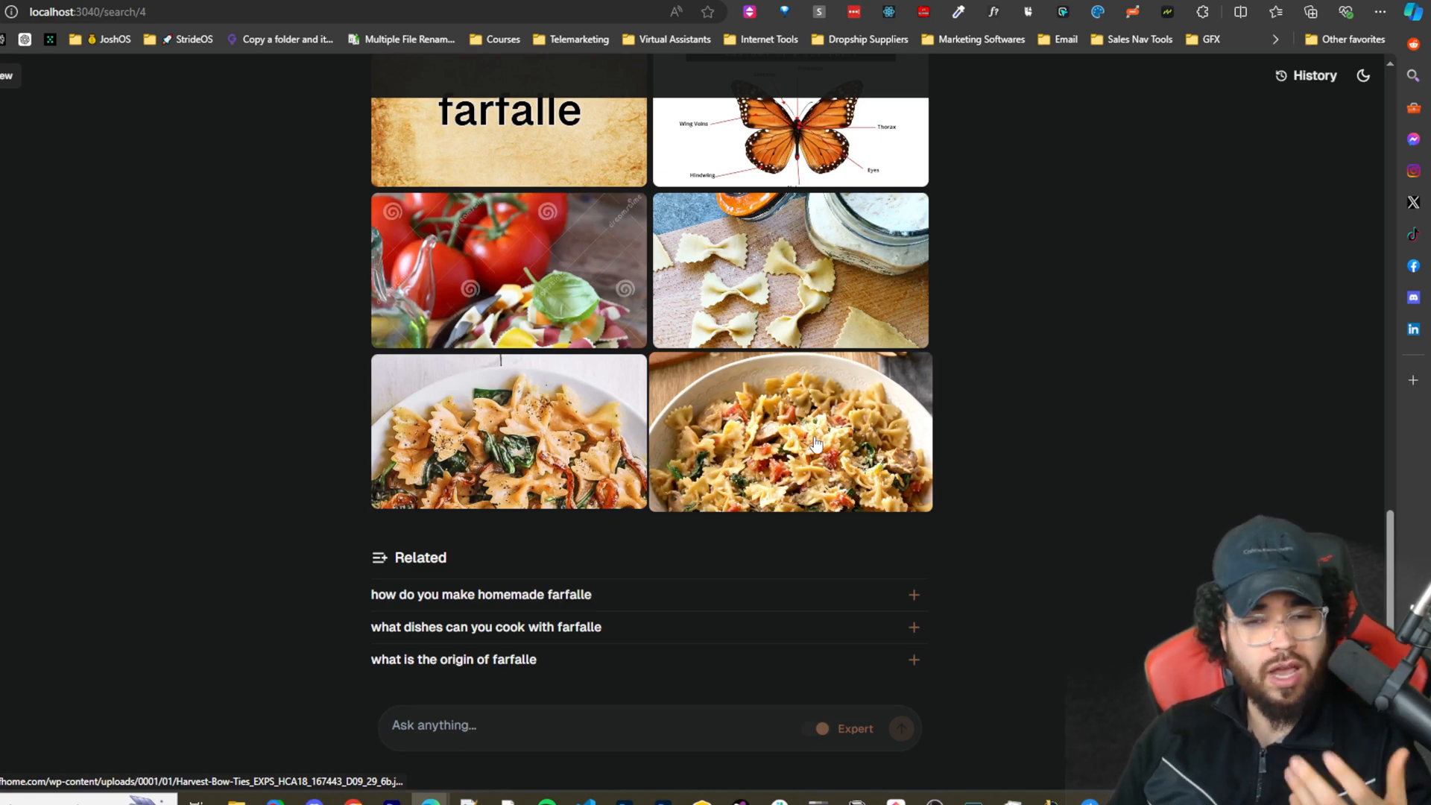
{"action": "mouse_move", "coordinate": [816, 477]}
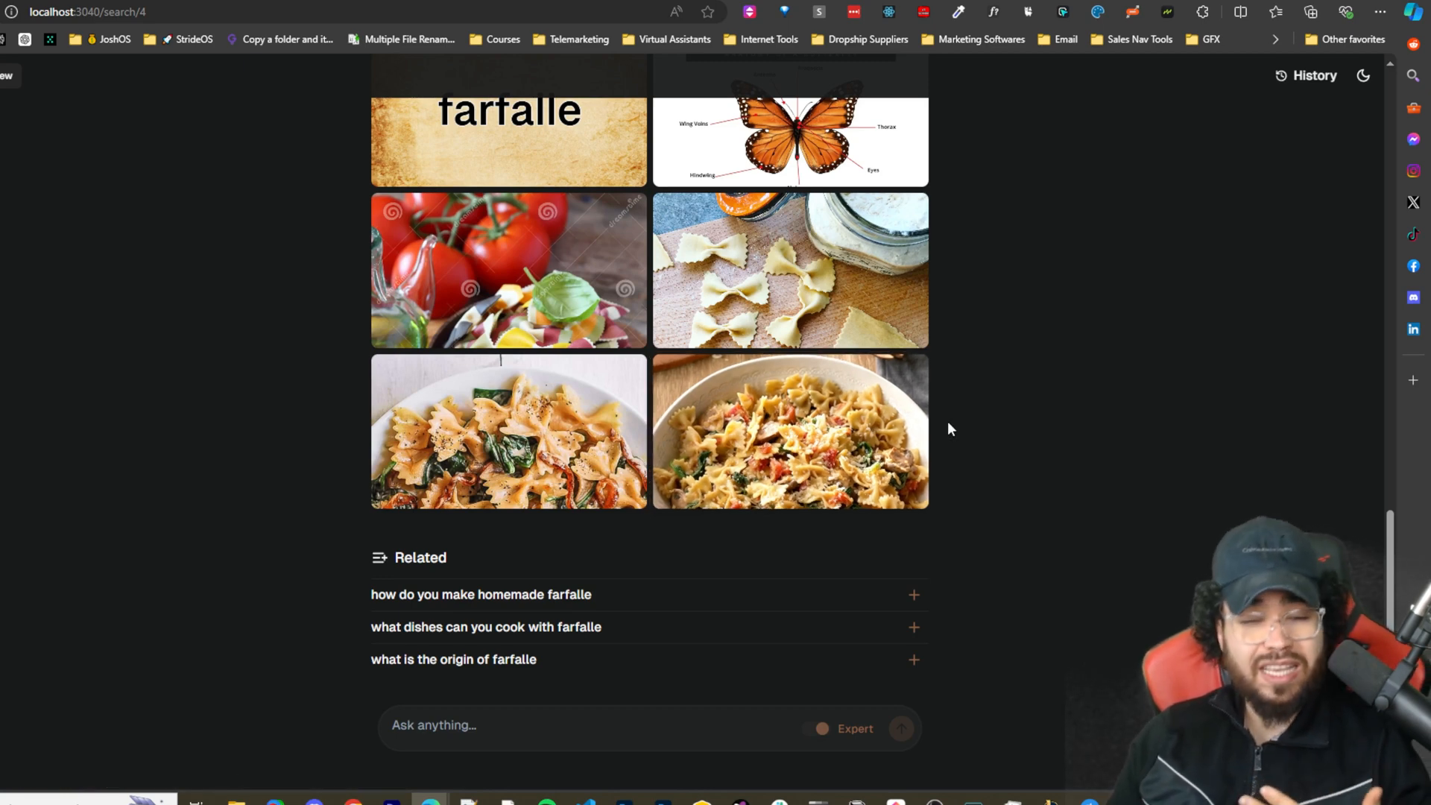
{"action": "mouse_move", "coordinate": [1146, 421]}
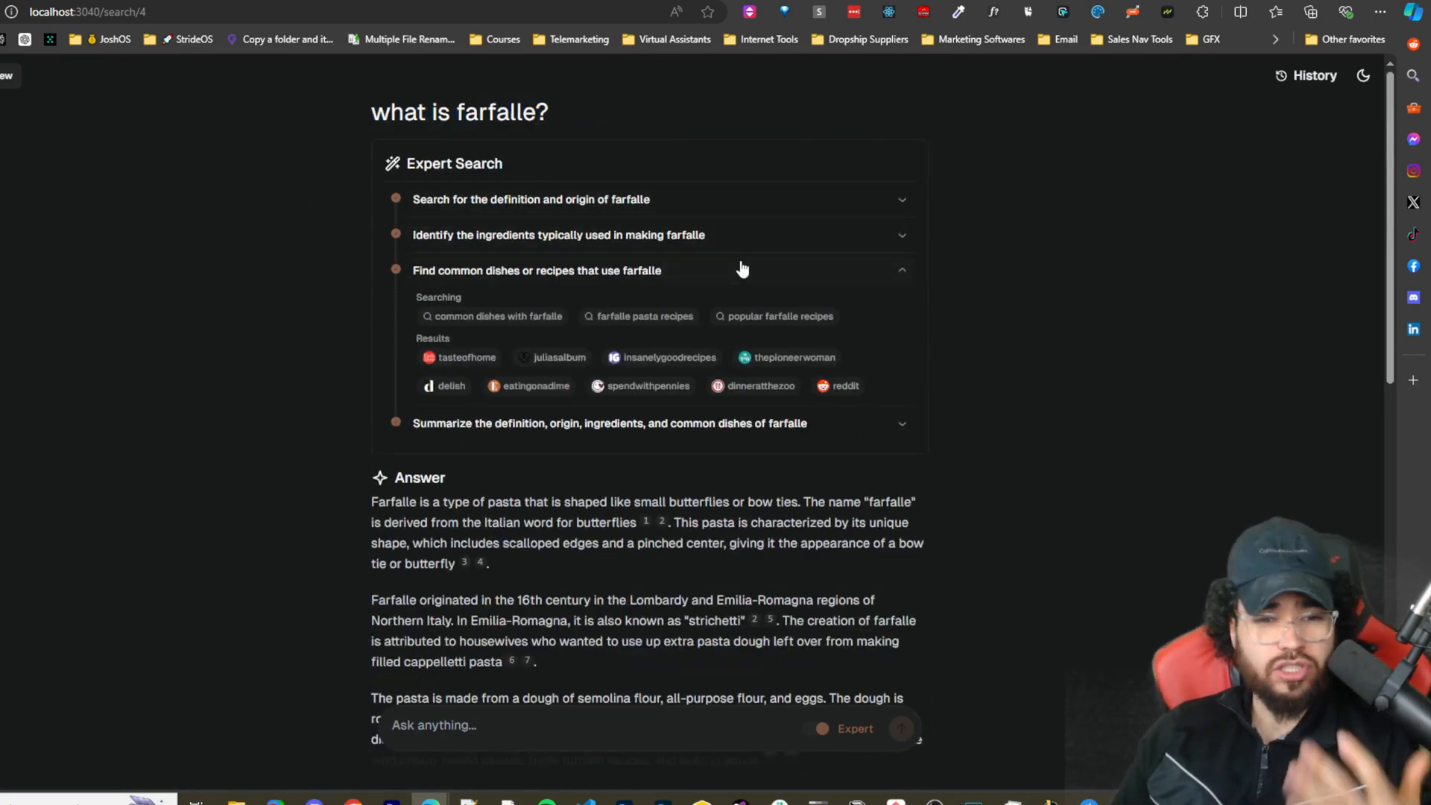
{"action": "mouse_move", "coordinate": [740, 291]}
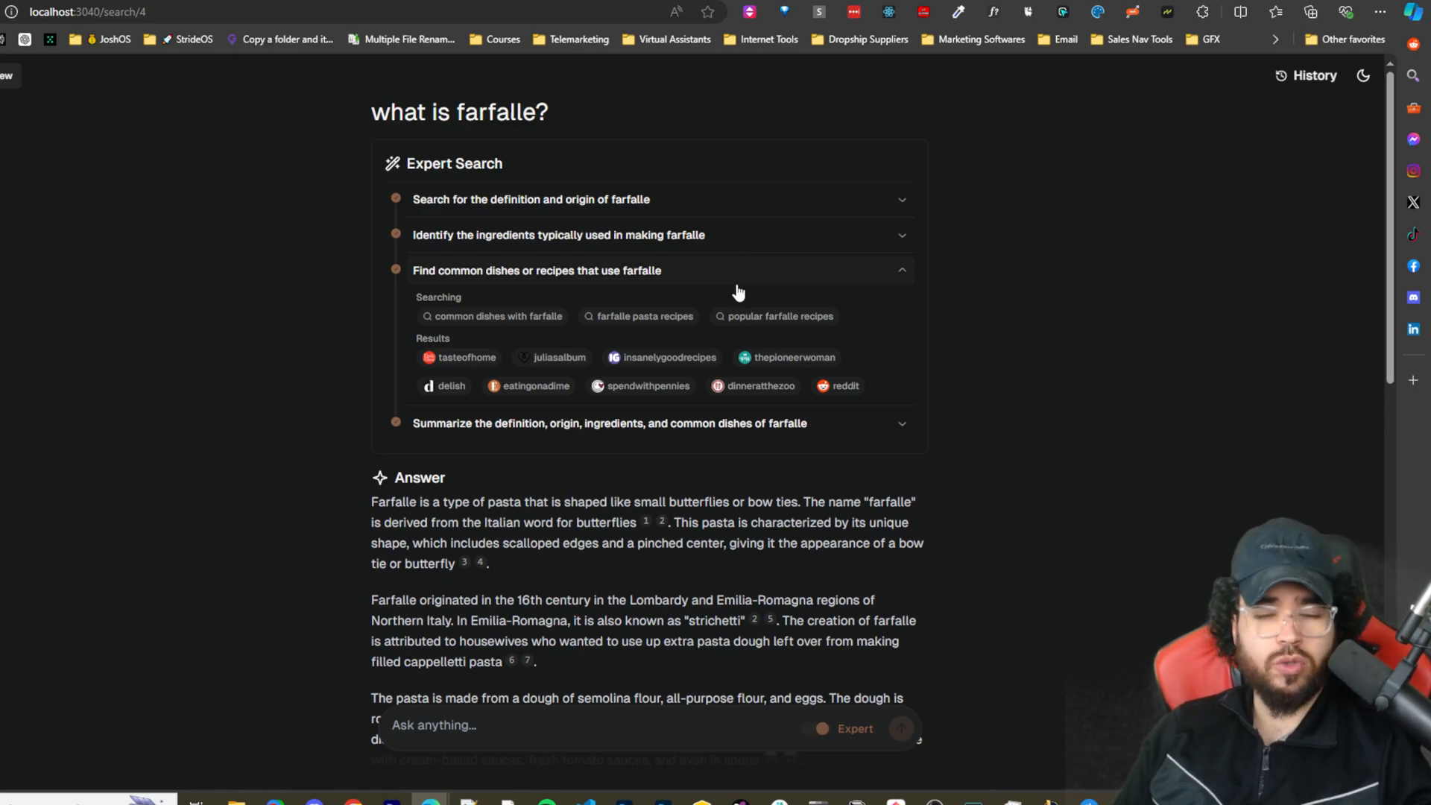
{"action": "mouse_move", "coordinate": [787, 283]}
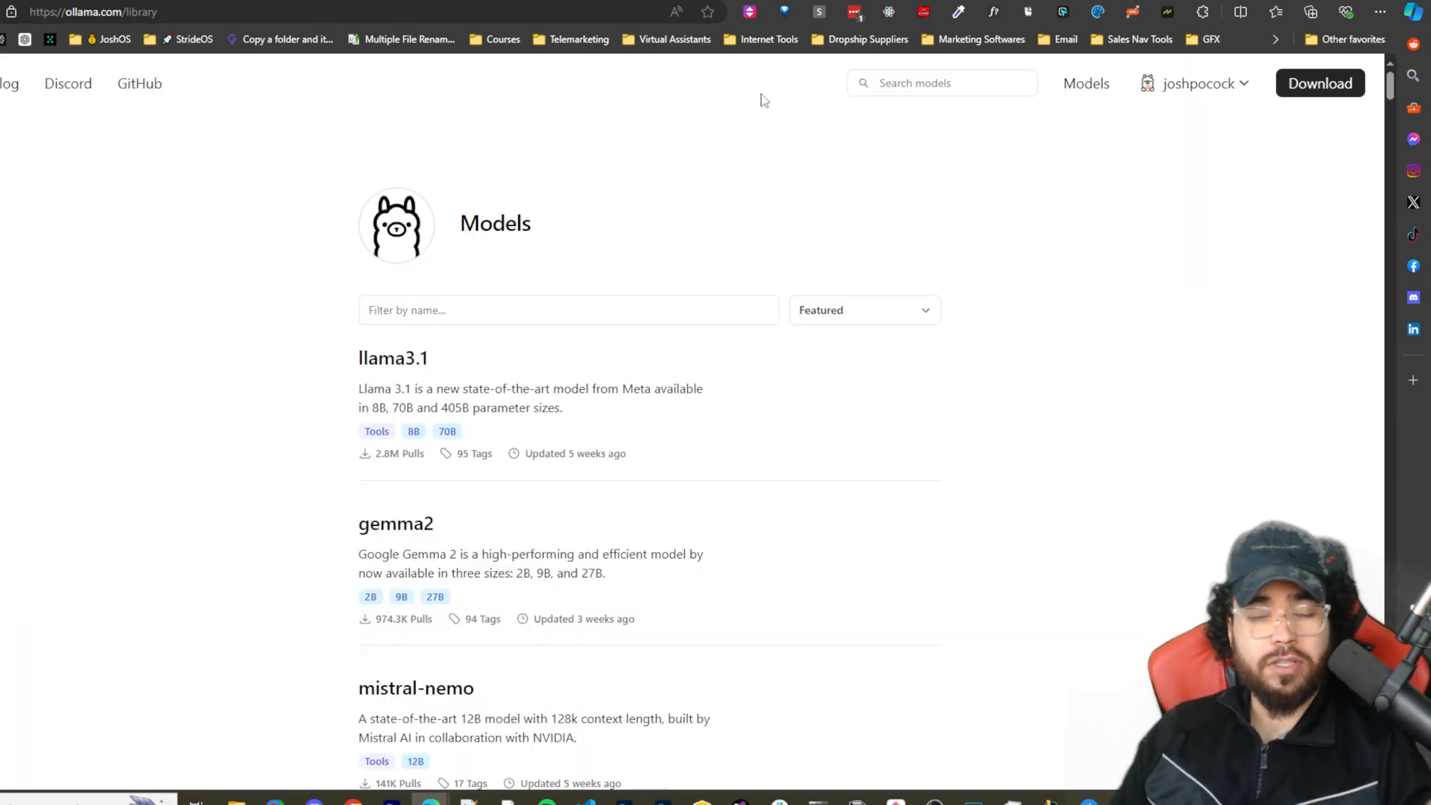
{"action": "mouse_move", "coordinate": [993, 228]}
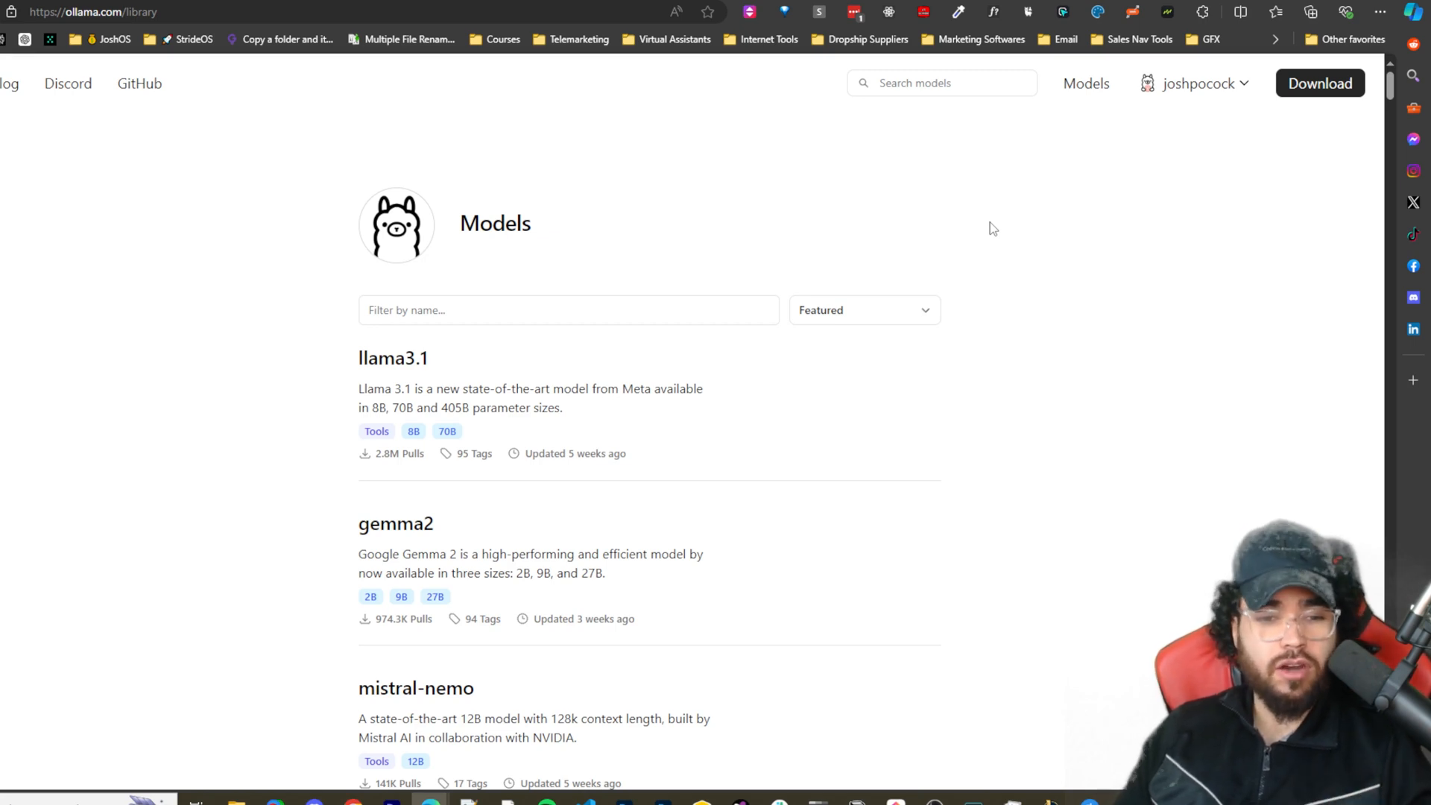
{"action": "mouse_move", "coordinate": [985, 253]}
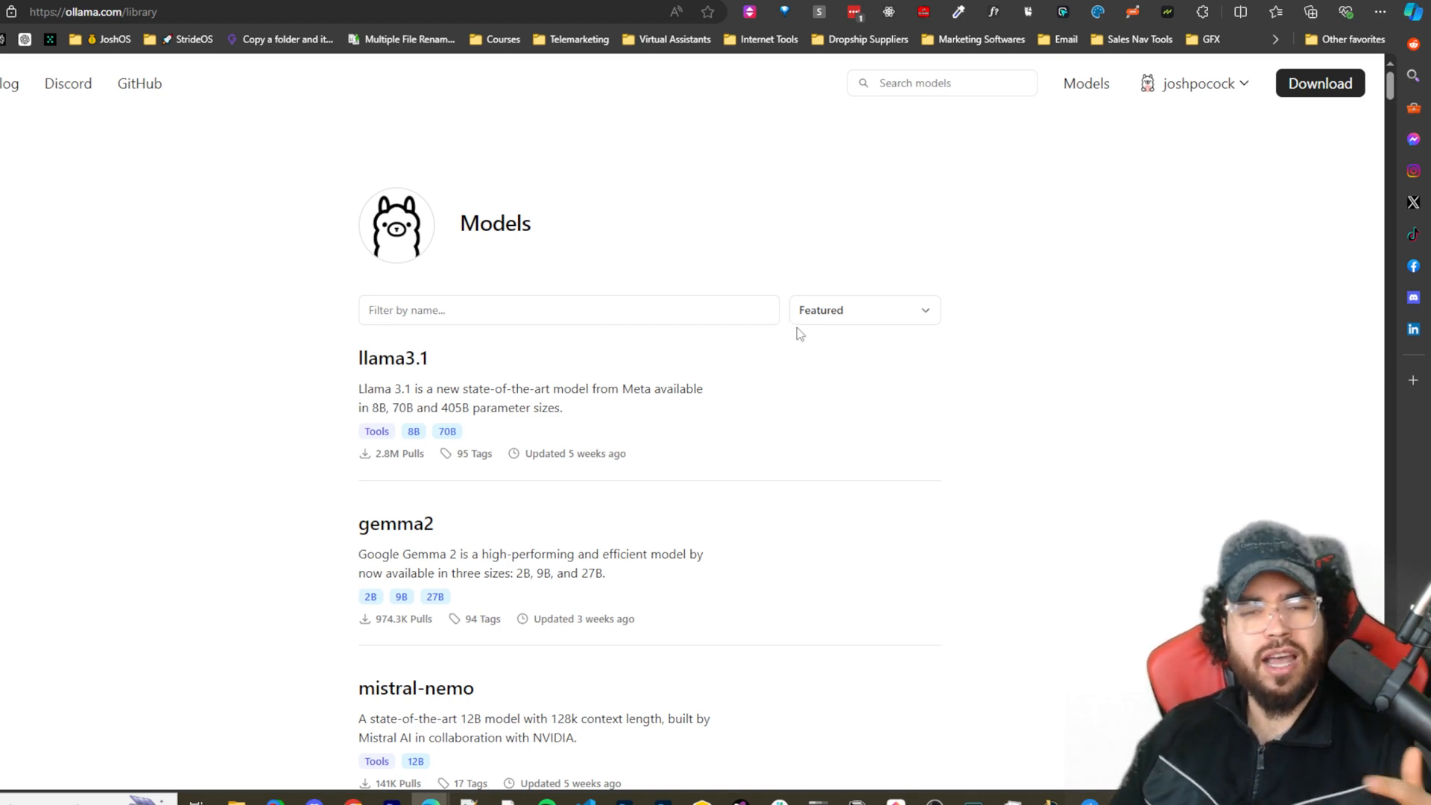
{"action": "mouse_move", "coordinate": [802, 343]}
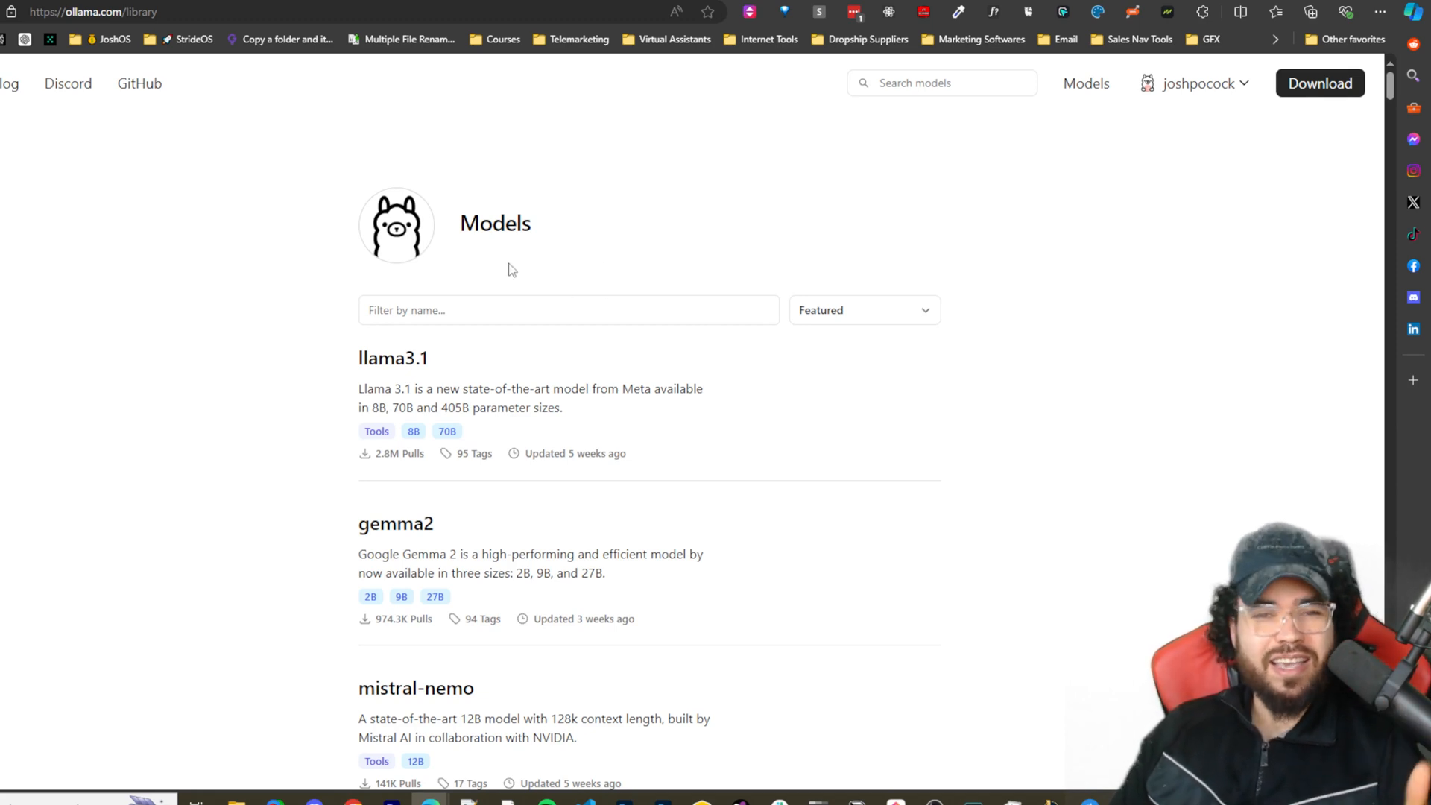
{"action": "mouse_move", "coordinate": [510, 292]}
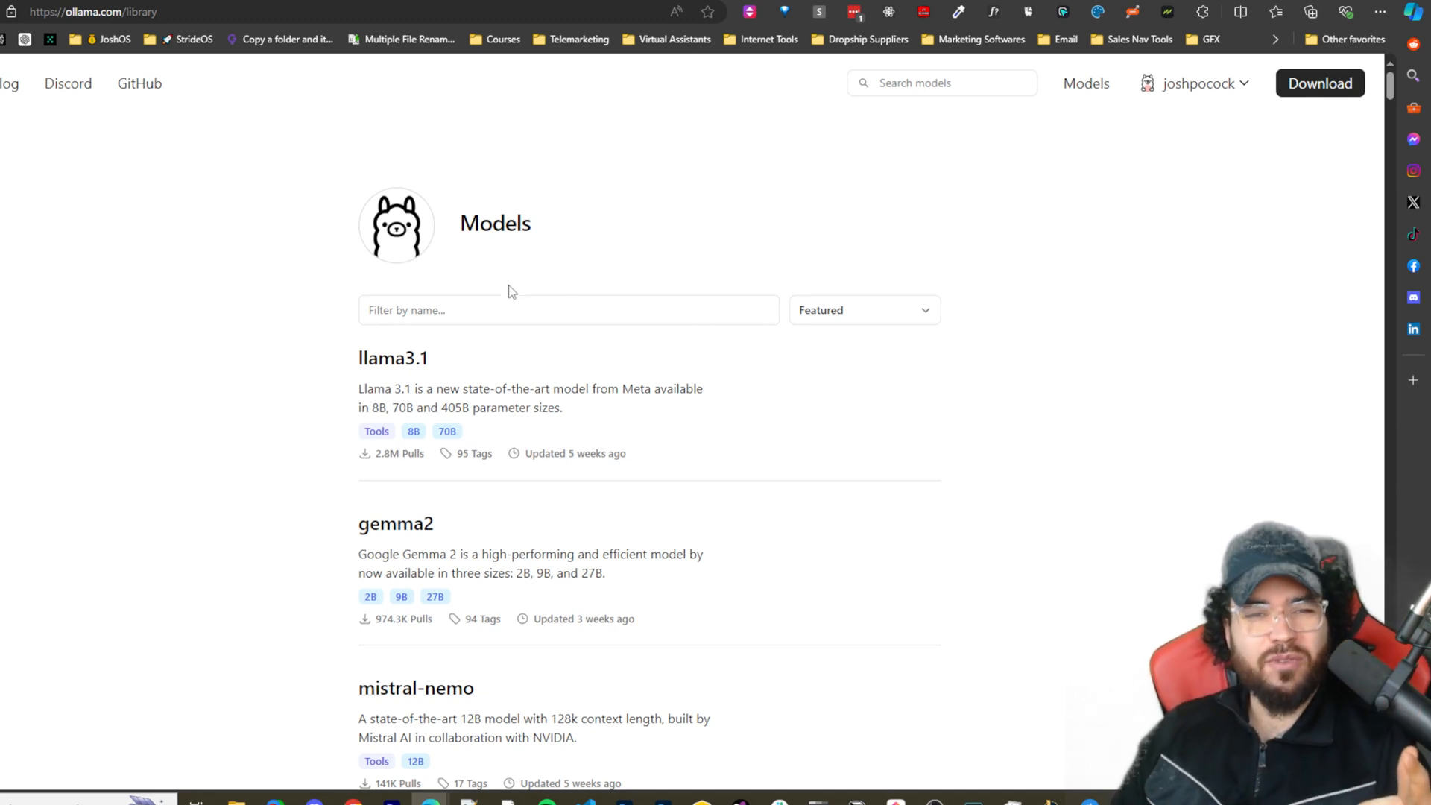